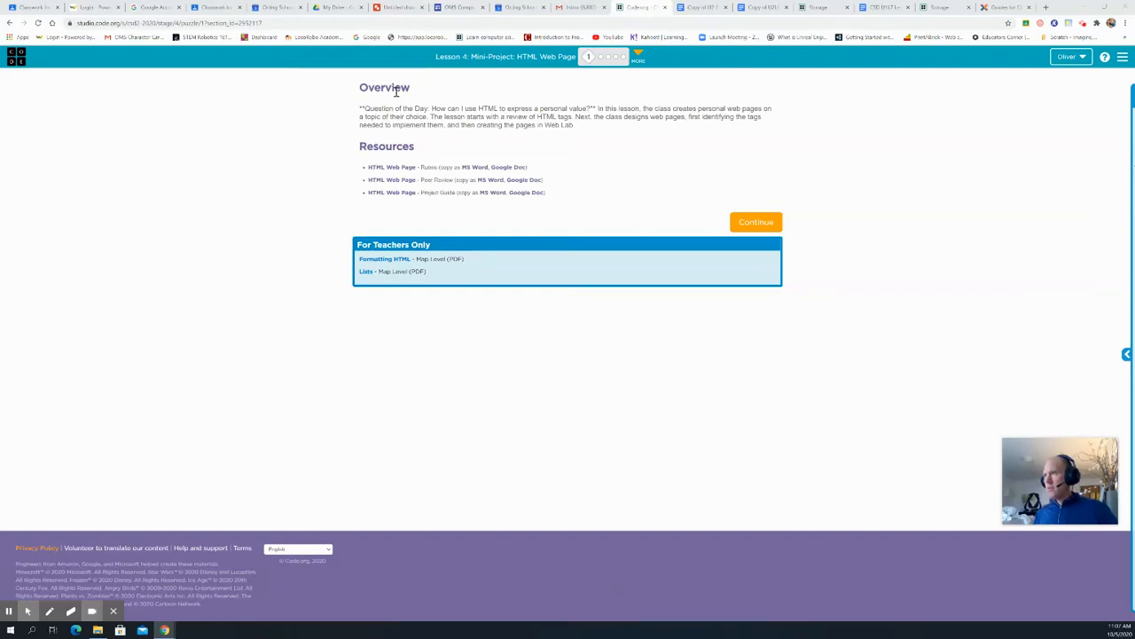
pyautogui.moveTo(508, 87)
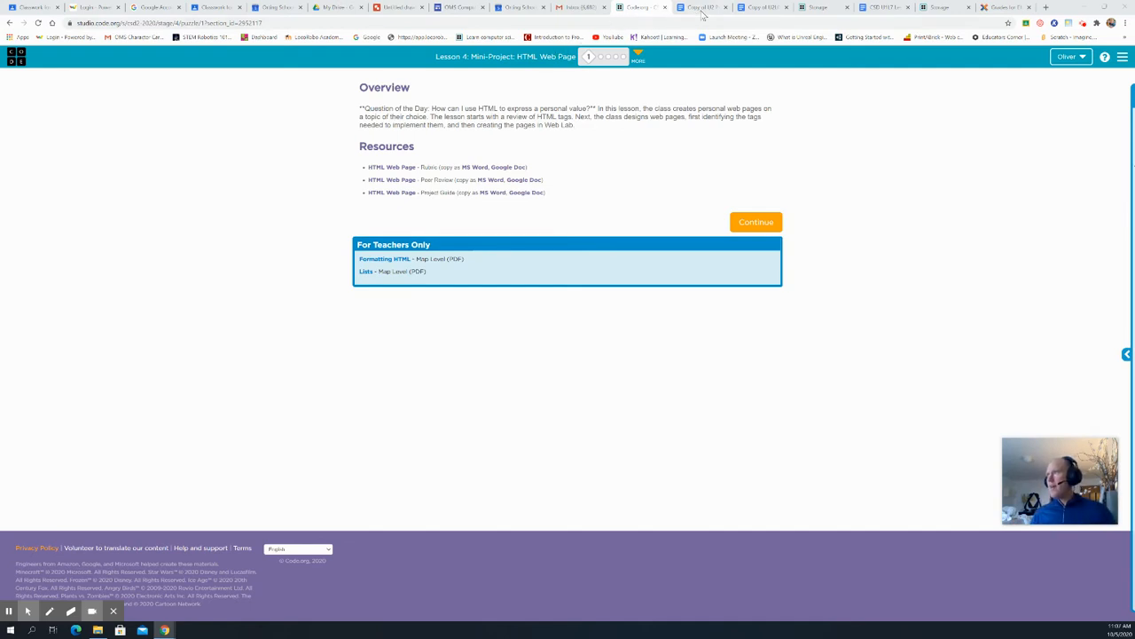
# Glance at the HTML project guide document, then return to the lesson overview page
pyautogui.click(701, 7)
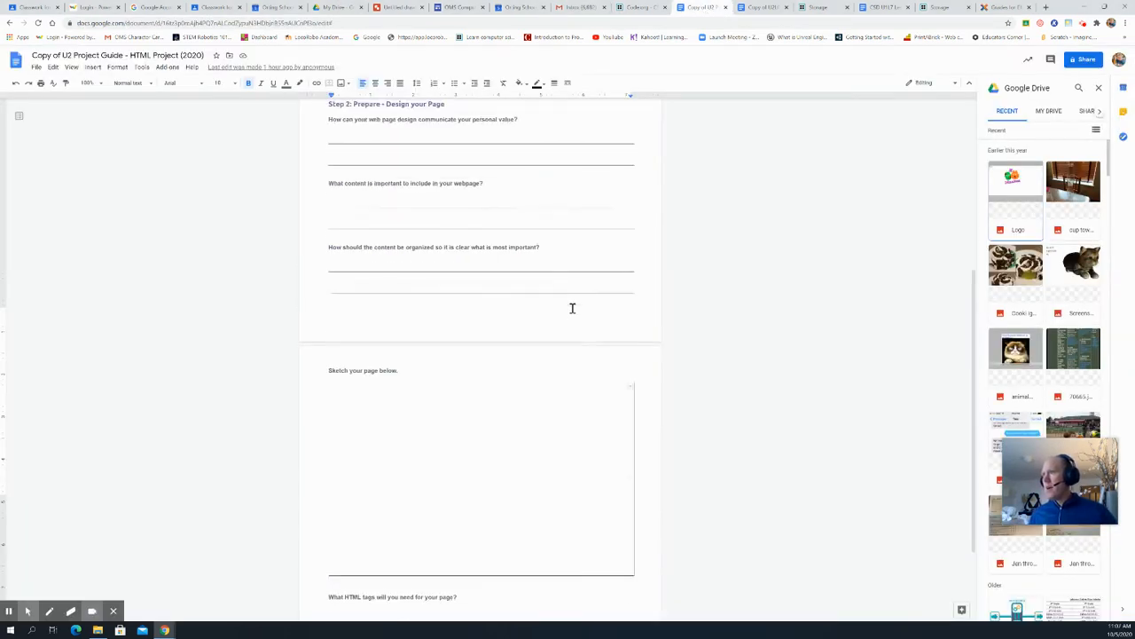
pyautogui.scroll(3)
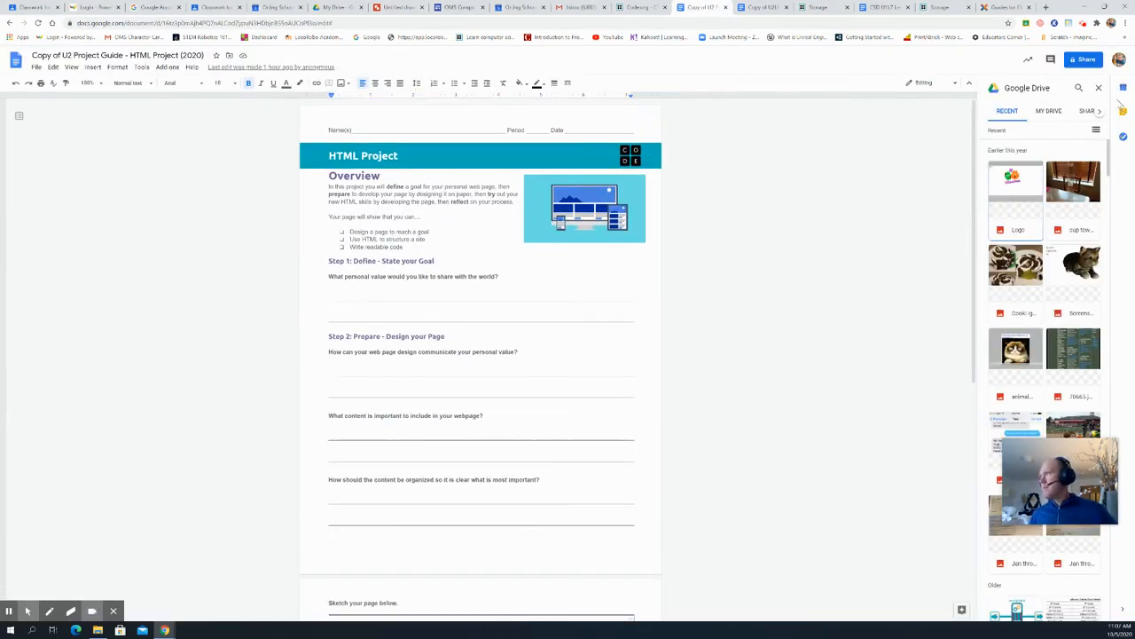
pyautogui.click(1100, 87)
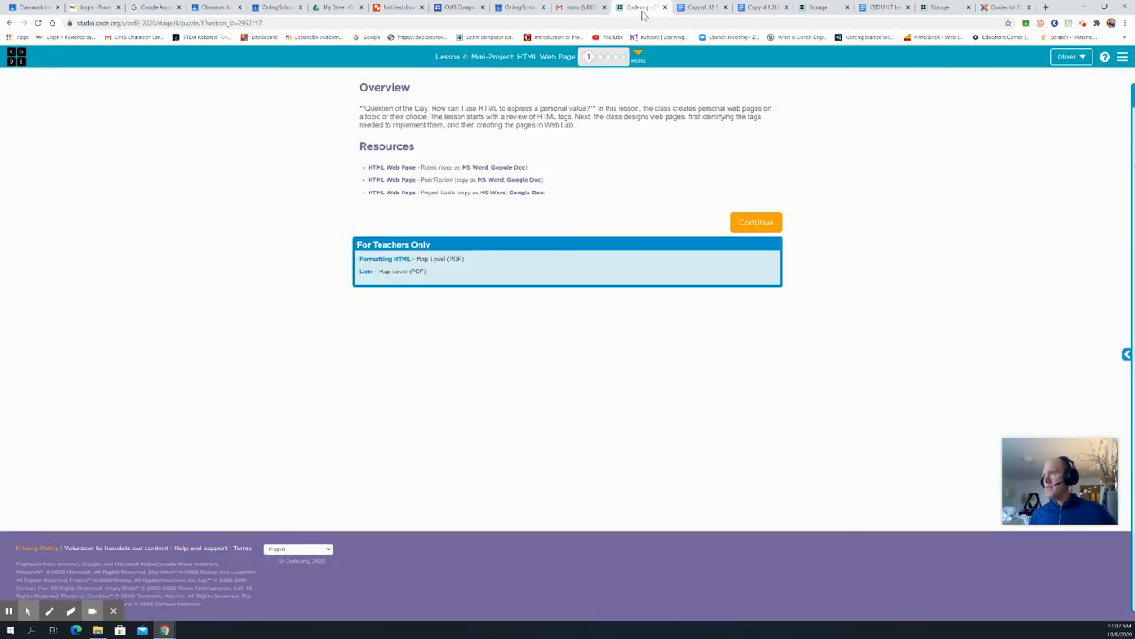
pyautogui.moveTo(586, 74)
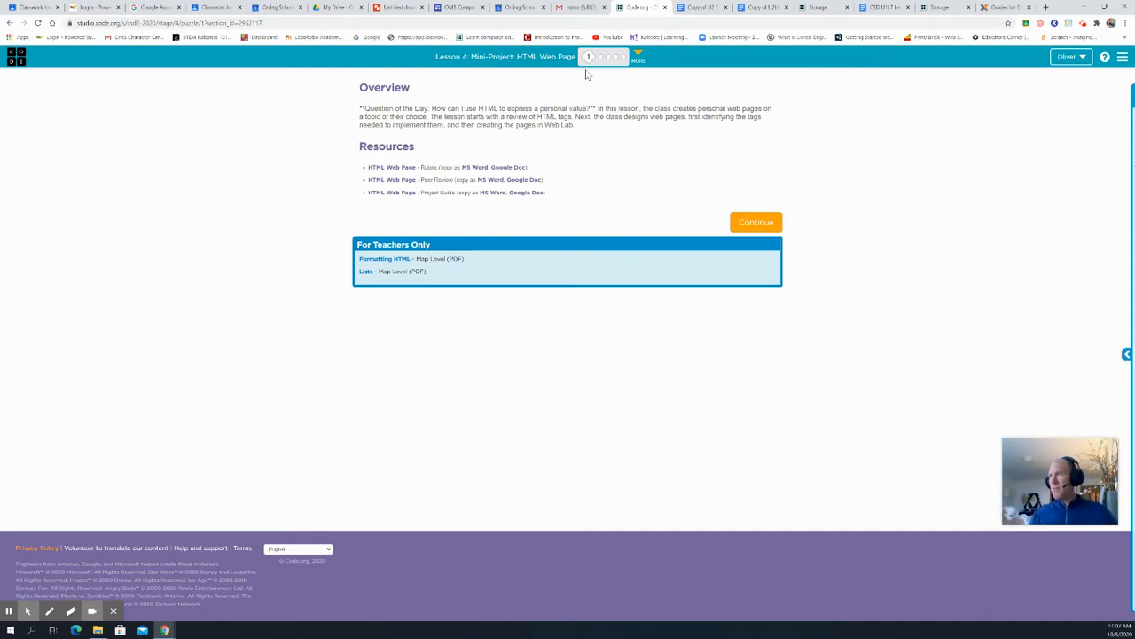
pyautogui.moveTo(690, 103)
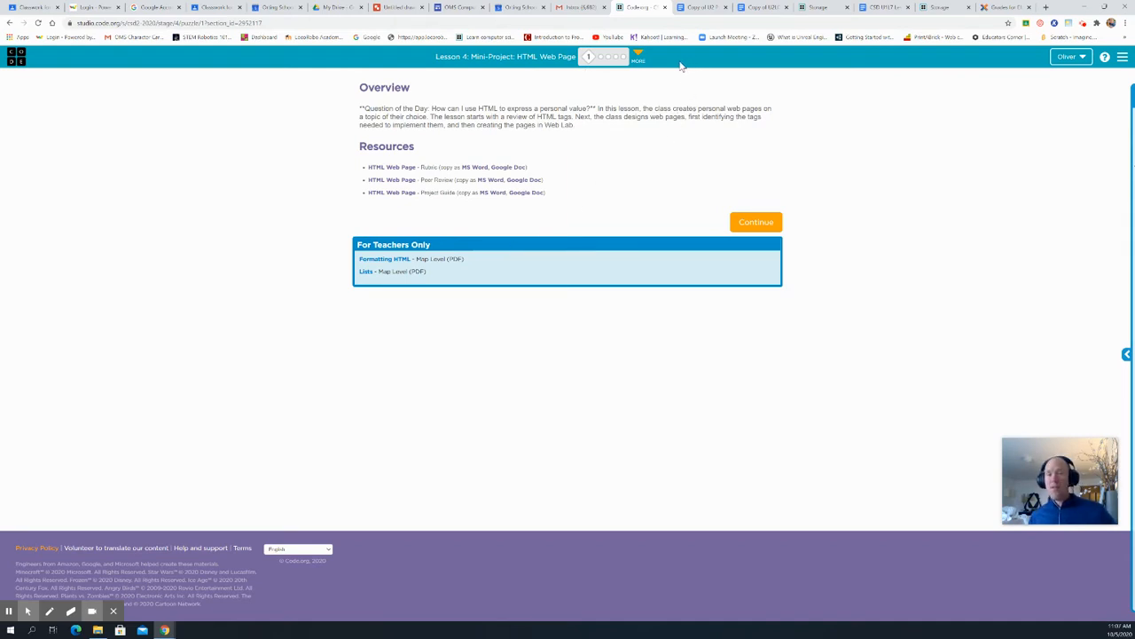
pyautogui.moveTo(692, 57)
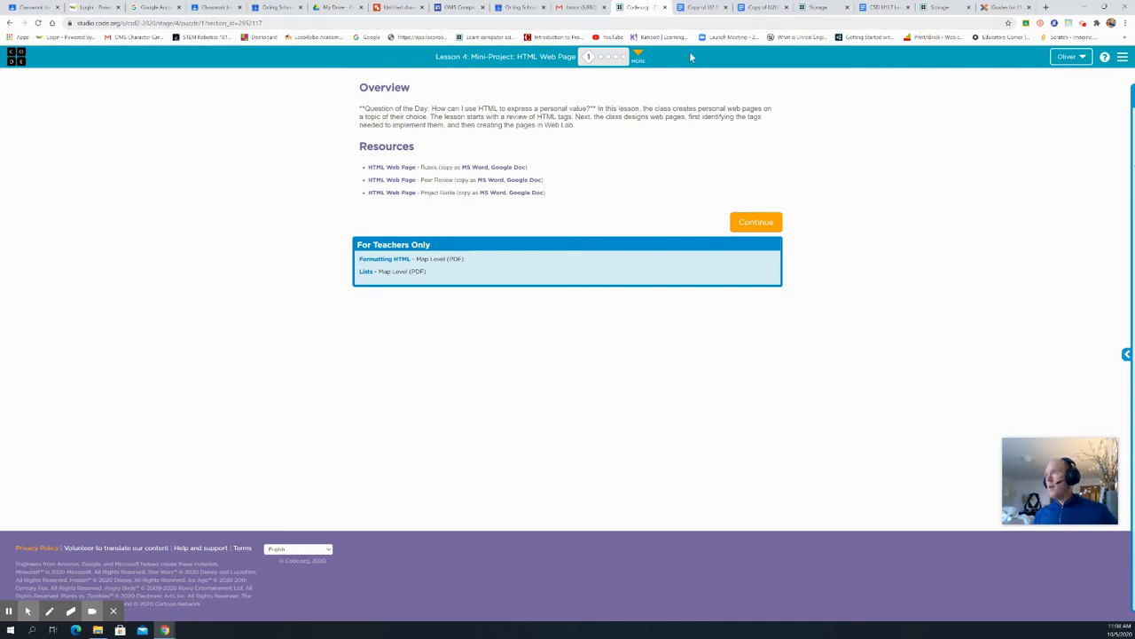
pyautogui.moveTo(681, 149)
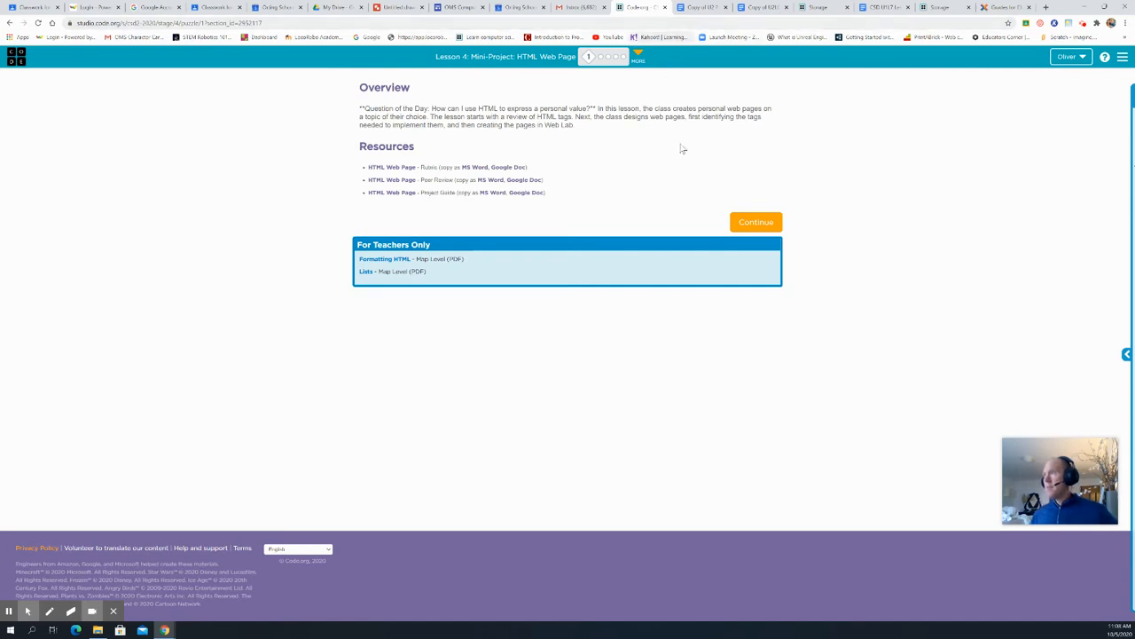
pyautogui.moveTo(621, 204)
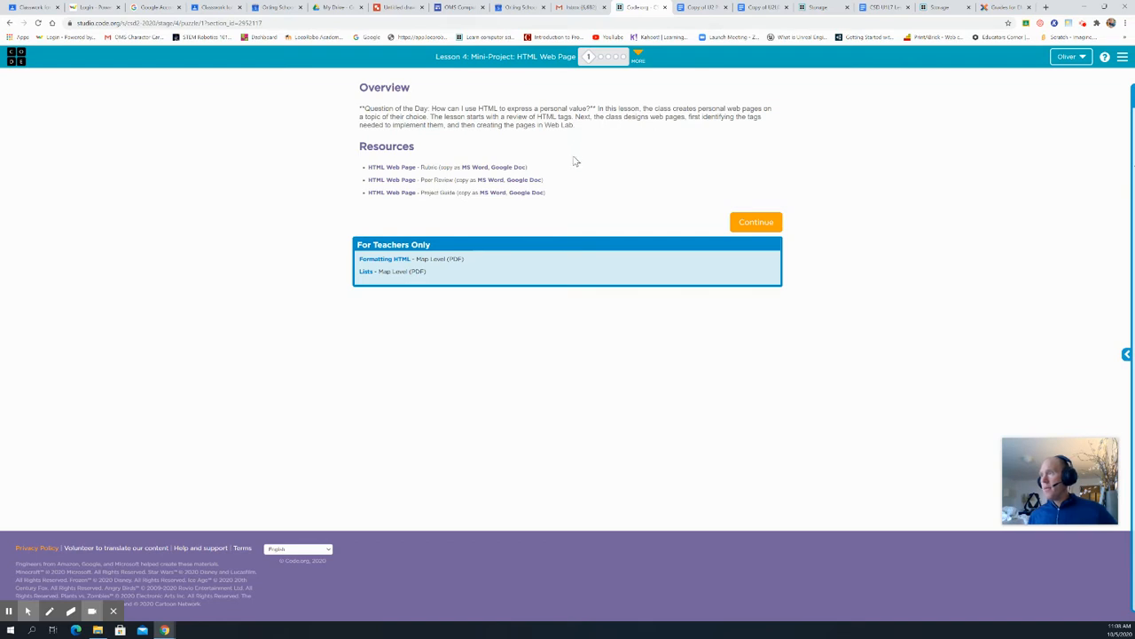
pyautogui.moveTo(607, 147)
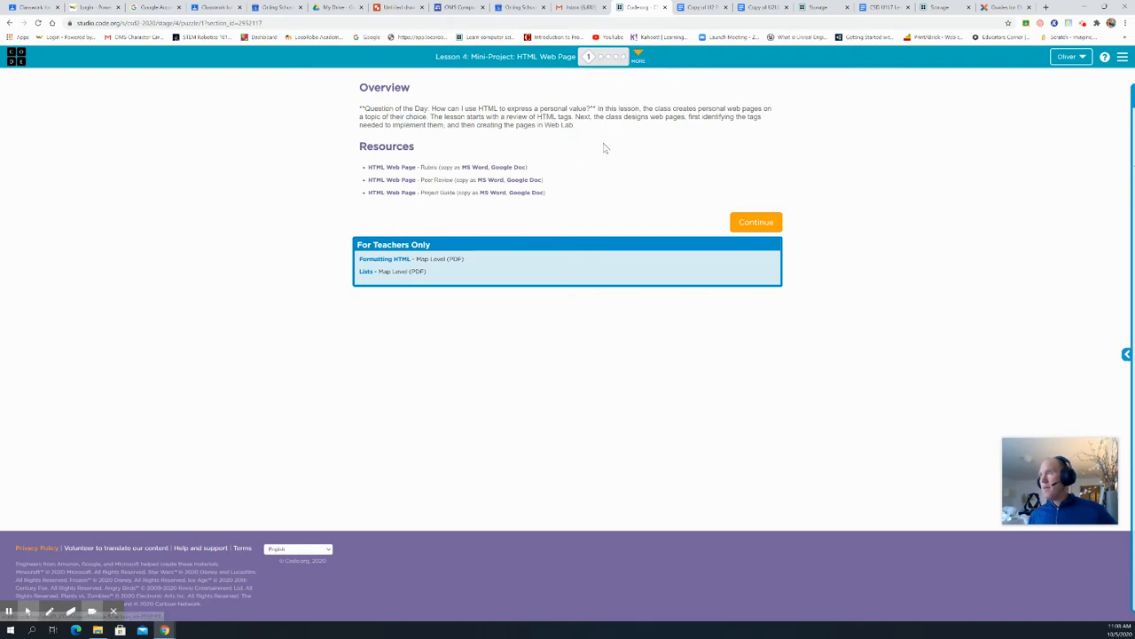
# Bring up the HTML Web Page Project Rubric document alongside the guide
pyautogui.click(701, 8)
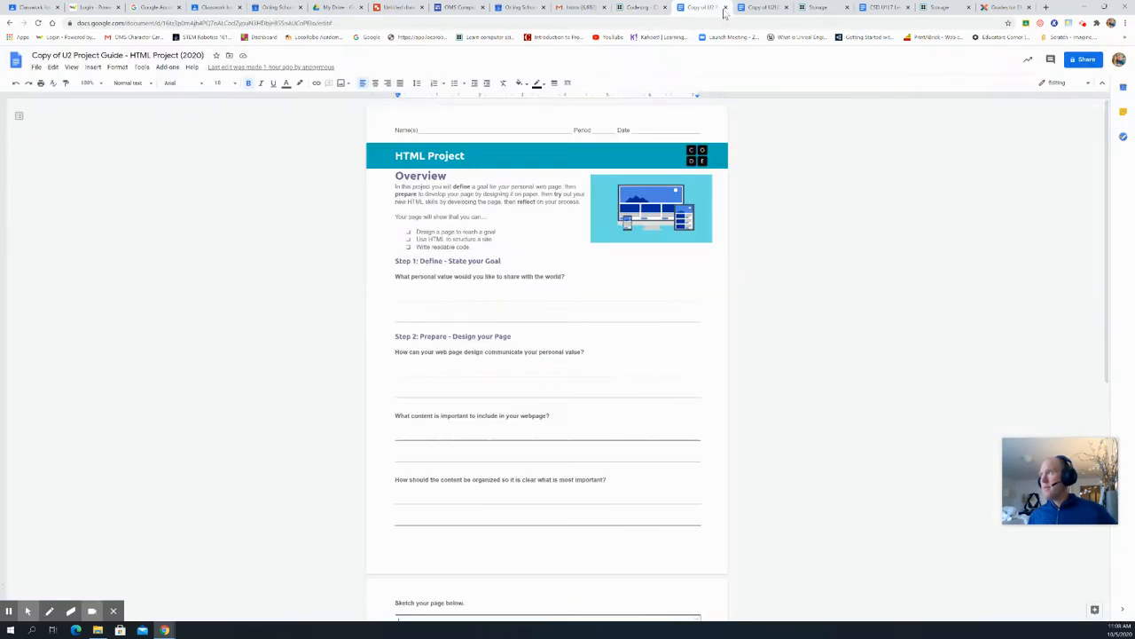
pyautogui.click(759, 7)
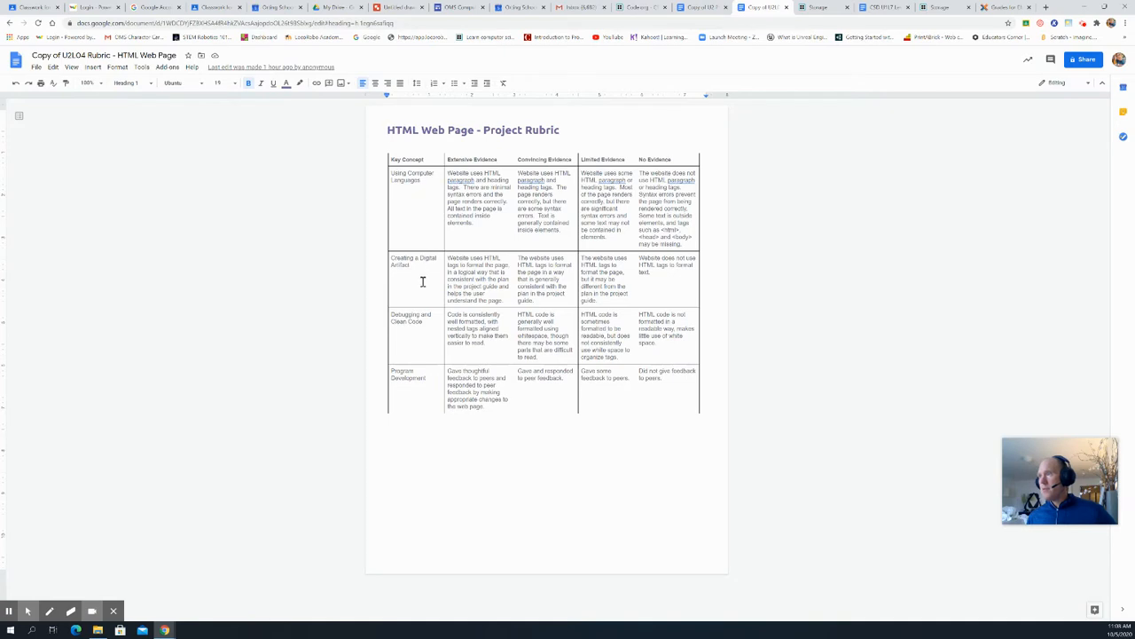
pyautogui.moveTo(419, 346)
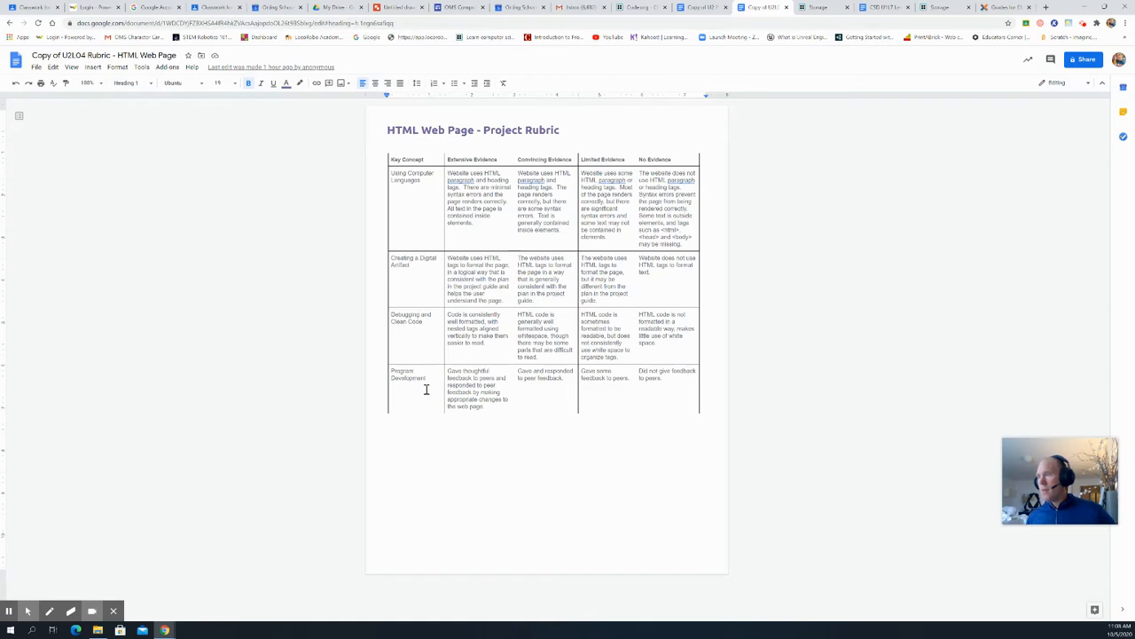
pyautogui.moveTo(394, 603)
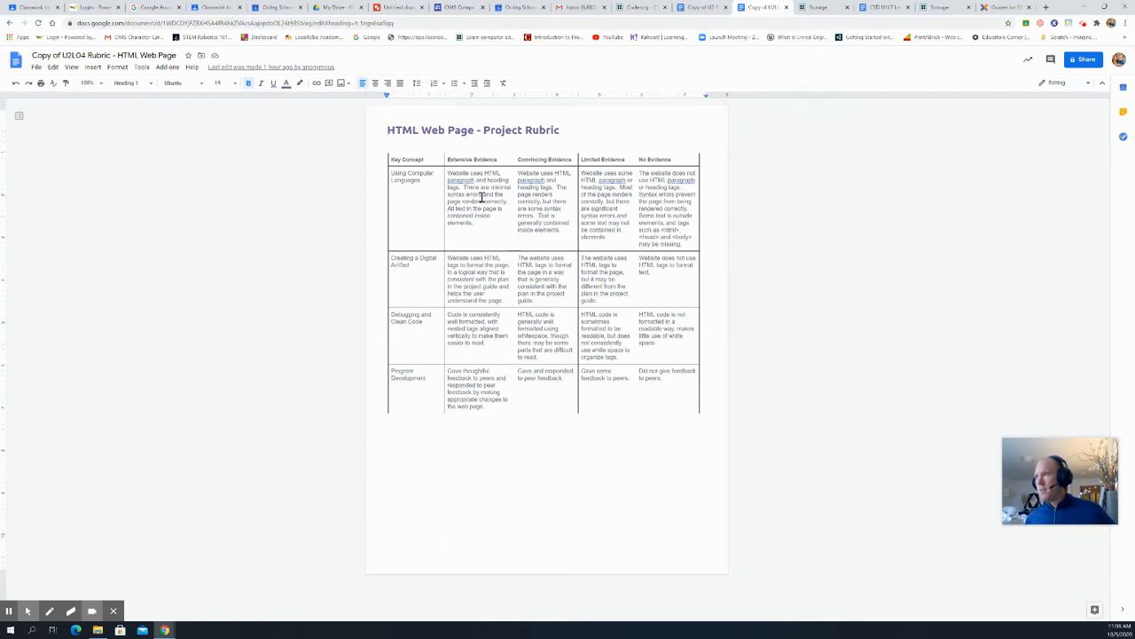
pyautogui.moveTo(482, 194)
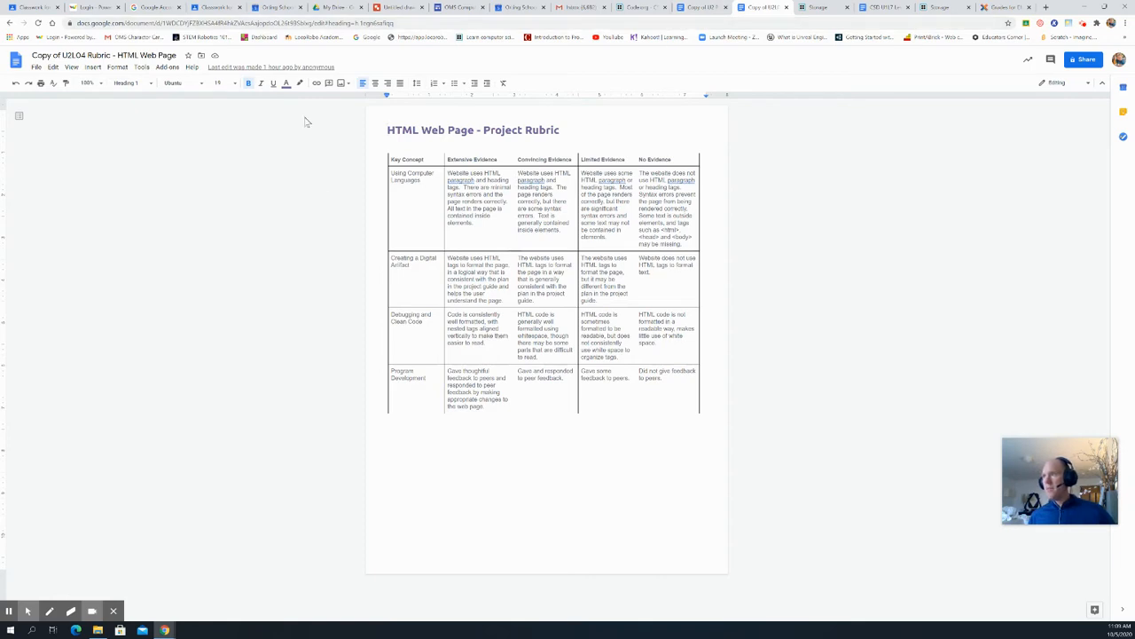
# Go back via the project guide to the Code.org mini-project lesson overview
pyautogui.click(701, 7)
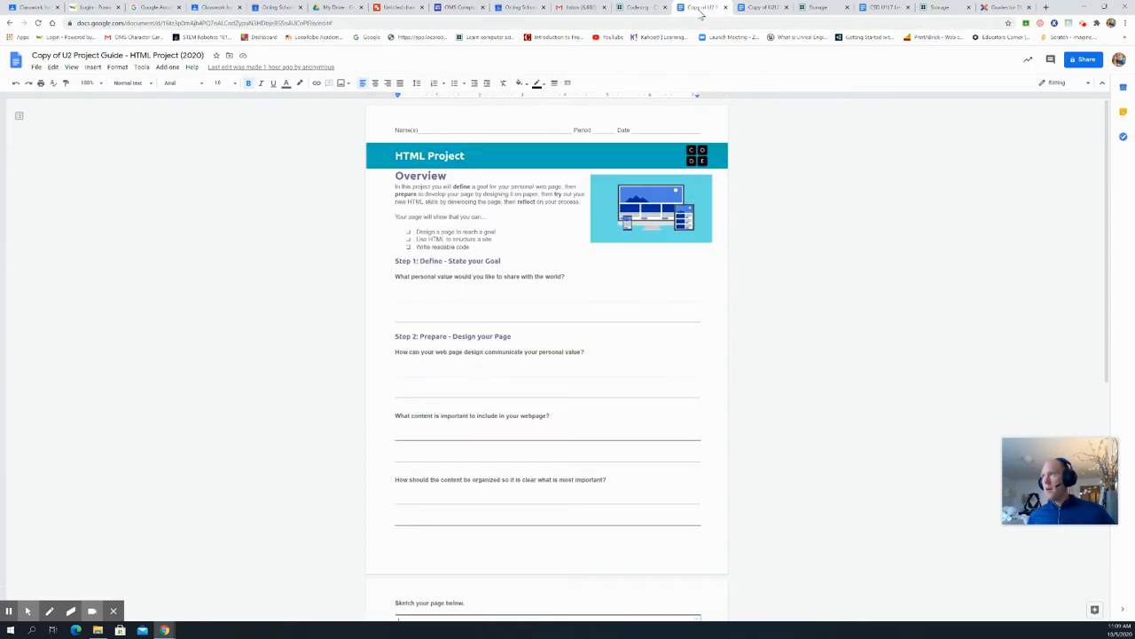
pyautogui.moveTo(635, 7)
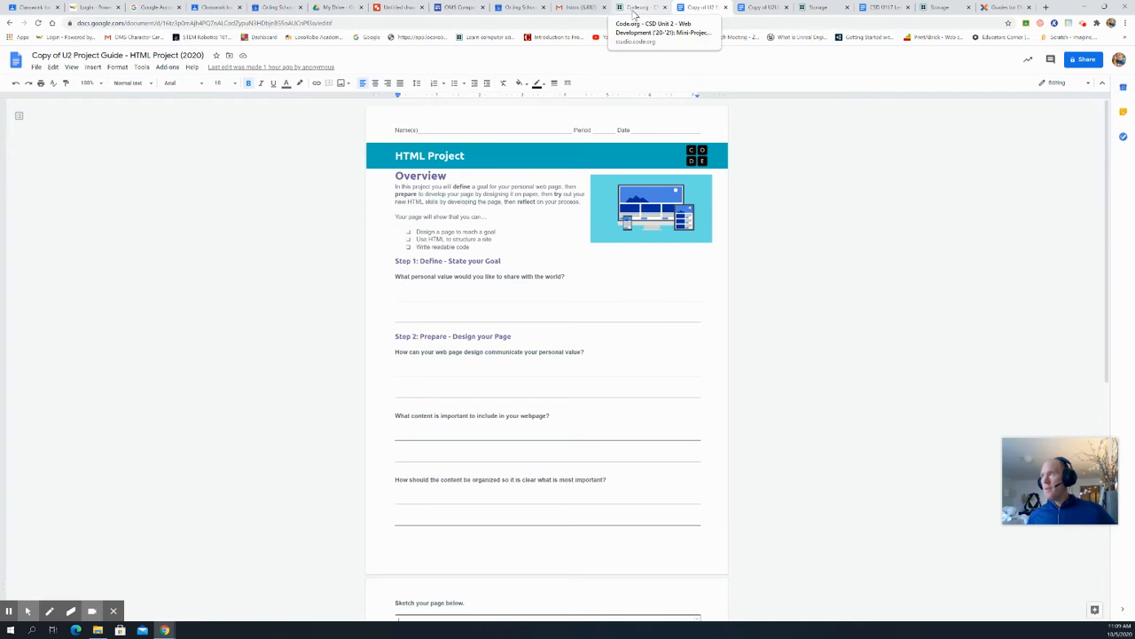
pyautogui.click(639, 7)
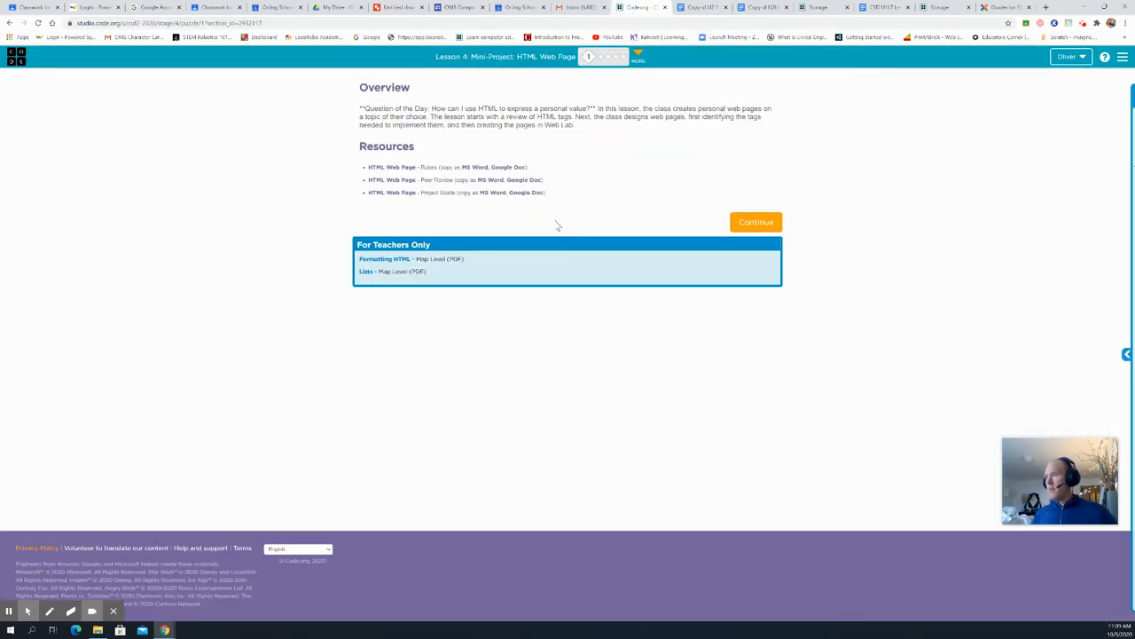
pyautogui.moveTo(556, 221)
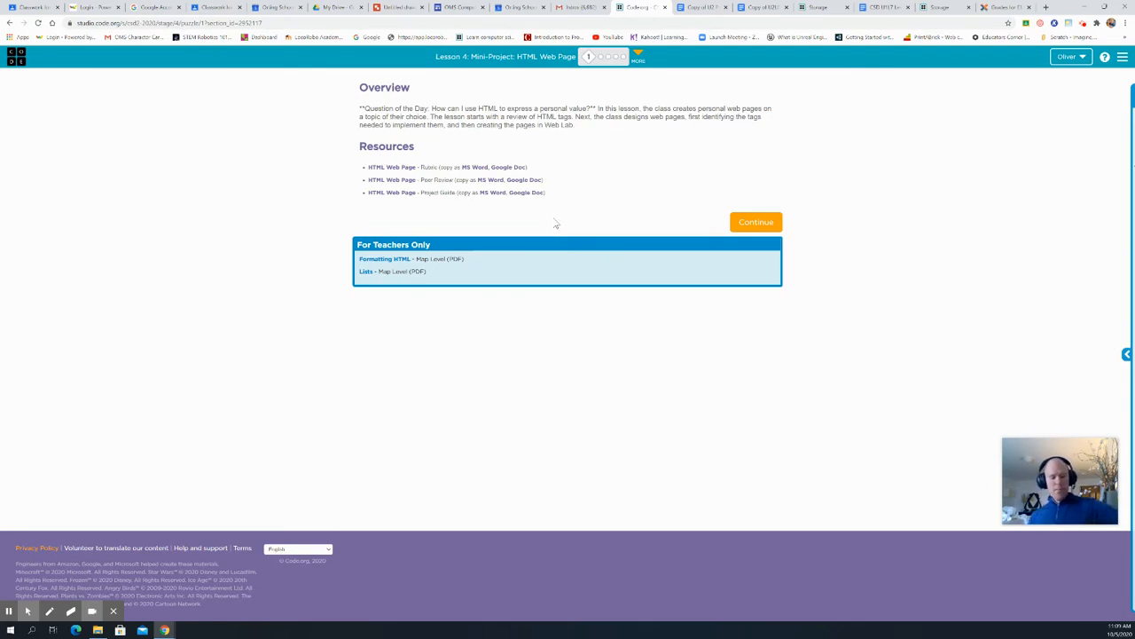
pyautogui.moveTo(660, 94)
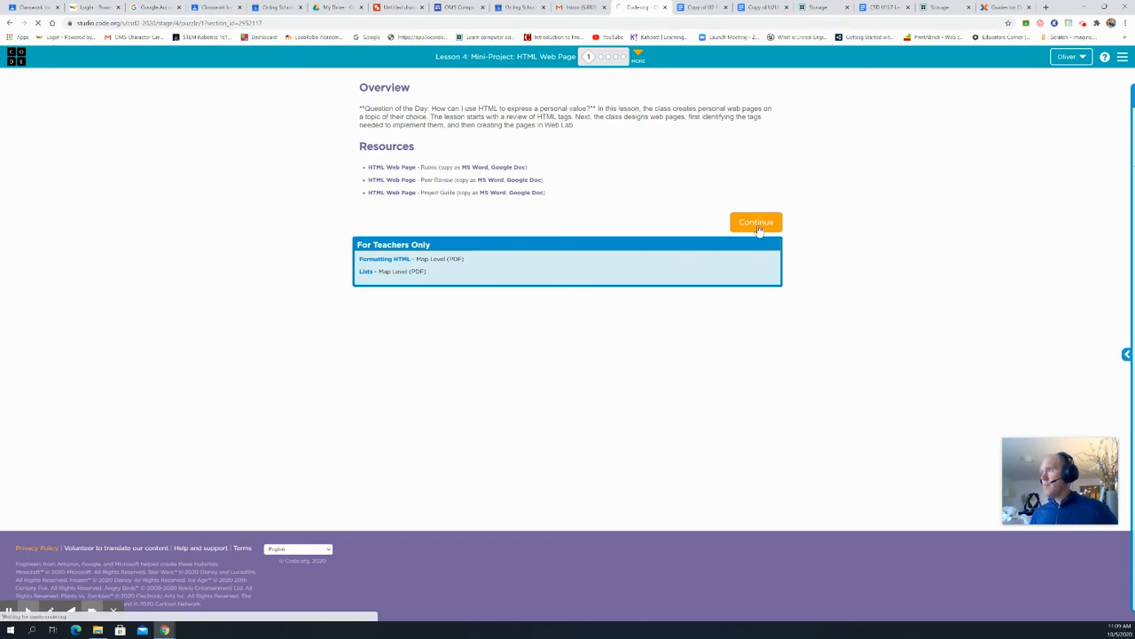
# Finish the HTML Review level and advance through the HTML Lists activities
pyautogui.click(756, 222)
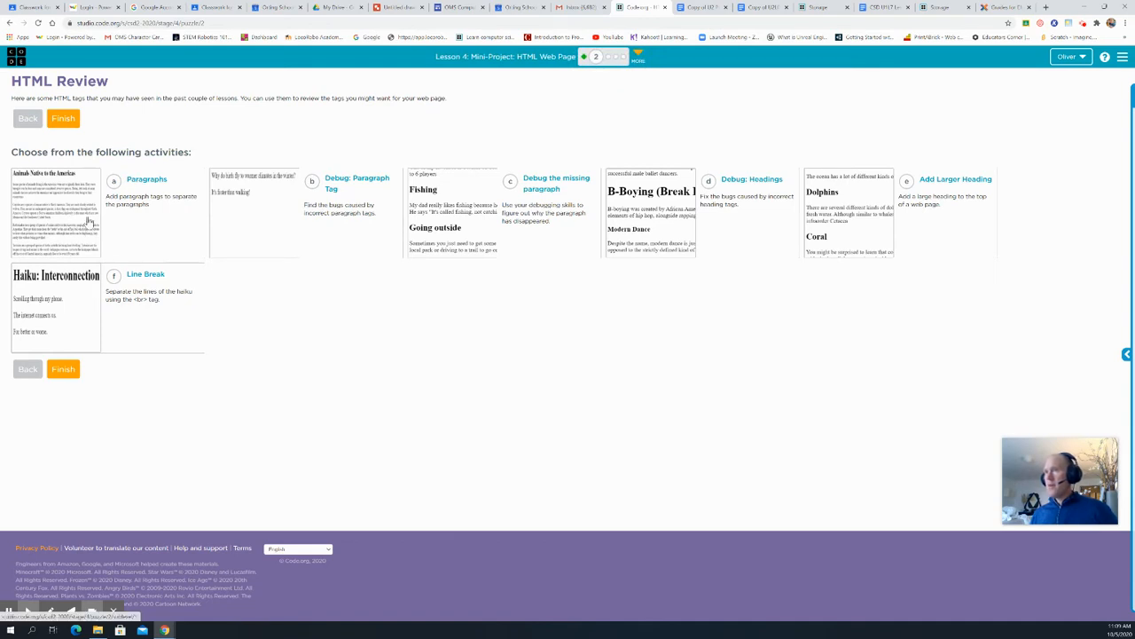
pyautogui.moveTo(298, 224)
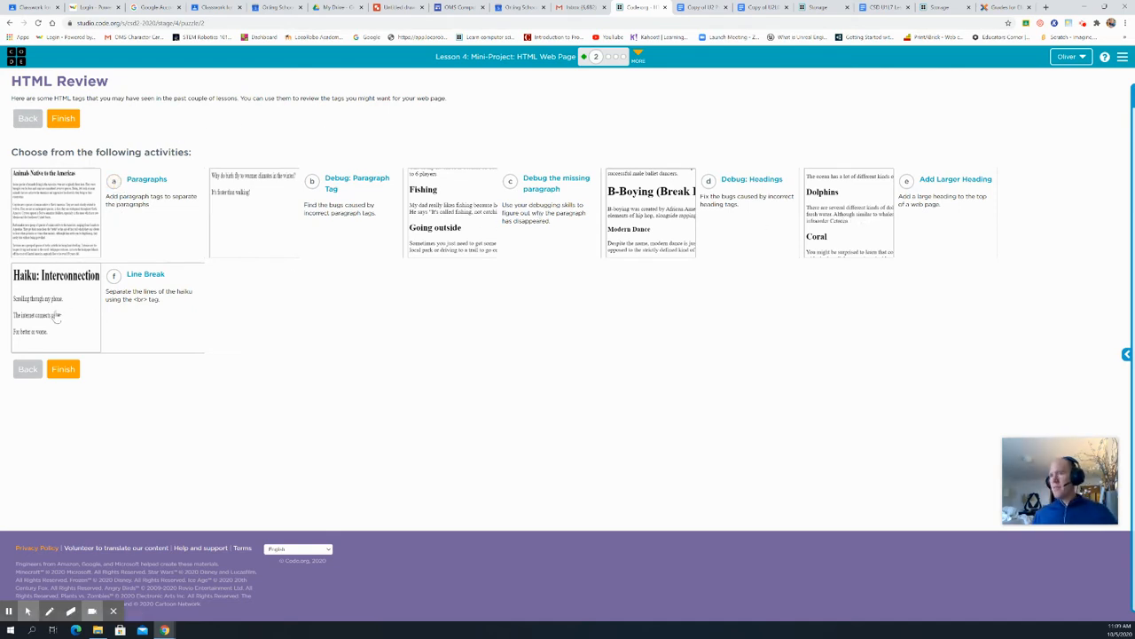
pyautogui.moveTo(142, 286)
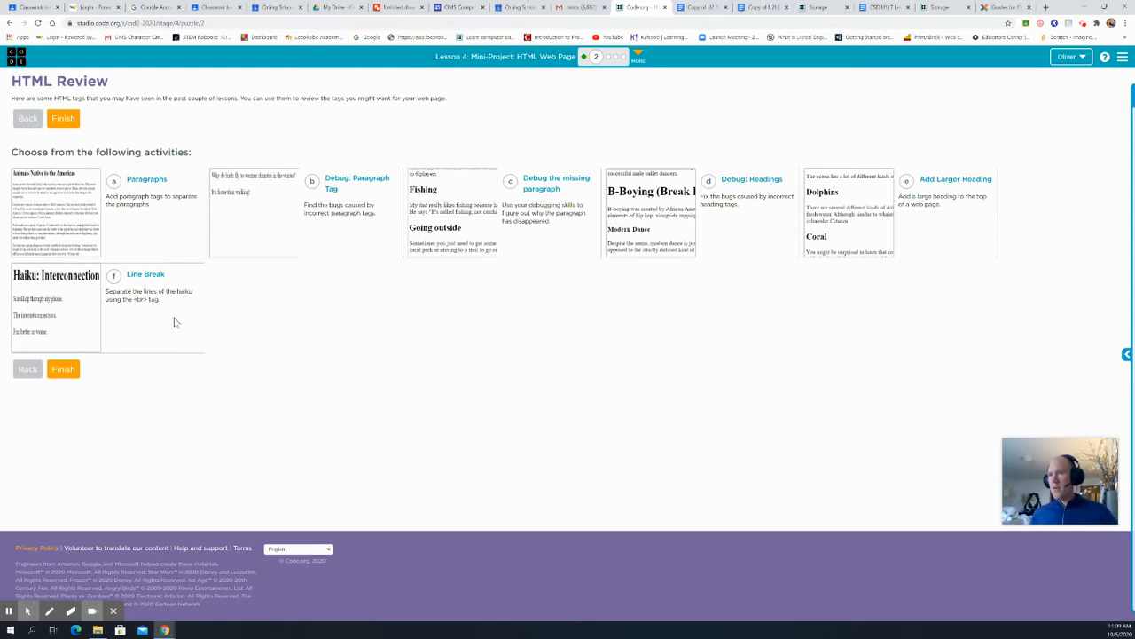
pyautogui.moveTo(275, 220)
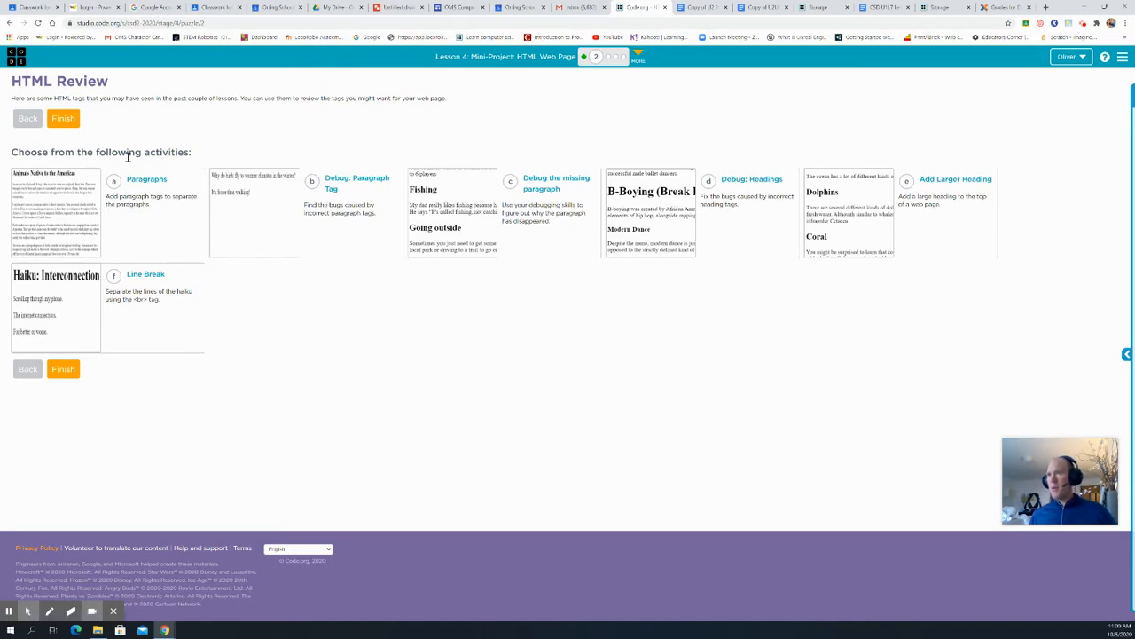
pyautogui.moveTo(81, 140)
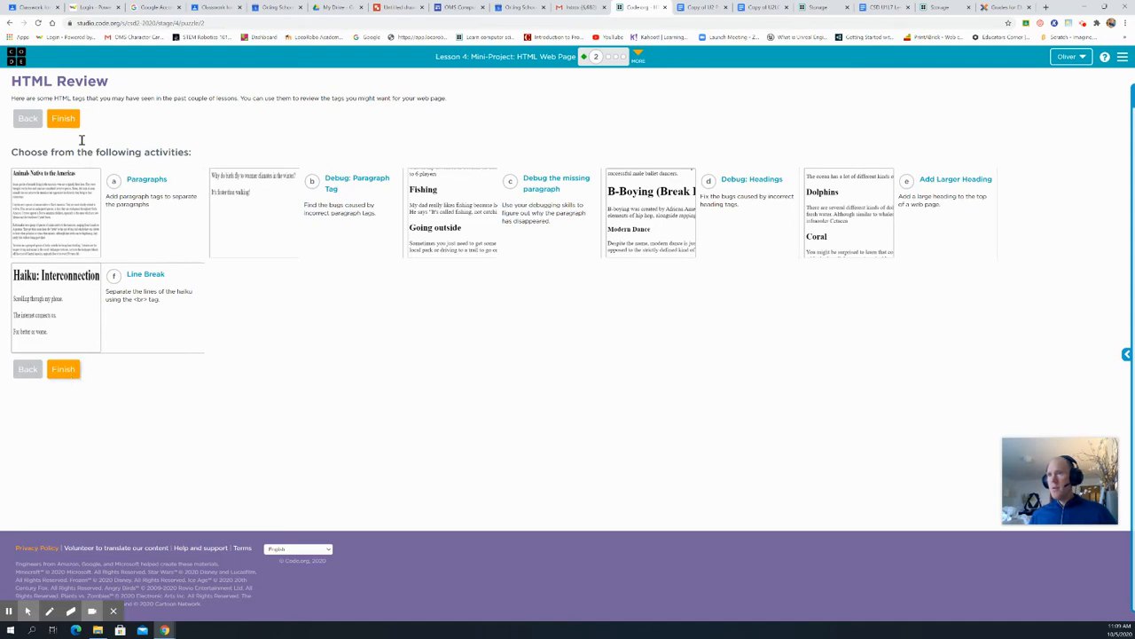
pyautogui.click(64, 117)
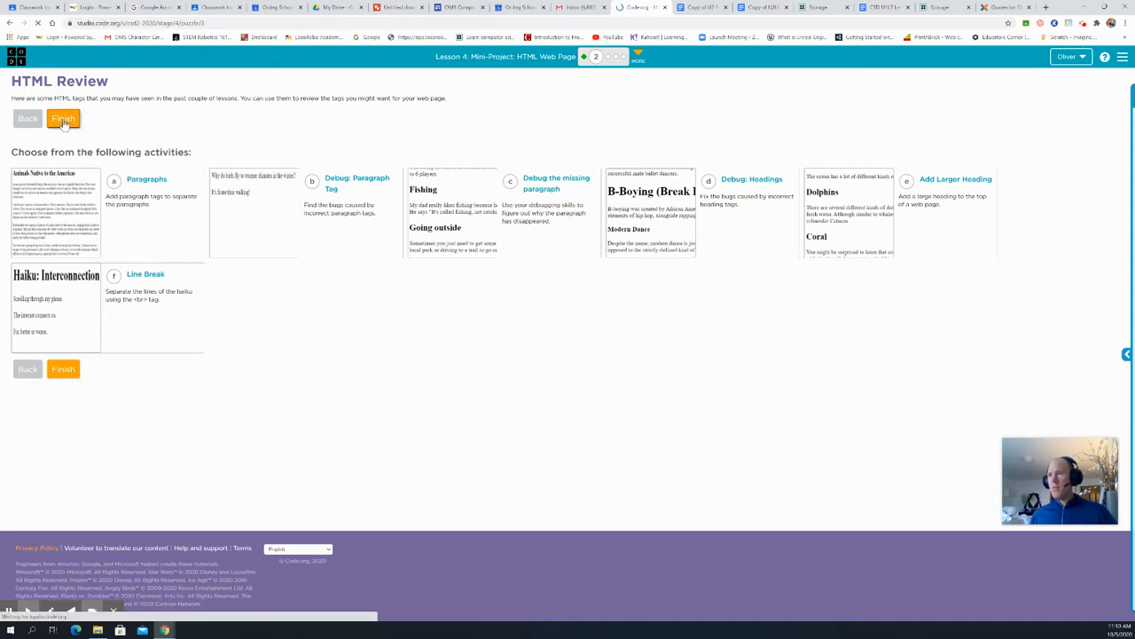
pyautogui.click(64, 117)
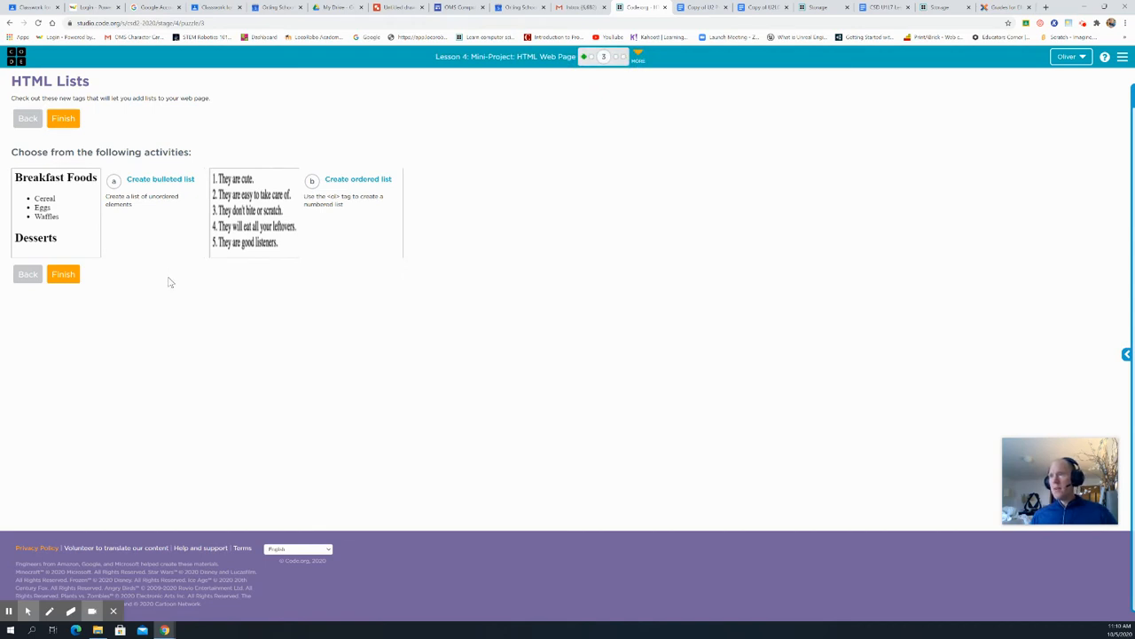
pyautogui.moveTo(151, 259)
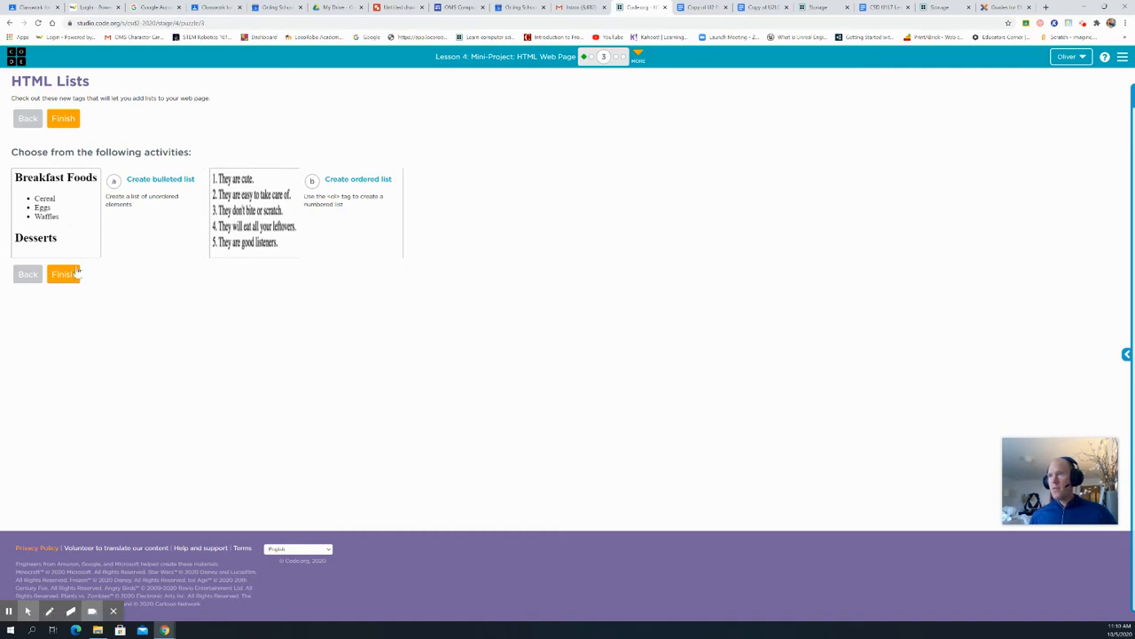
pyautogui.click(64, 273)
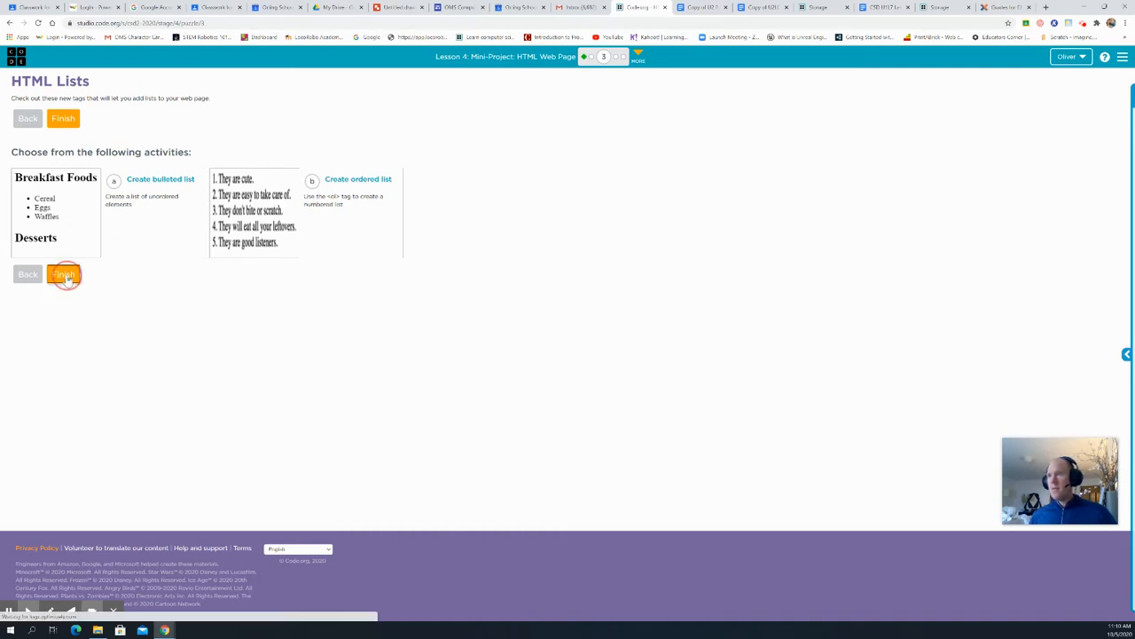
# Continue into the Add HTML level with starter code, then view the planning guide
pyautogui.click(64, 273)
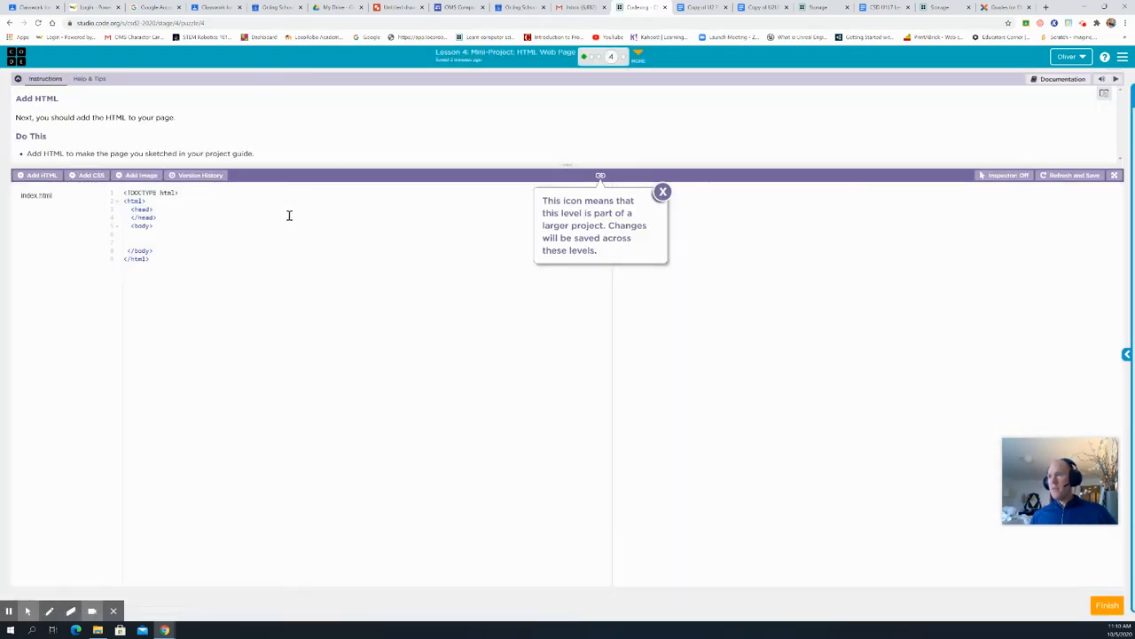
pyautogui.moveTo(238, 227)
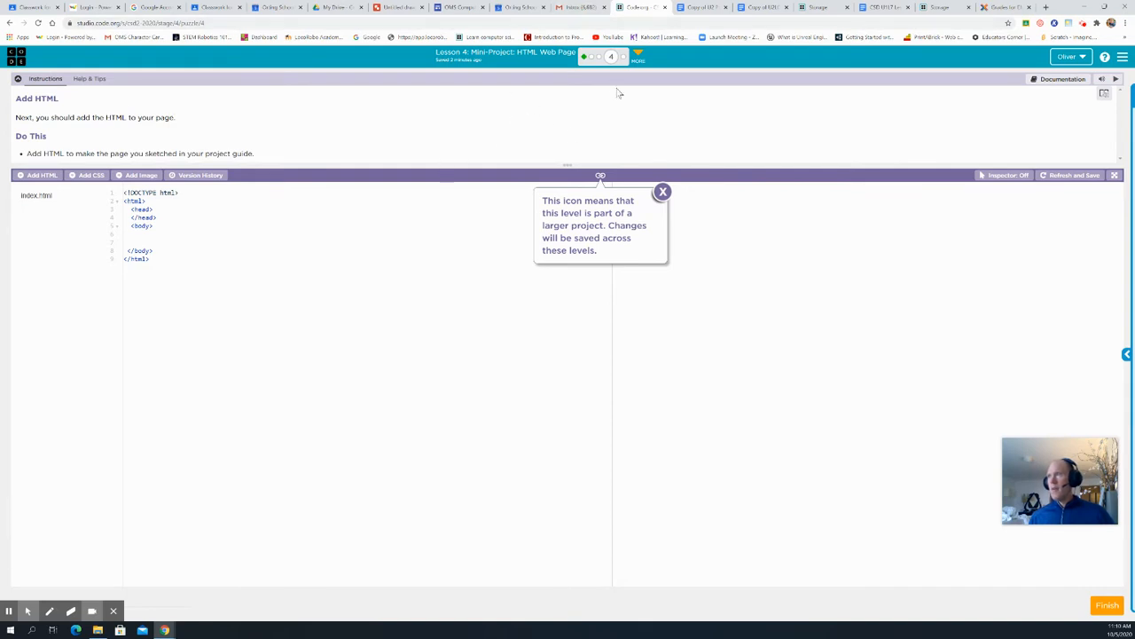
pyautogui.click(701, 7)
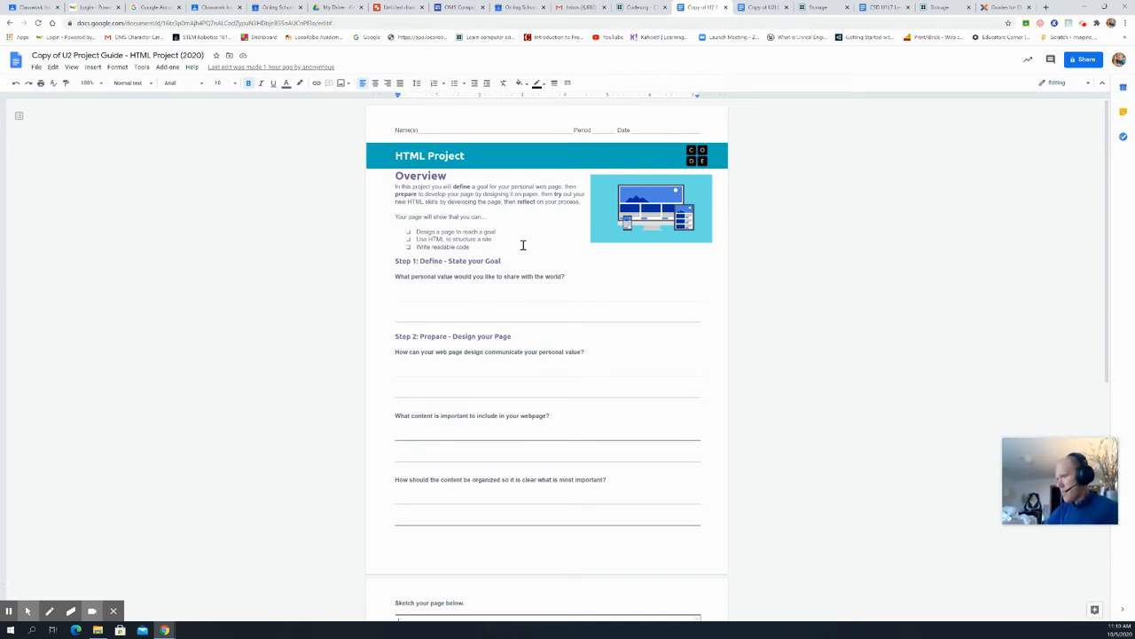
pyautogui.moveTo(522, 280)
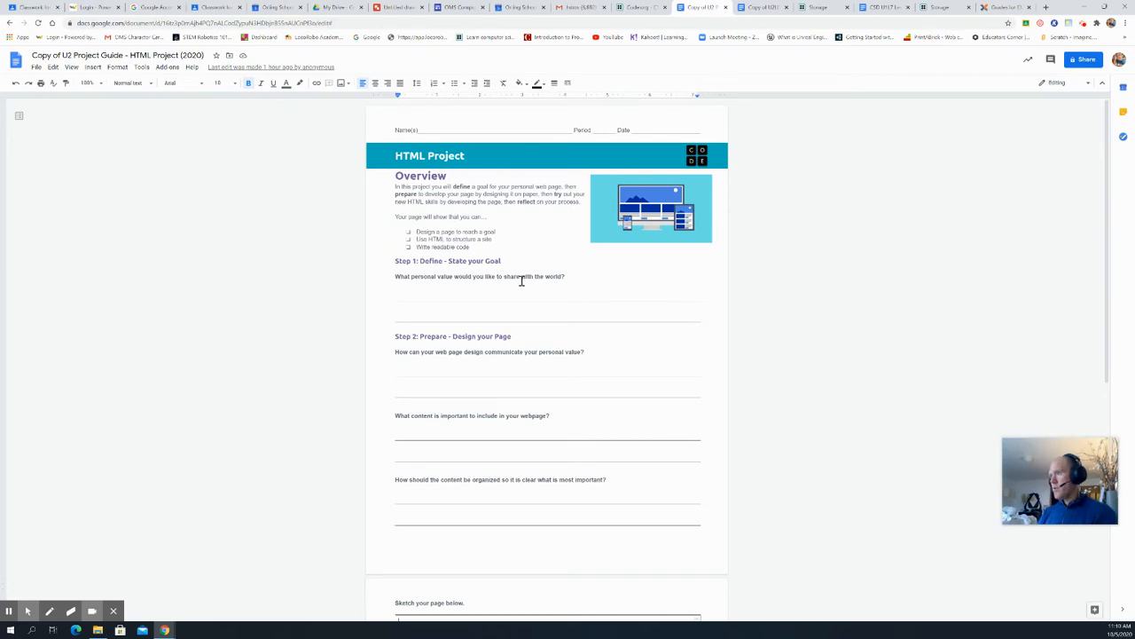
pyautogui.moveTo(506, 374)
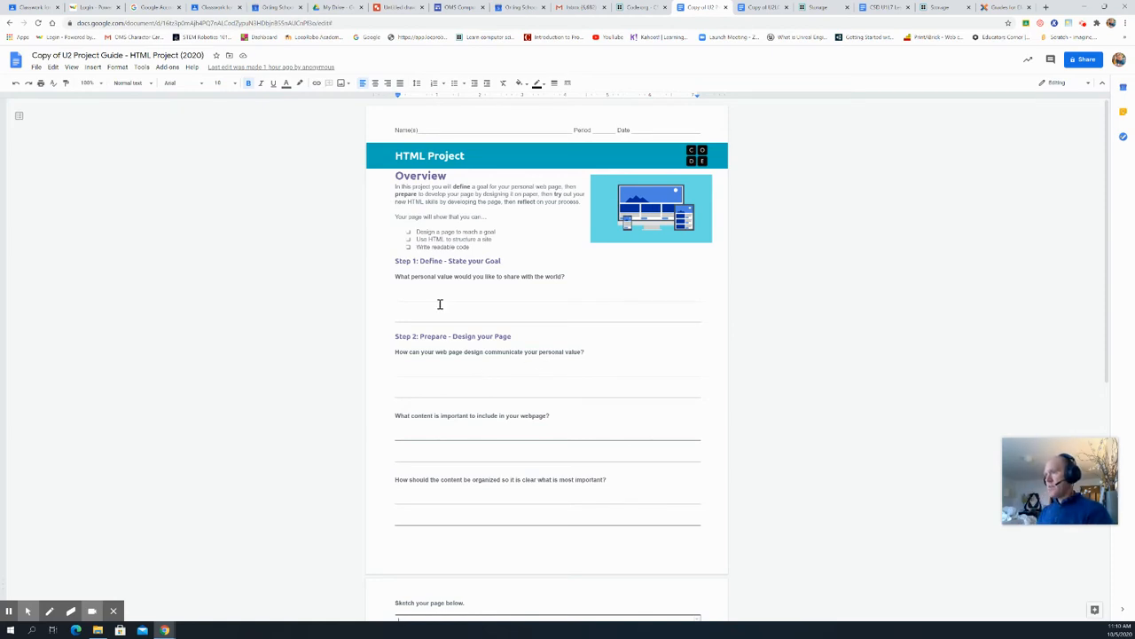
pyautogui.moveTo(456, 376)
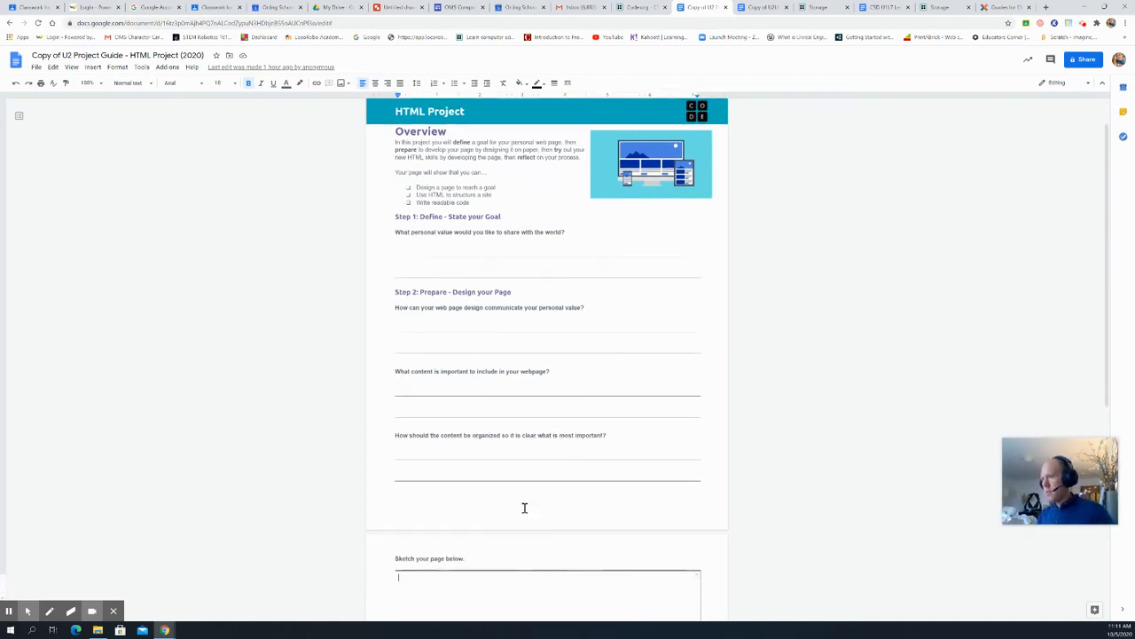
# Scroll the planning guide down to the empty 'Sketch your page below' box
pyautogui.scroll(-3)
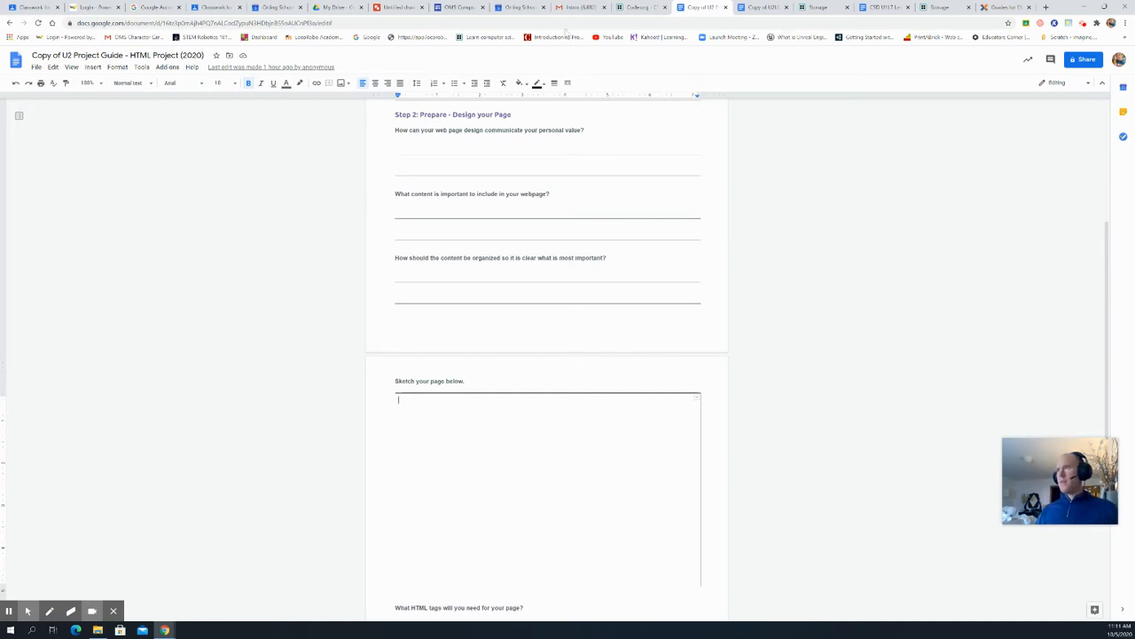
# From Google Drive's New menu, open the Soccer Page sketch drawing
pyautogui.click(335, 8)
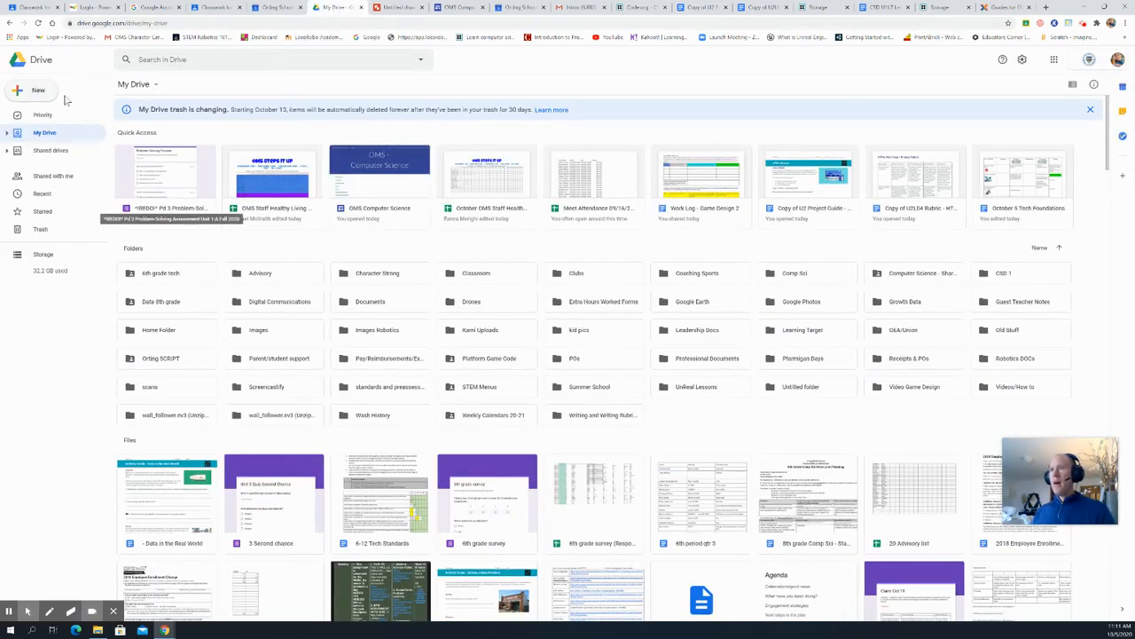
pyautogui.click(39, 88)
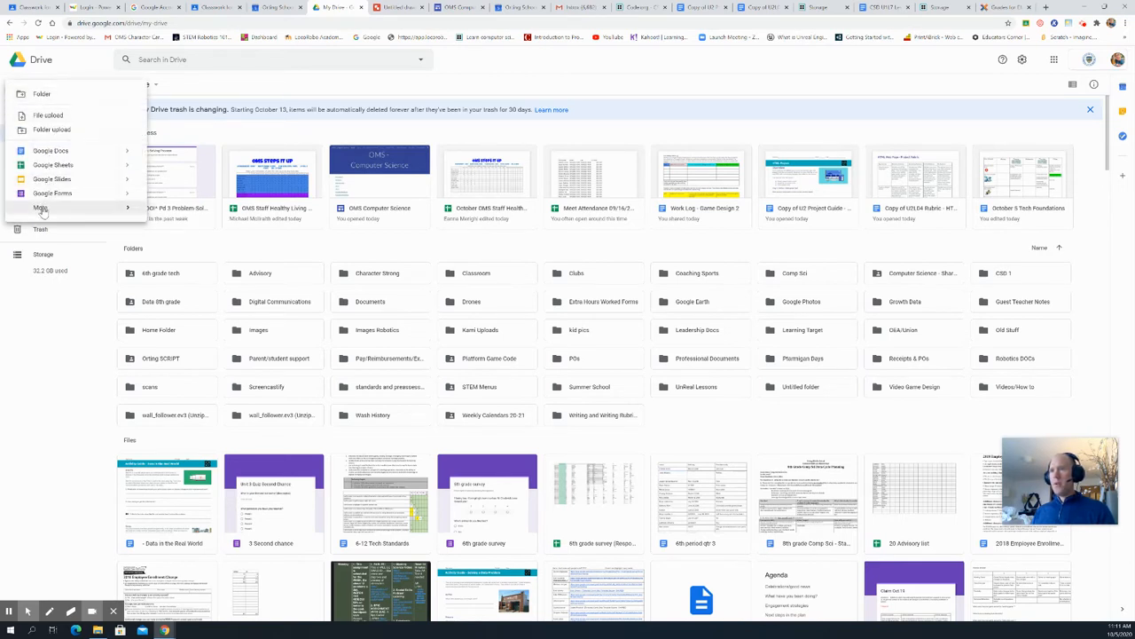
pyautogui.click(39, 206)
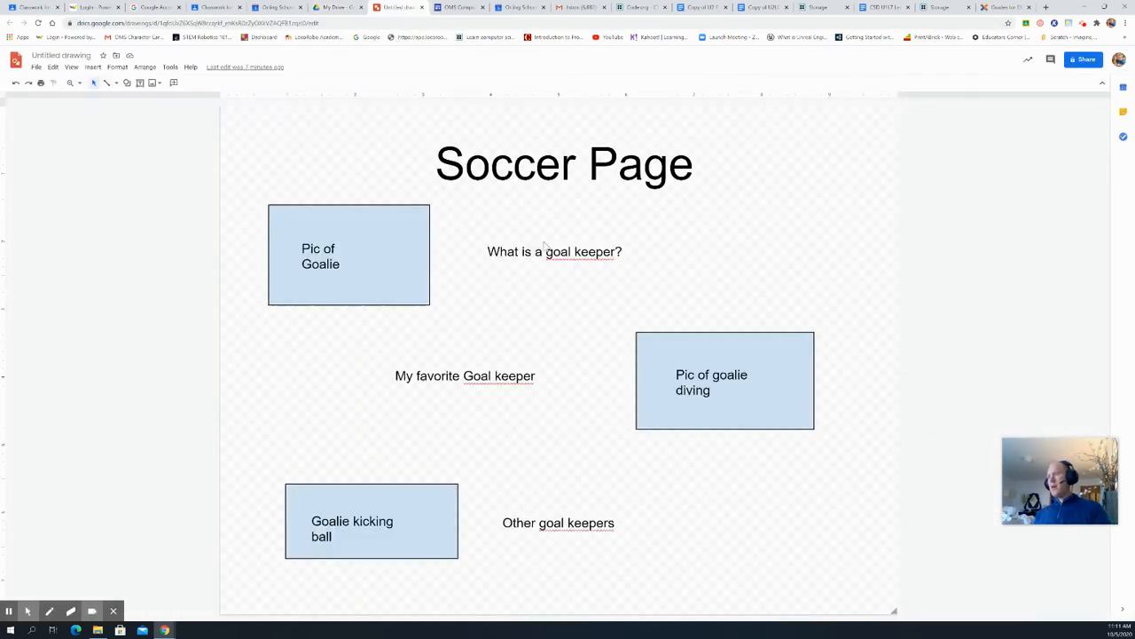
pyautogui.moveTo(348, 249)
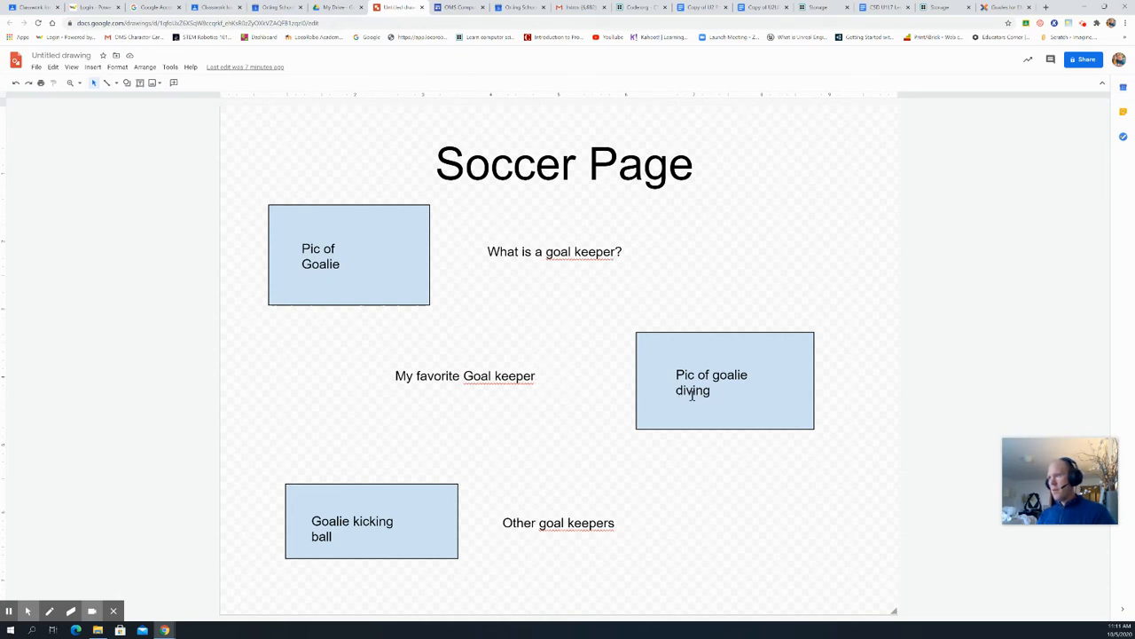
pyautogui.moveTo(550, 476)
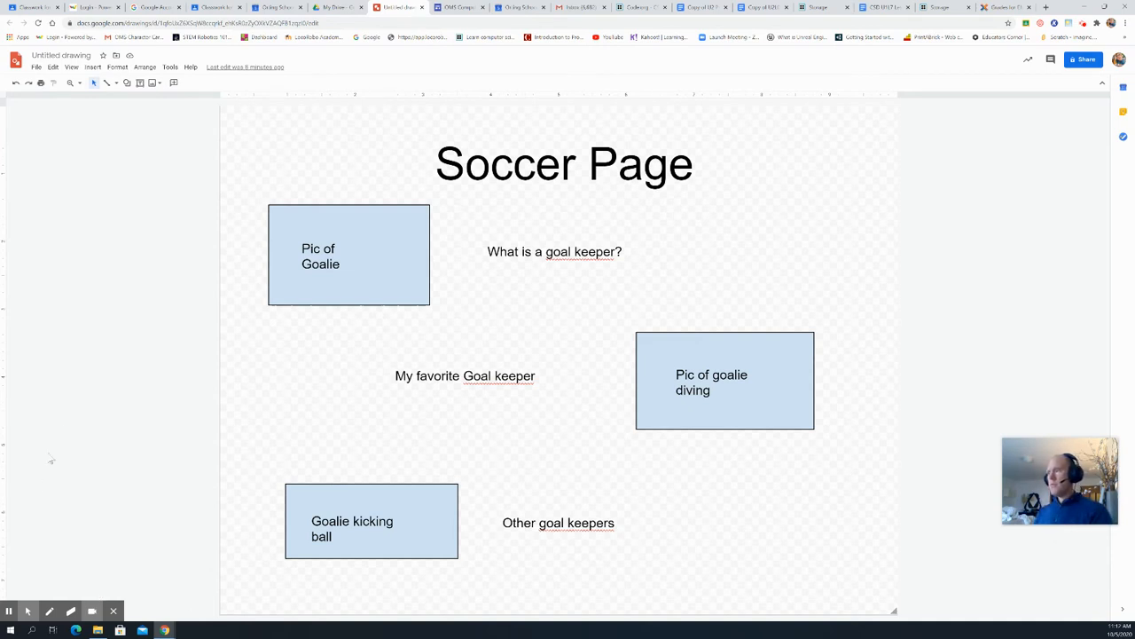
pyautogui.moveTo(199, 326)
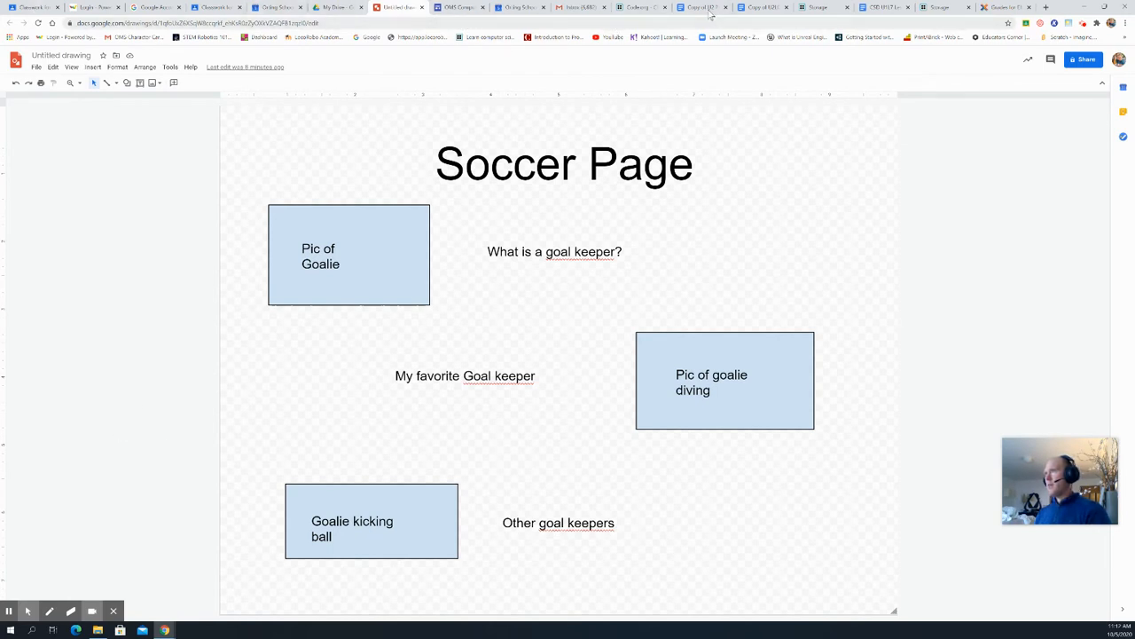
# Insert the Soccer Page drawing from Drive into the guide's sketch-your-page section
pyautogui.click(700, 7)
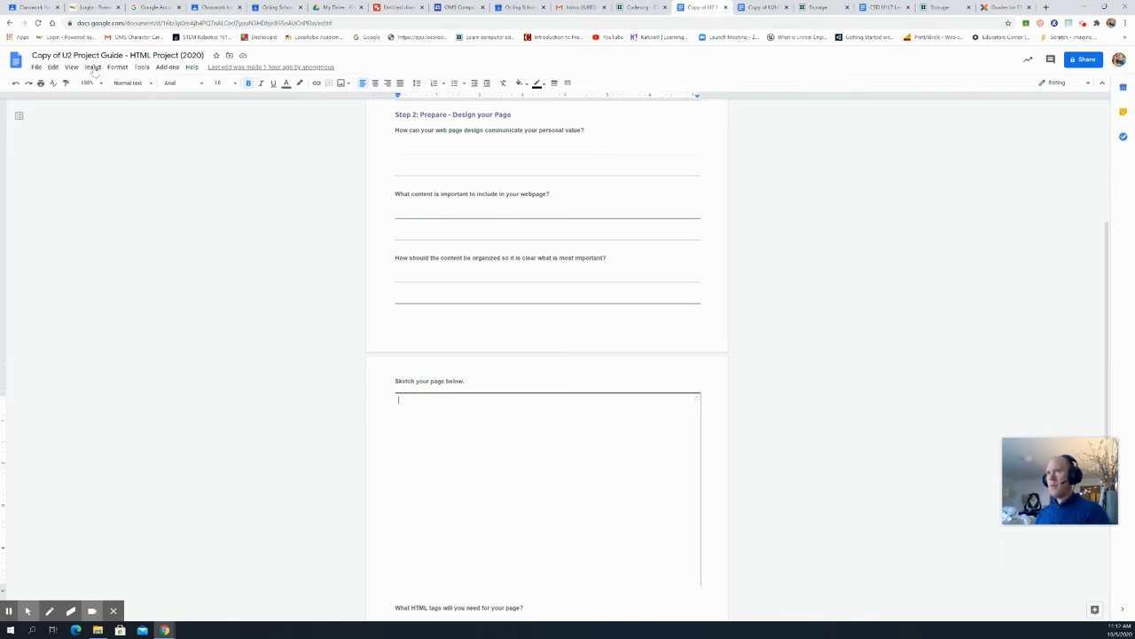
pyautogui.click(92, 67)
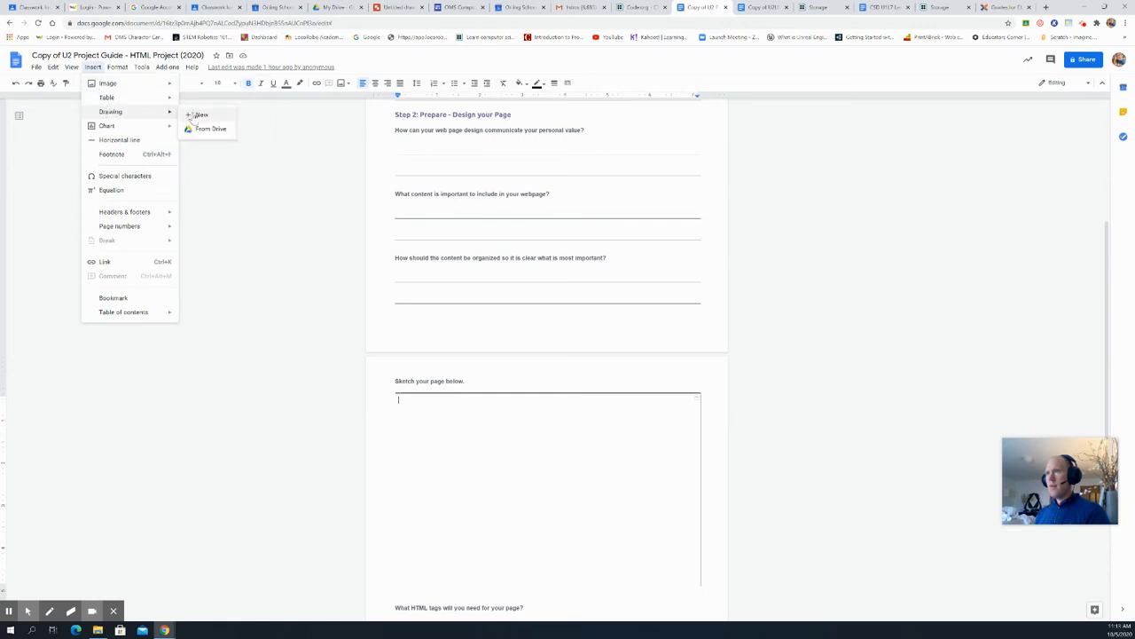
pyautogui.click(201, 113)
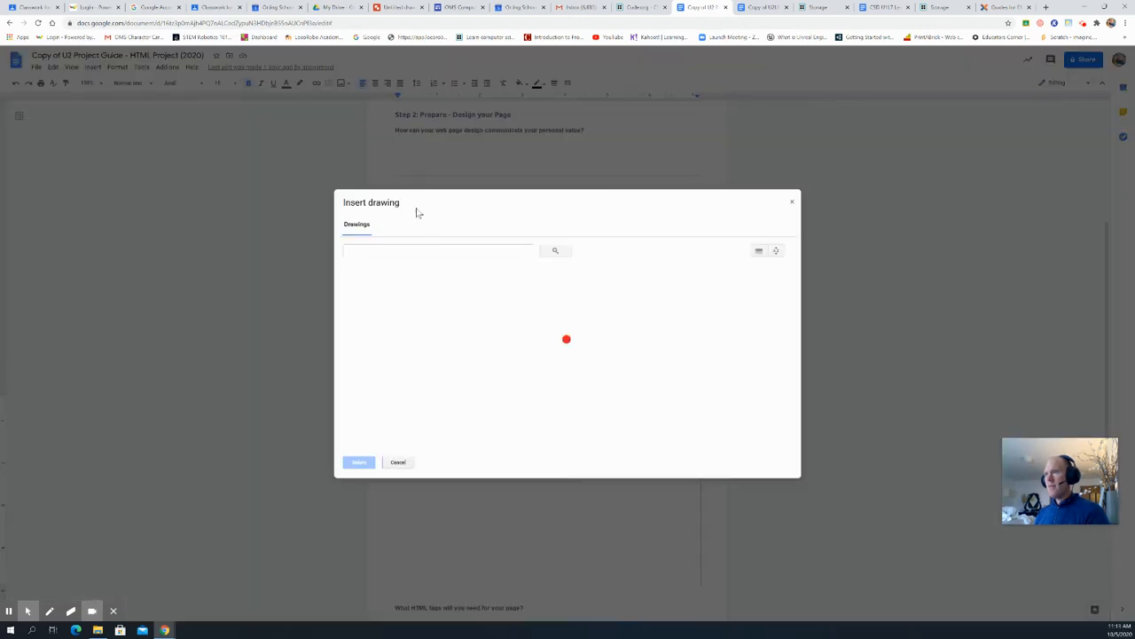
pyautogui.click(384, 333)
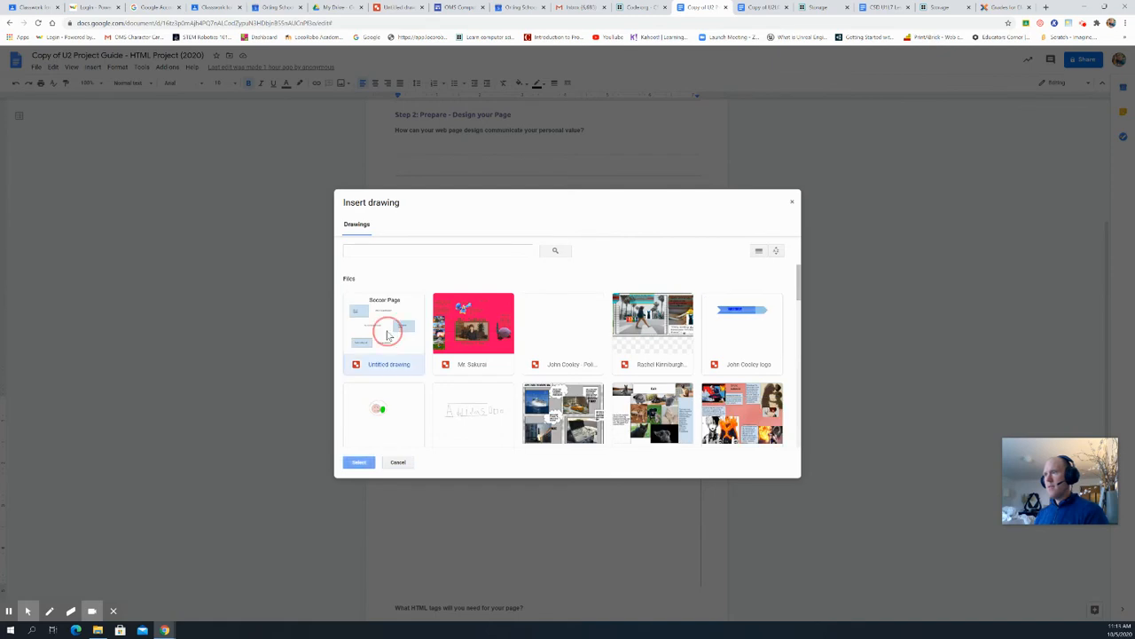
pyautogui.click(358, 461)
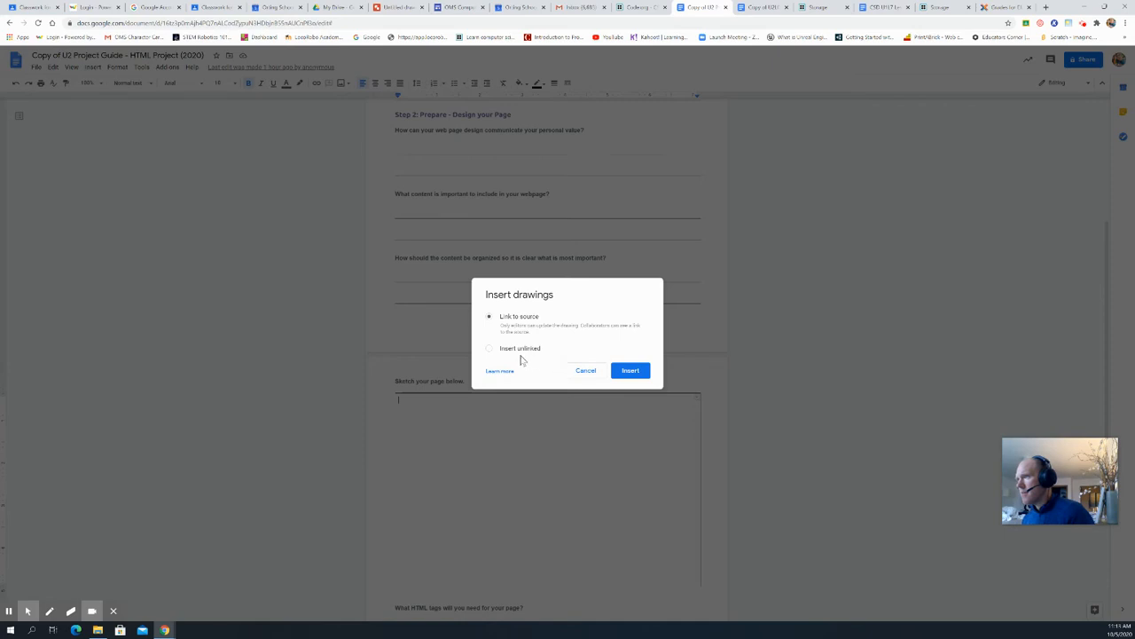
pyautogui.click(630, 371)
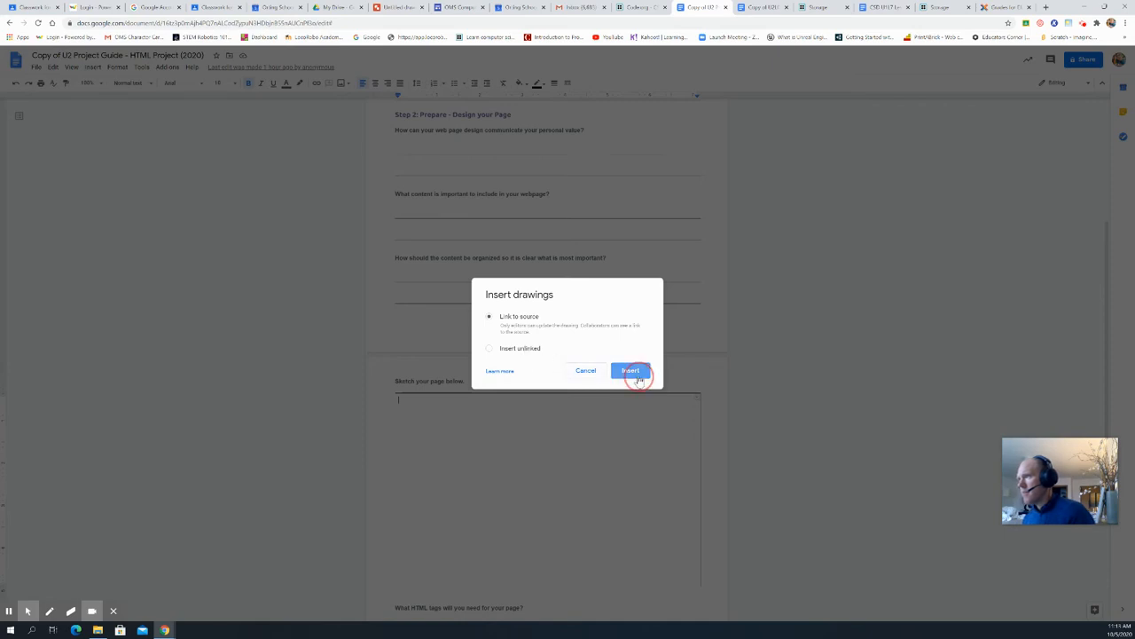
pyautogui.click(630, 371)
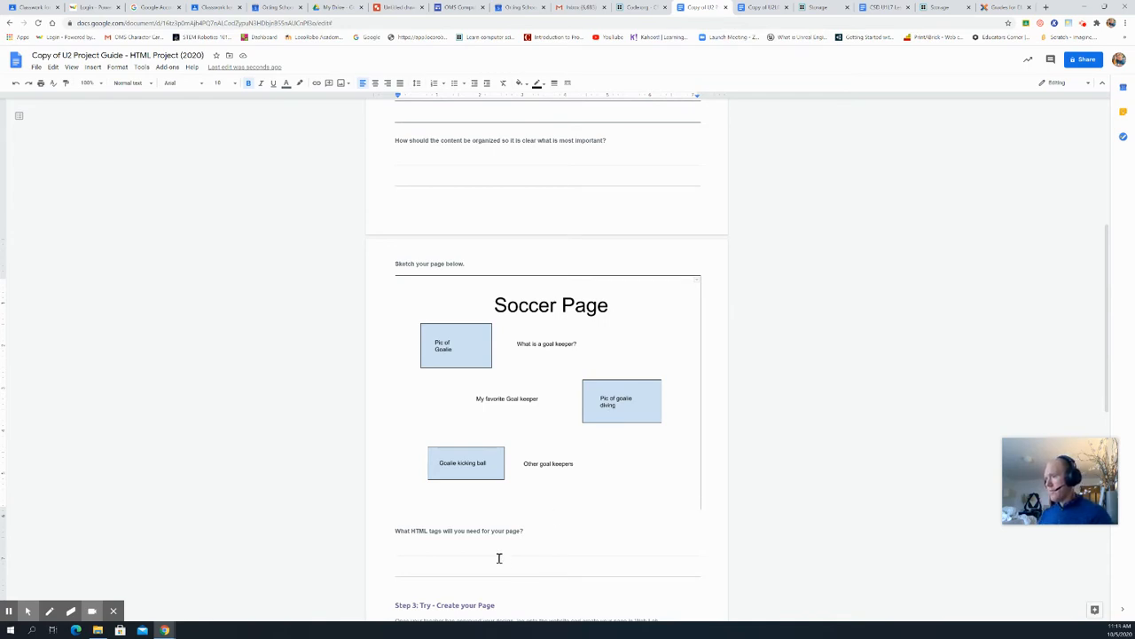
pyautogui.scroll(-3)
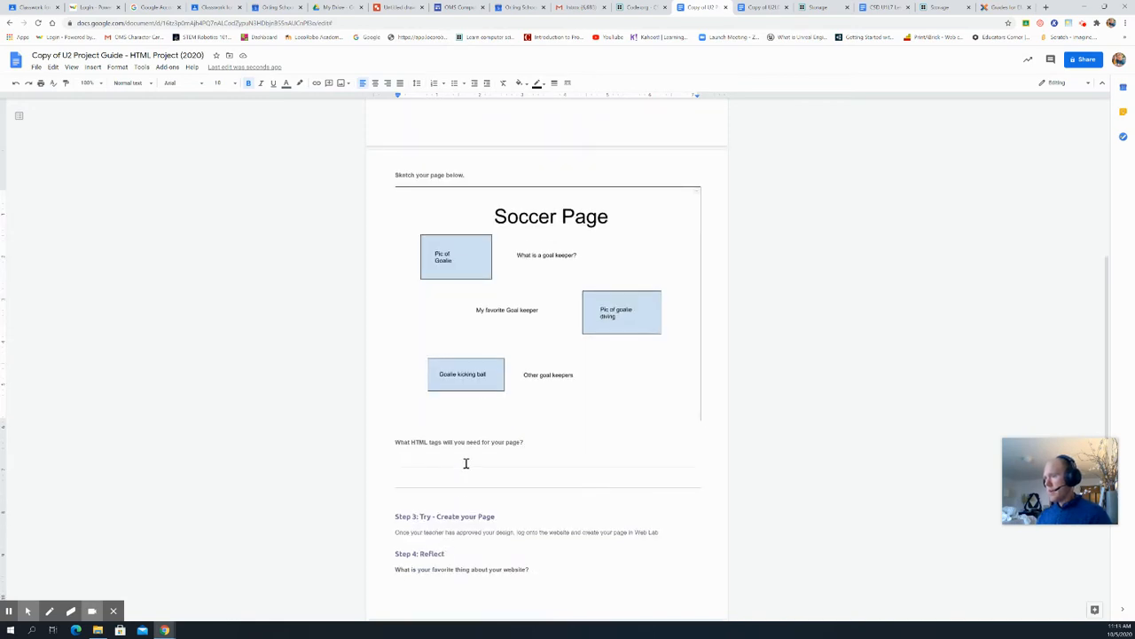
pyautogui.moveTo(543, 333)
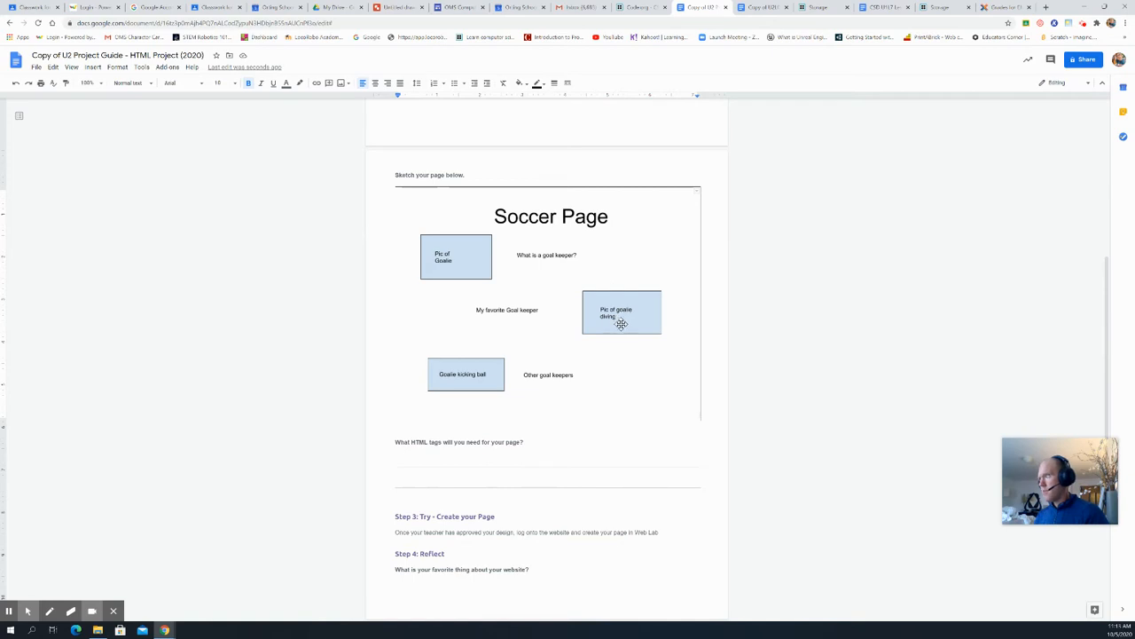
pyautogui.moveTo(607, 401)
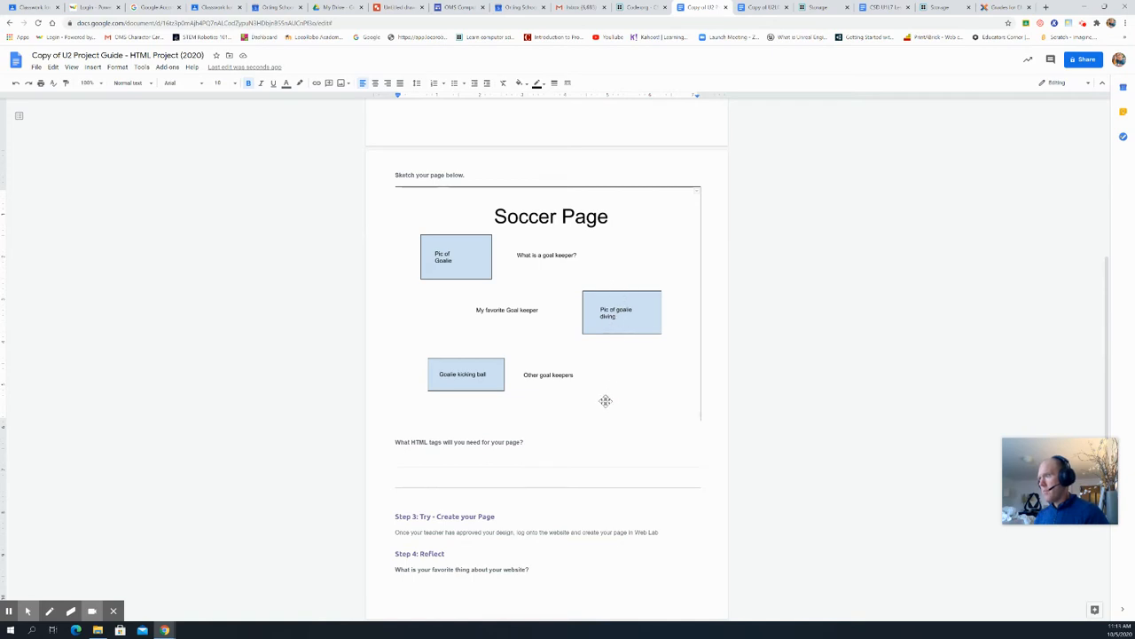
pyautogui.moveTo(565, 392)
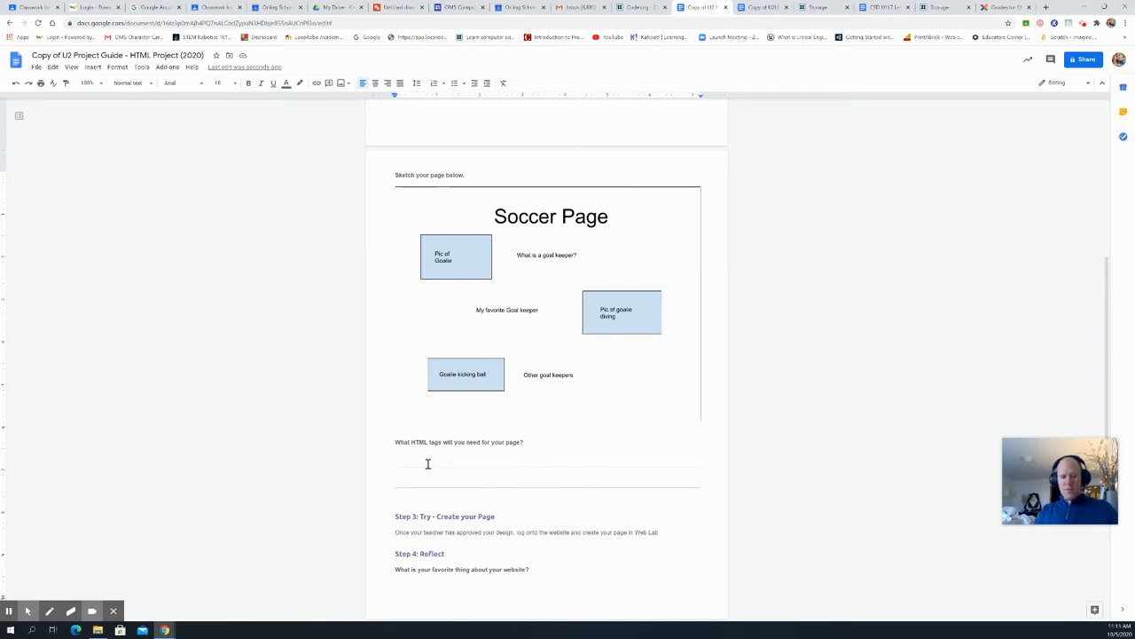
pyautogui.write('image,')
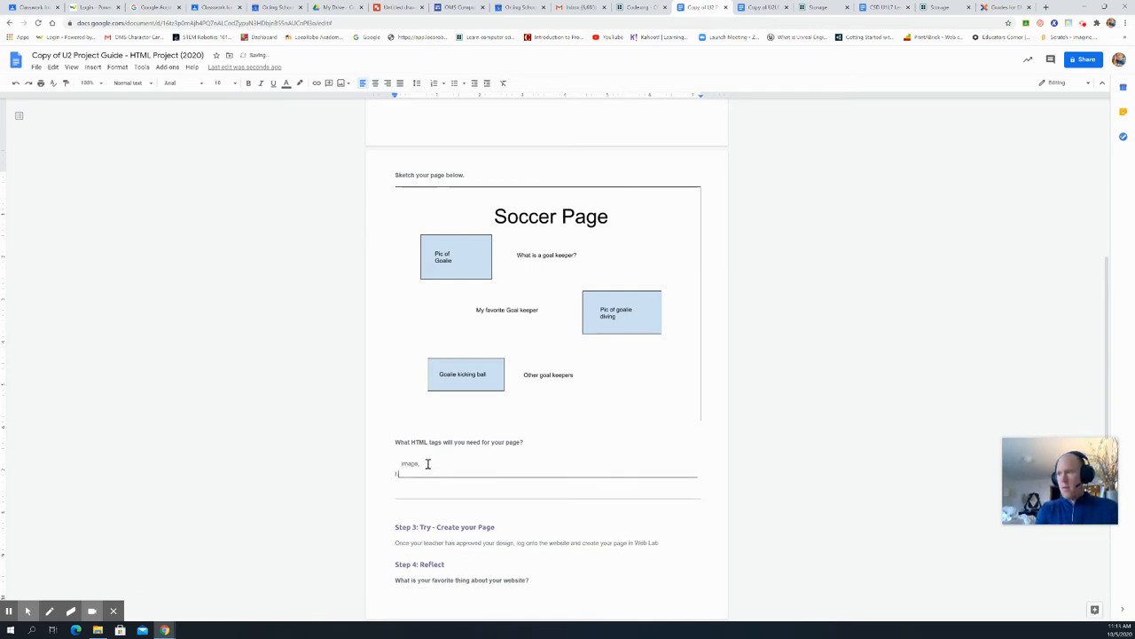
pyautogui.write('headers')
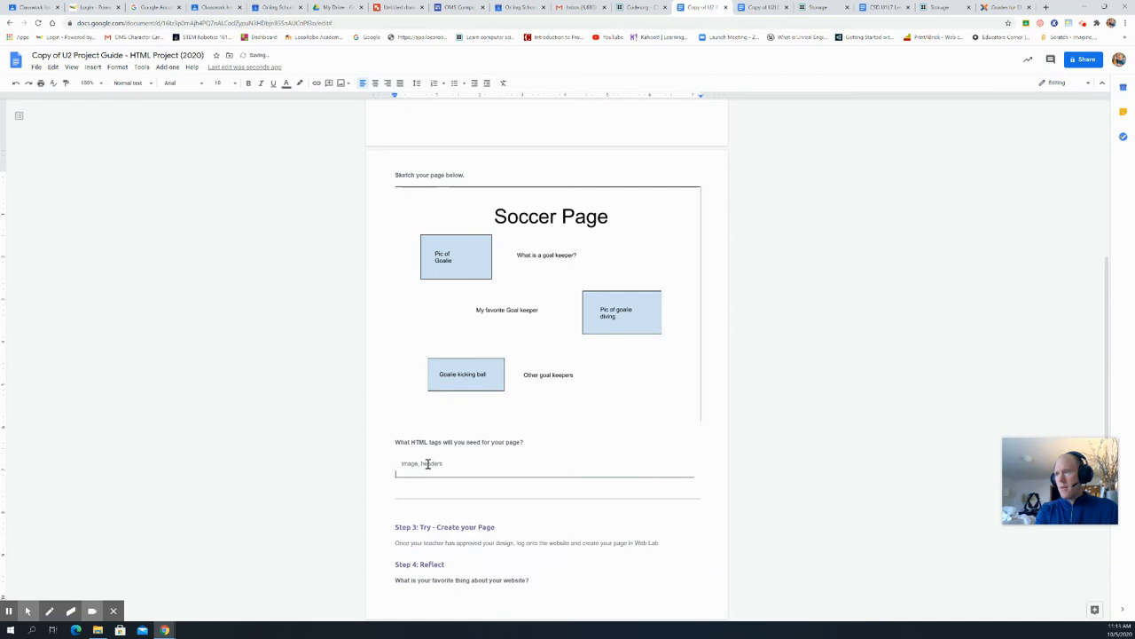
pyautogui.write('pa')
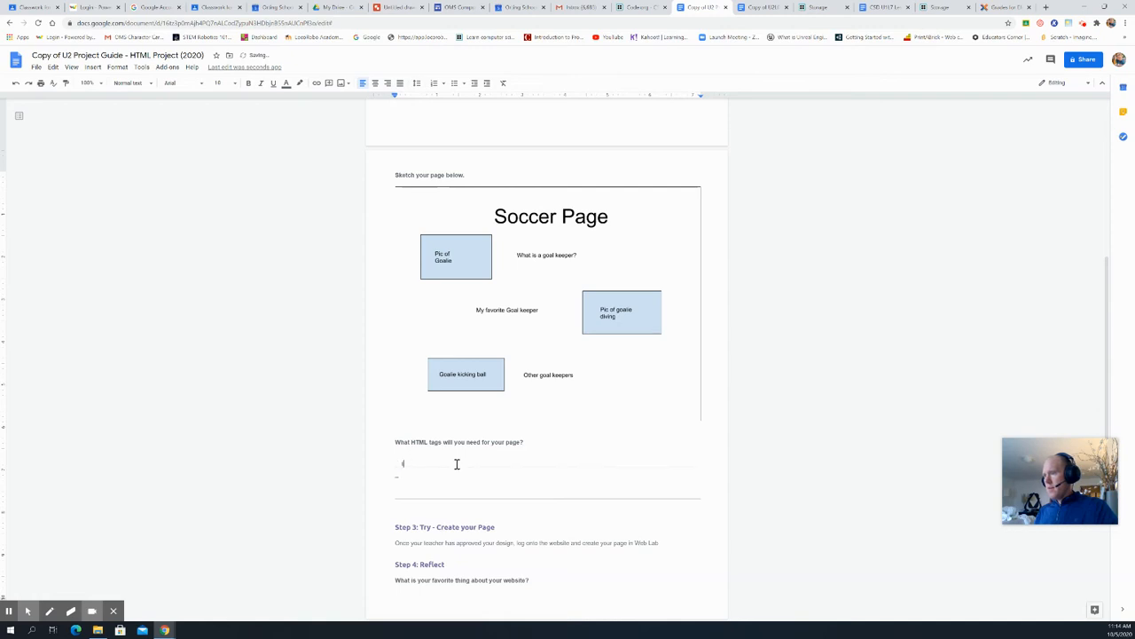
pyautogui.scroll(-3)
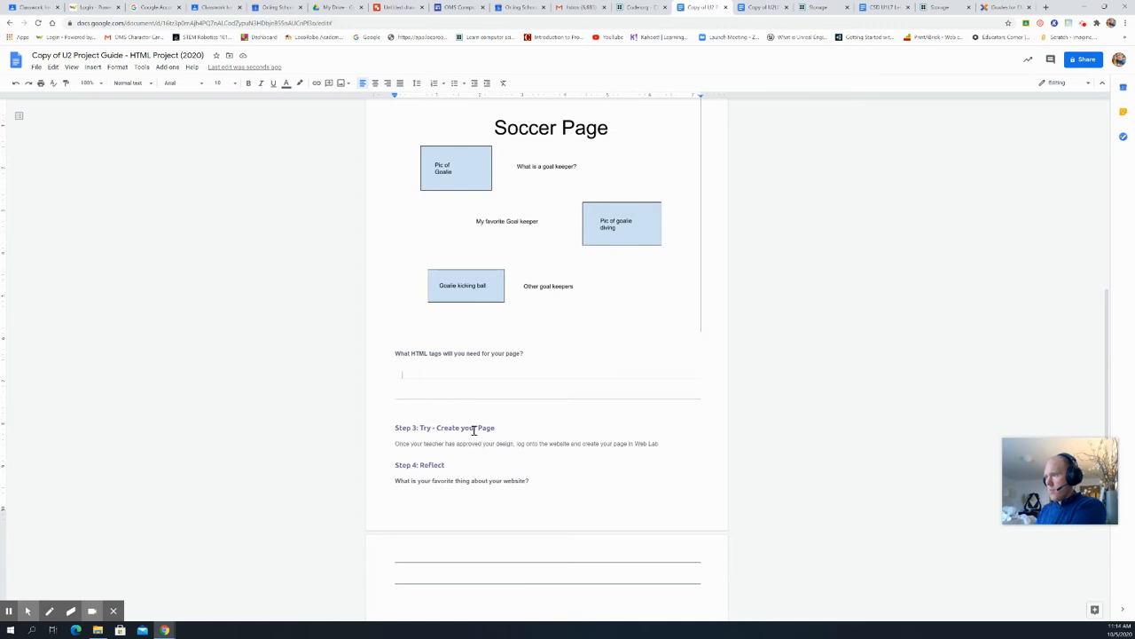
pyautogui.scroll(-3)
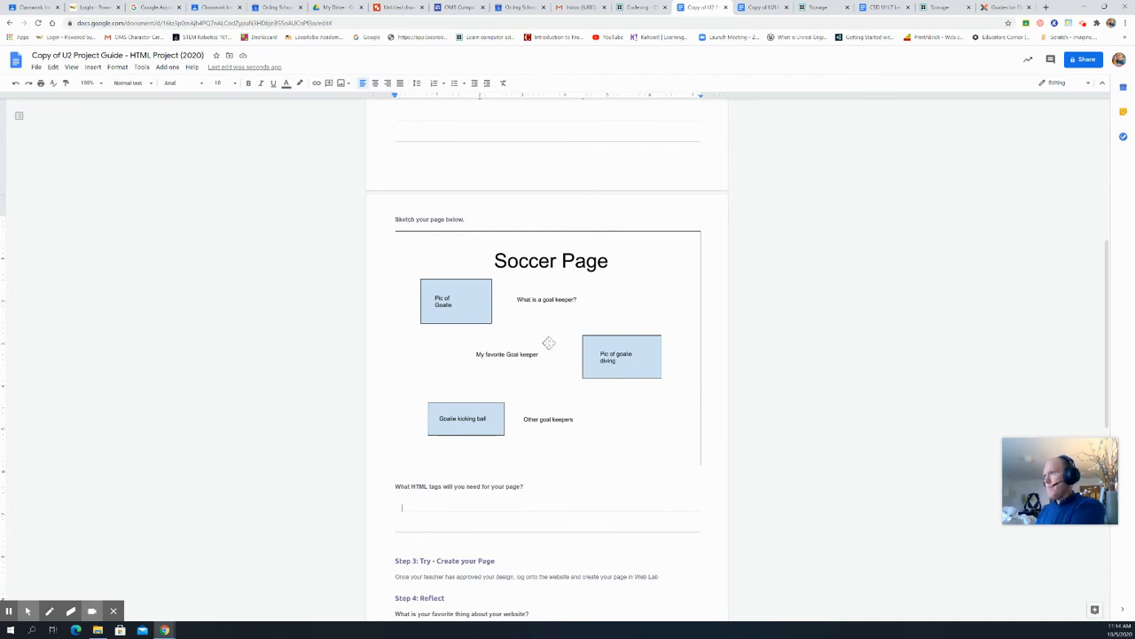
pyautogui.scroll(-3)
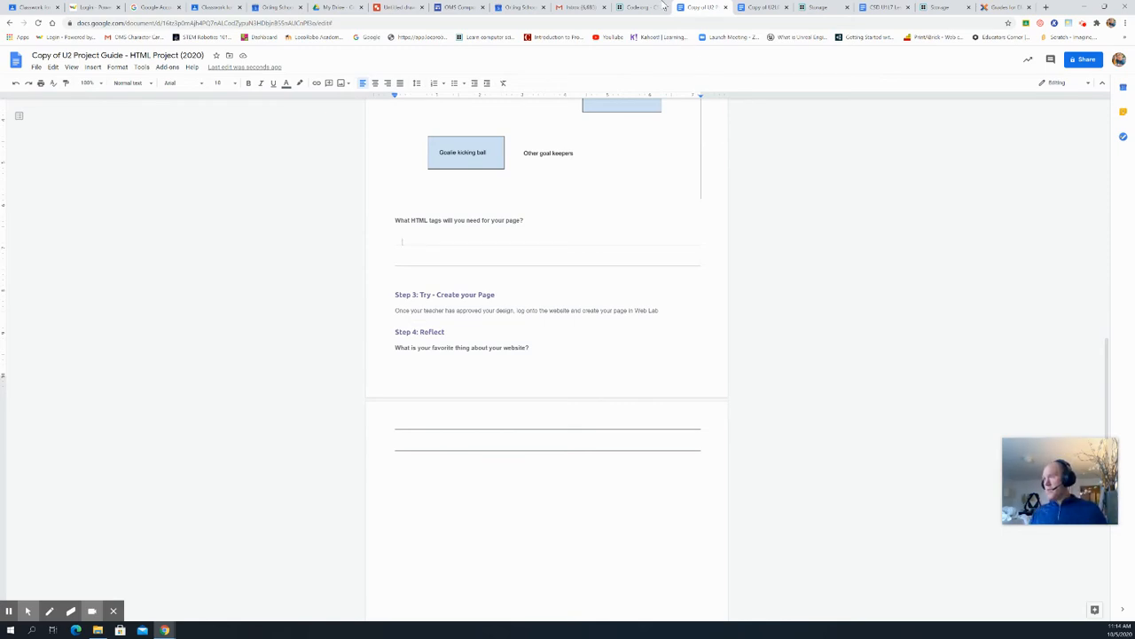
pyautogui.scroll(-3)
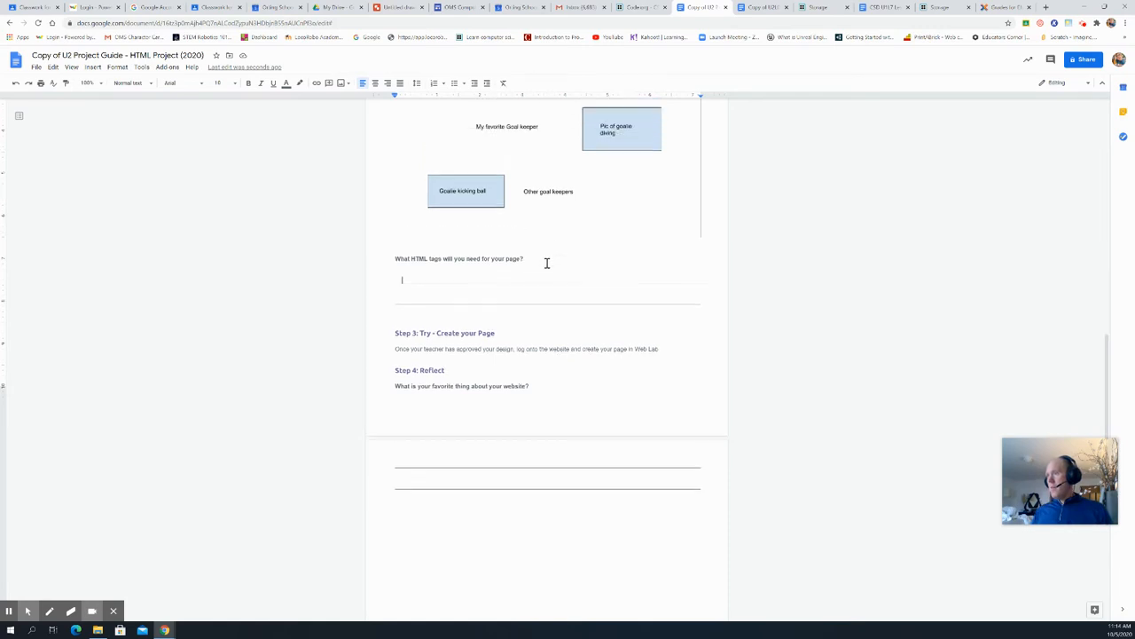
pyautogui.scroll(3)
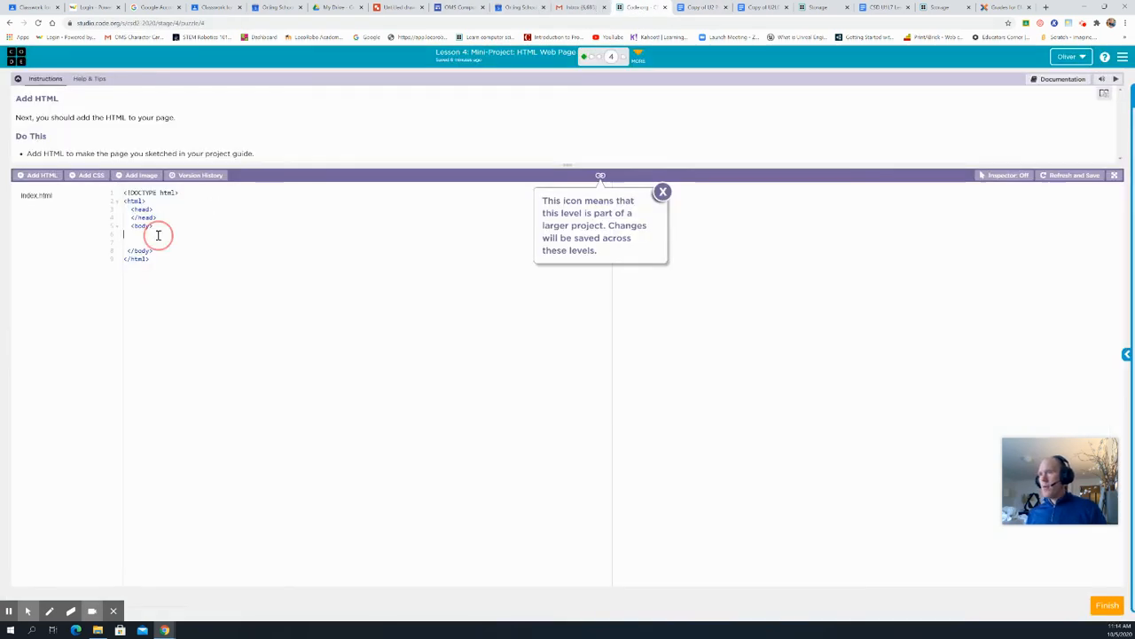
pyautogui.moveTo(281, 283)
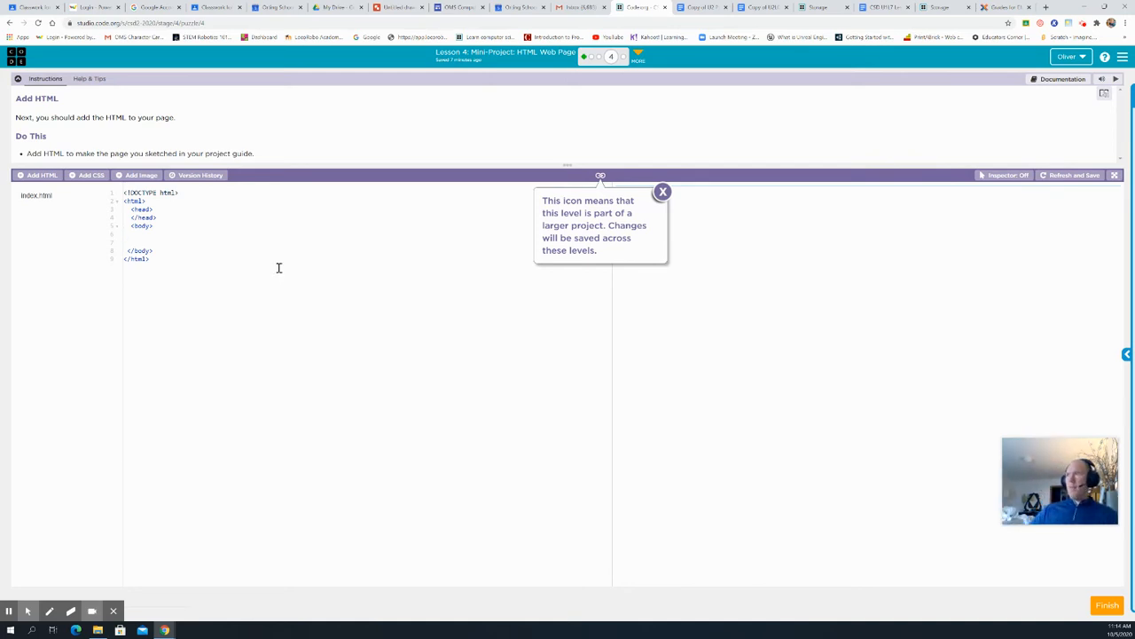
# Check the sketch, then add an <h1>Soccer Page</h1> heading inside the body
pyautogui.click(700, 7)
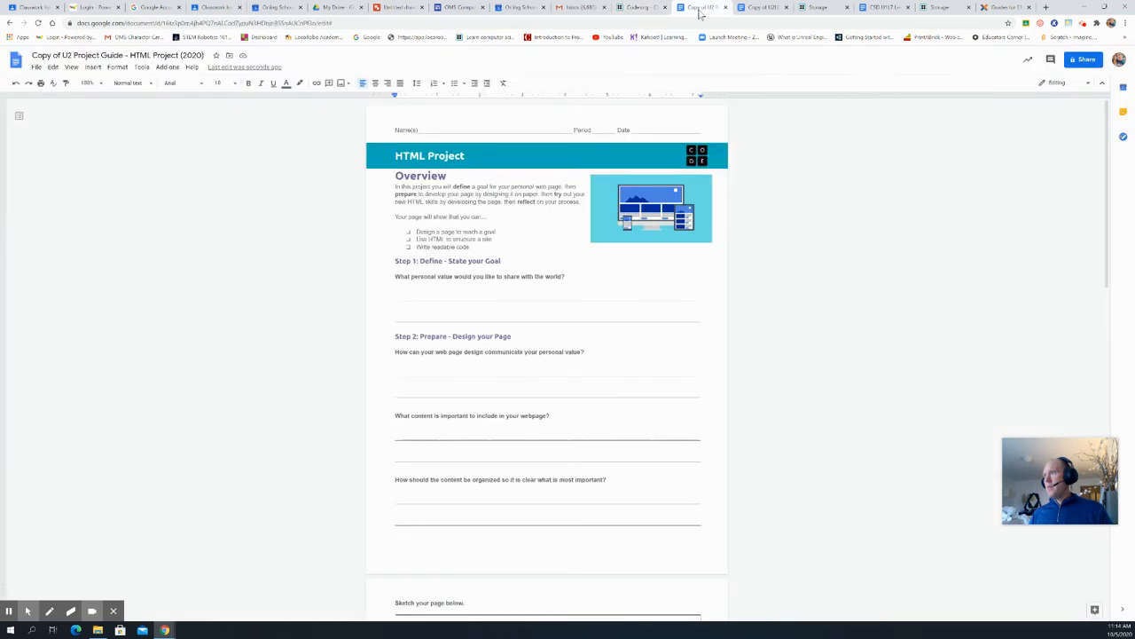
pyautogui.scroll(-3)
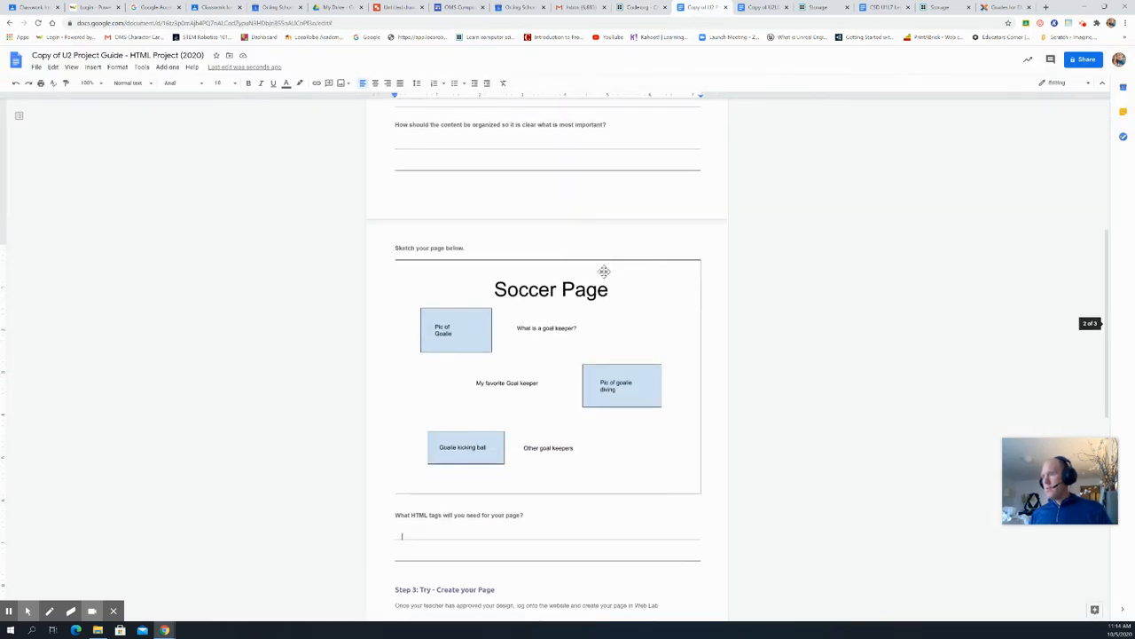
pyautogui.moveTo(621, 67)
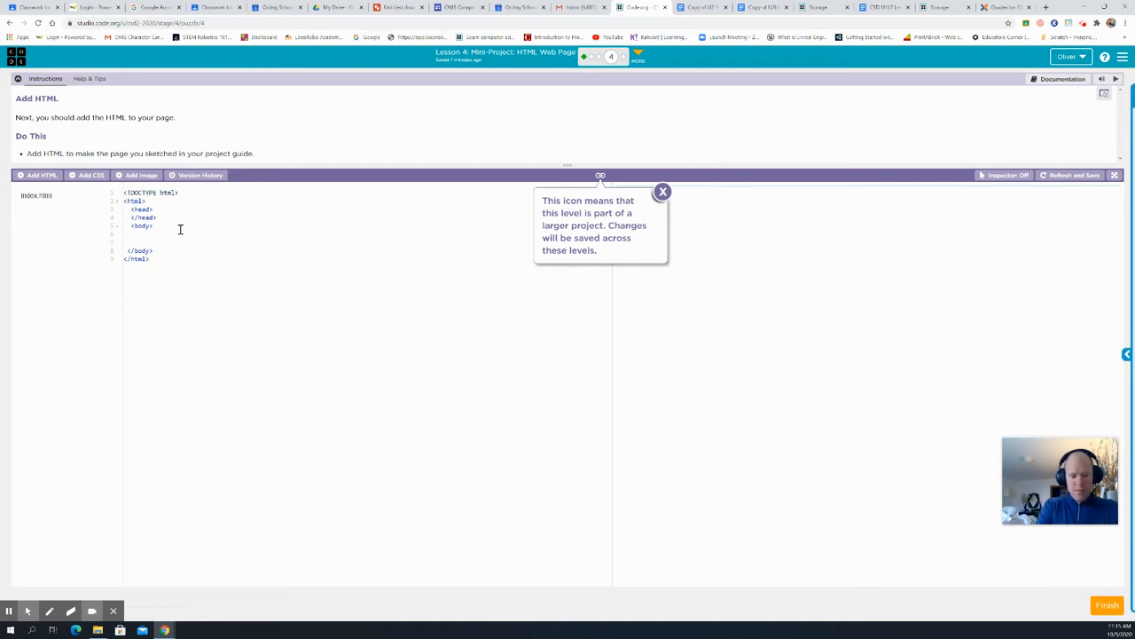
pyautogui.write('h')
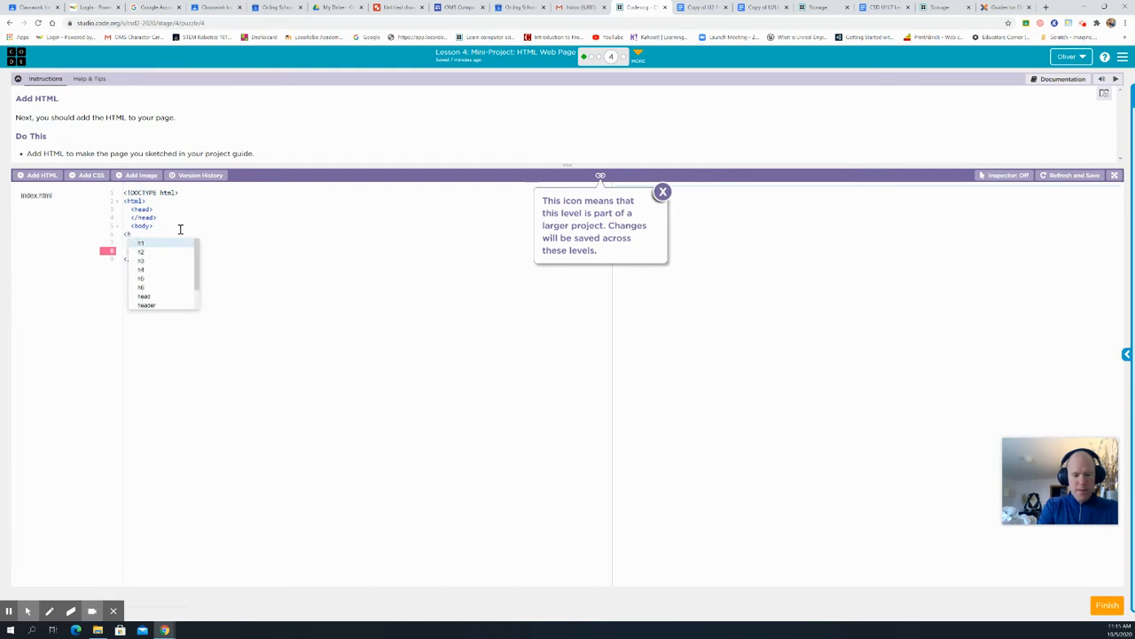
pyautogui.click(142, 242)
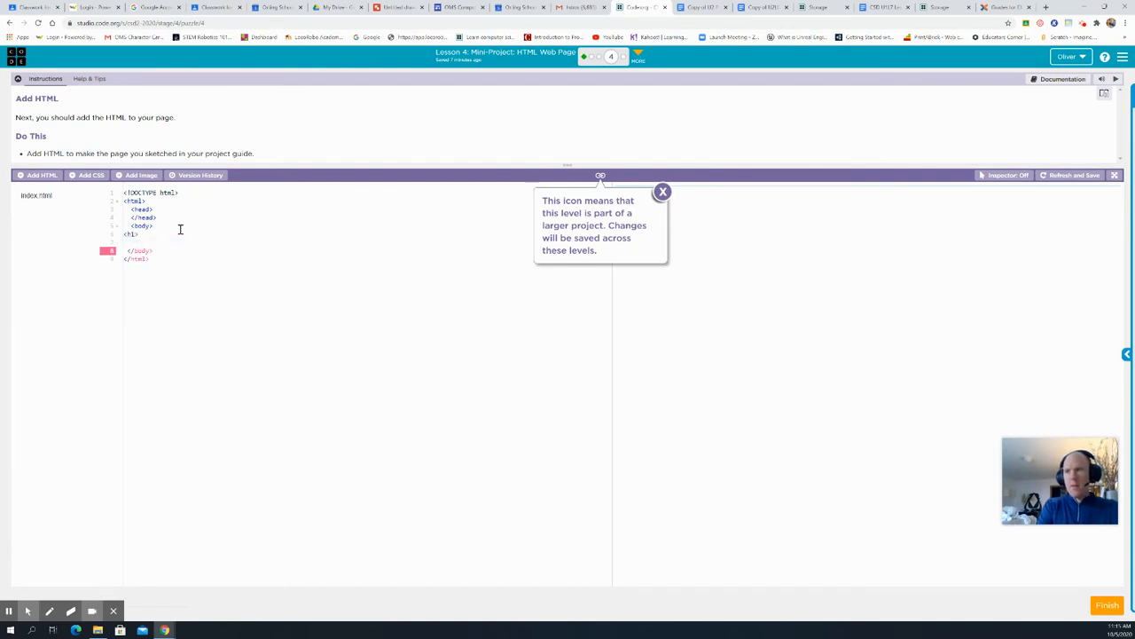
pyautogui.write('Soccer!')
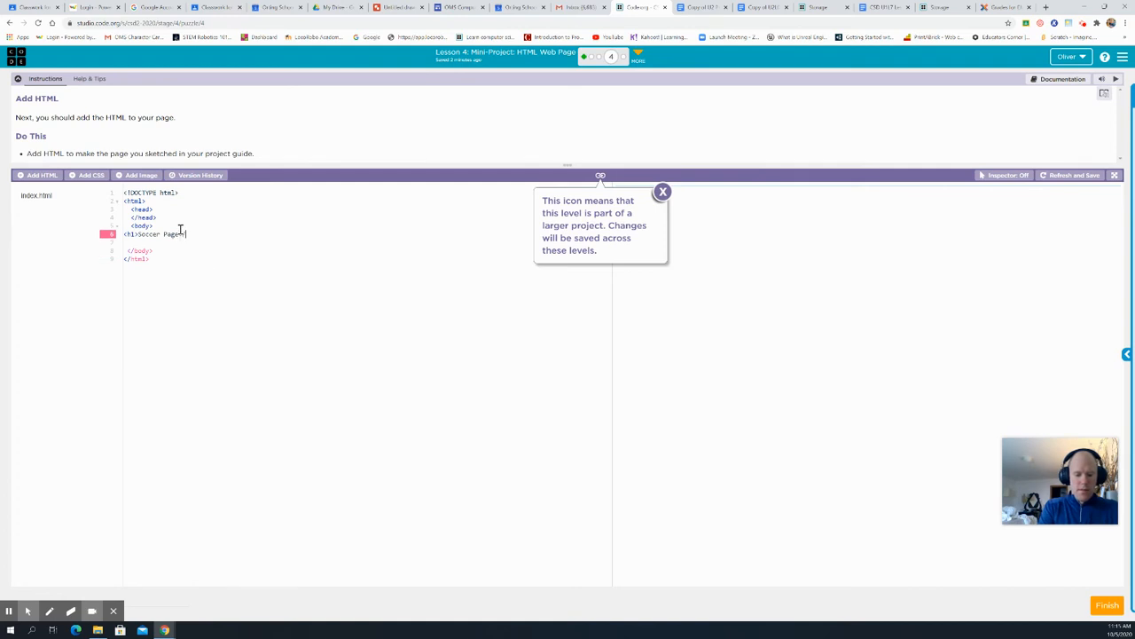
pyautogui.write('H')
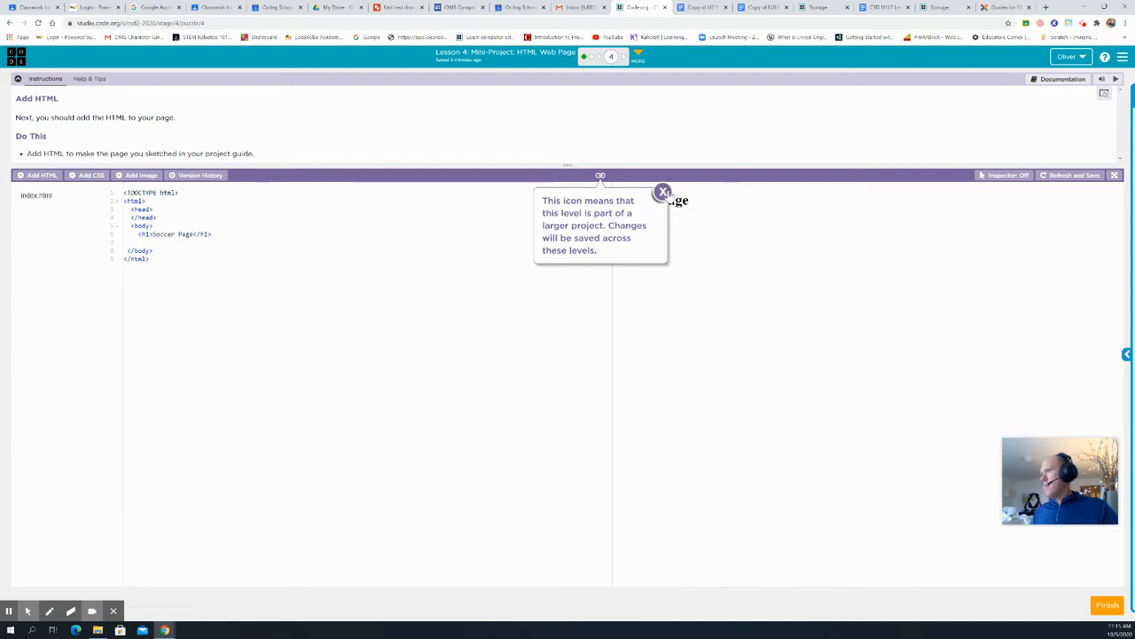
pyautogui.click(664, 192)
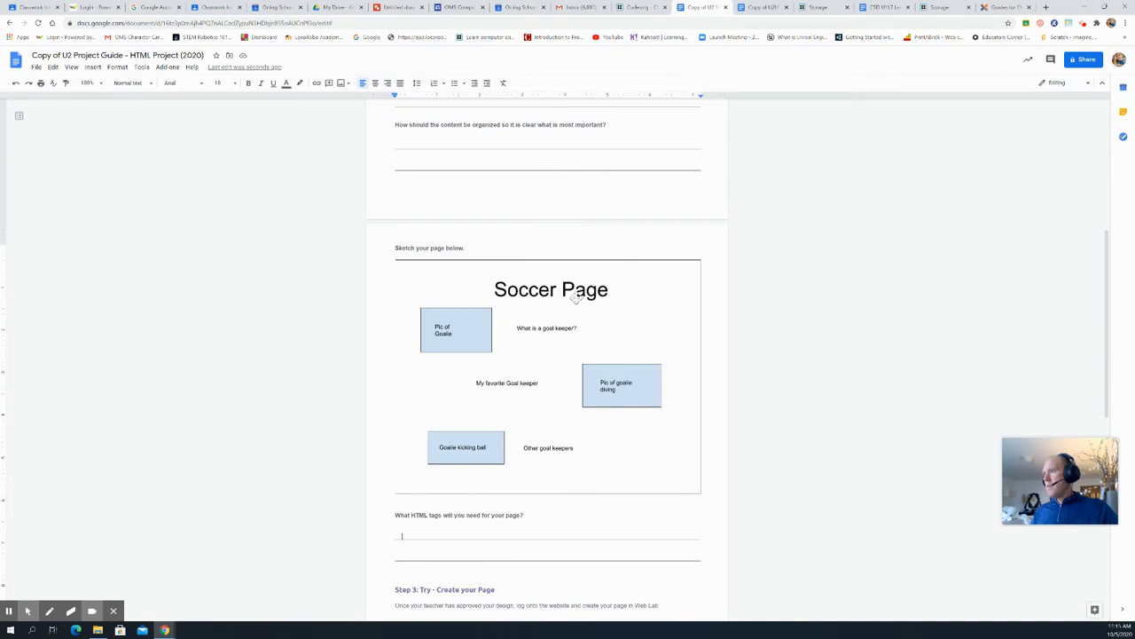
# Add a <p> 'Goalkeepers are the key to every soccer team's success' under the heading
pyautogui.click(641, 7)
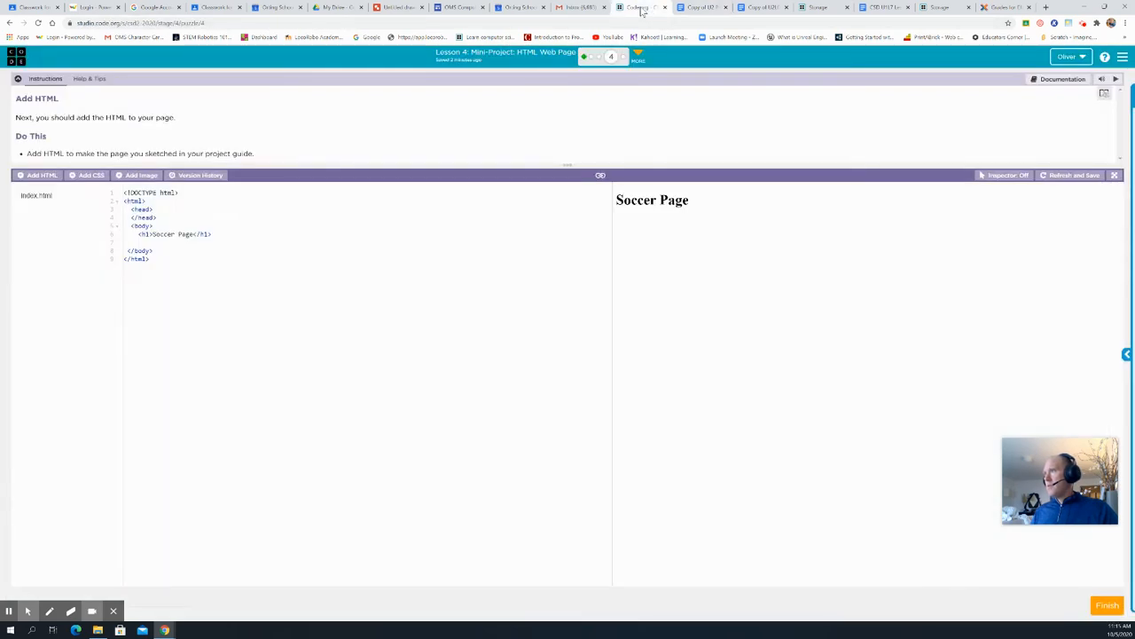
pyautogui.moveTo(344, 178)
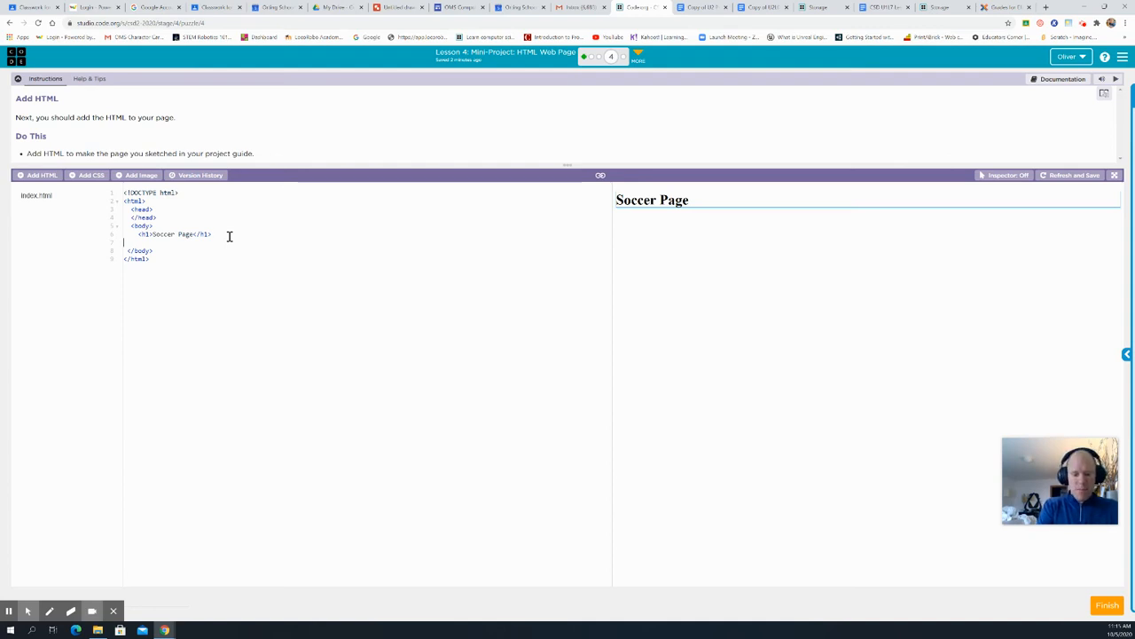
pyautogui.write('p>')
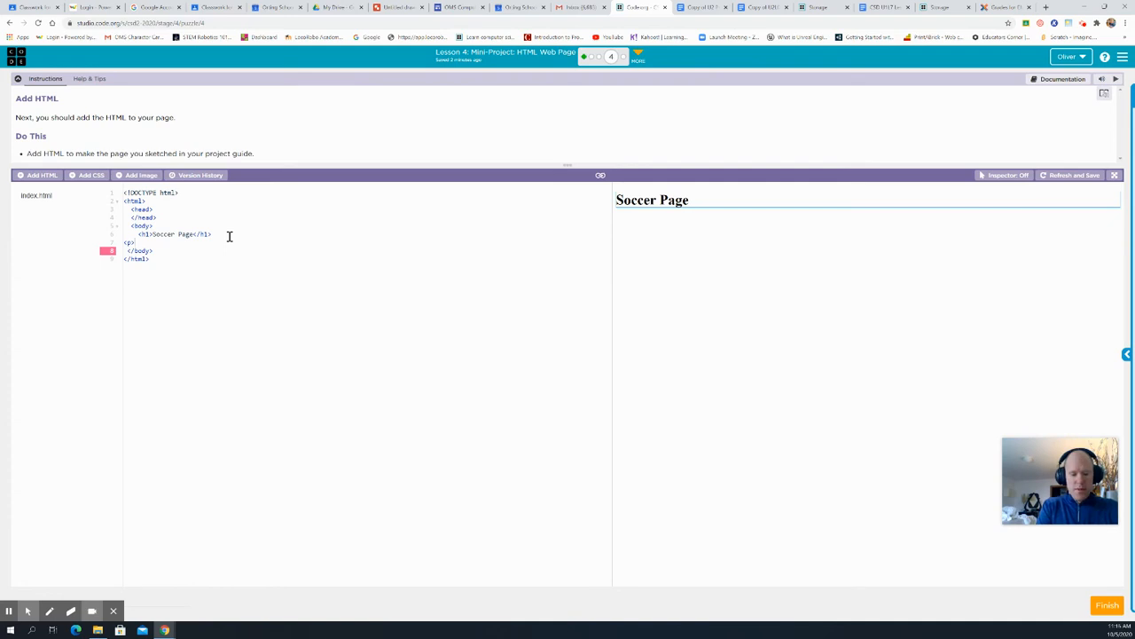
pyautogui.write('Goal')
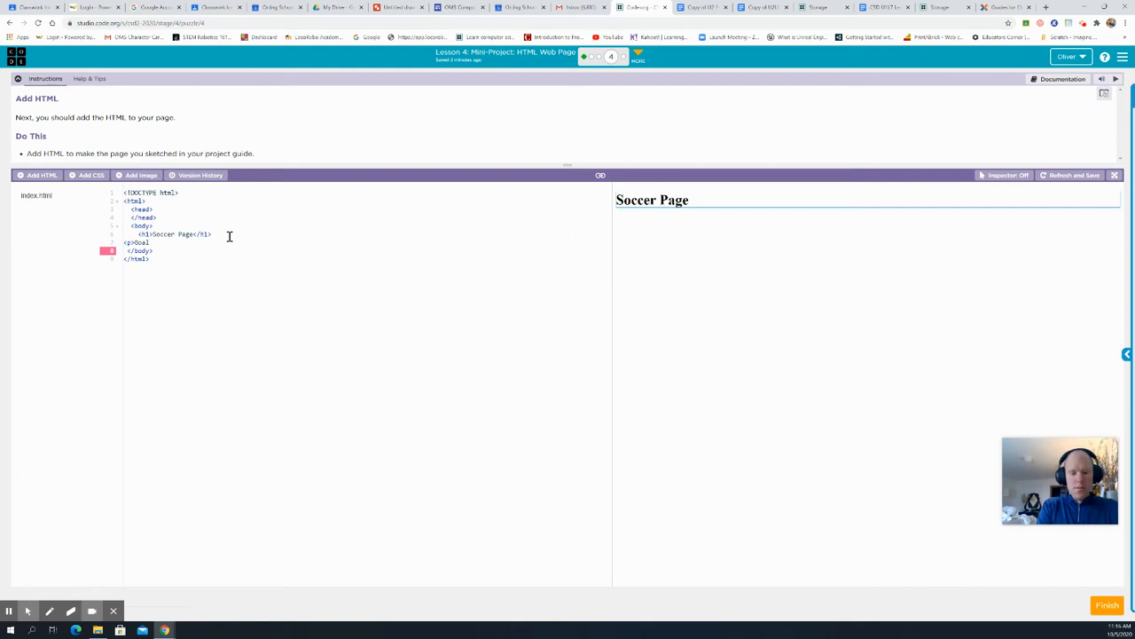
pyautogui.write('keepers are')
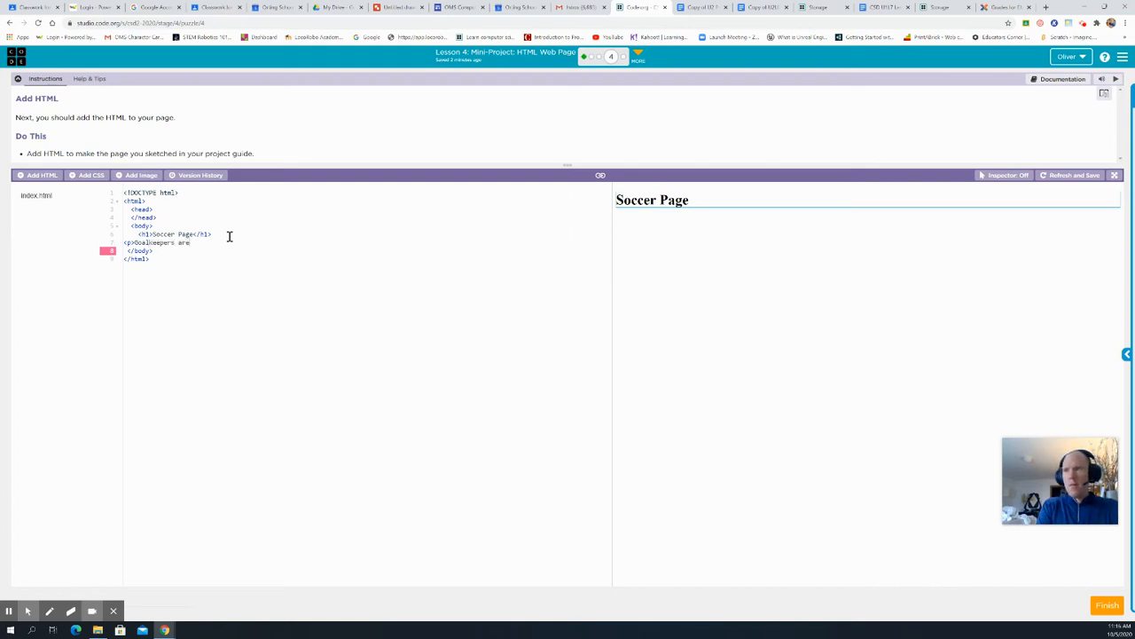
pyautogui.write('the')
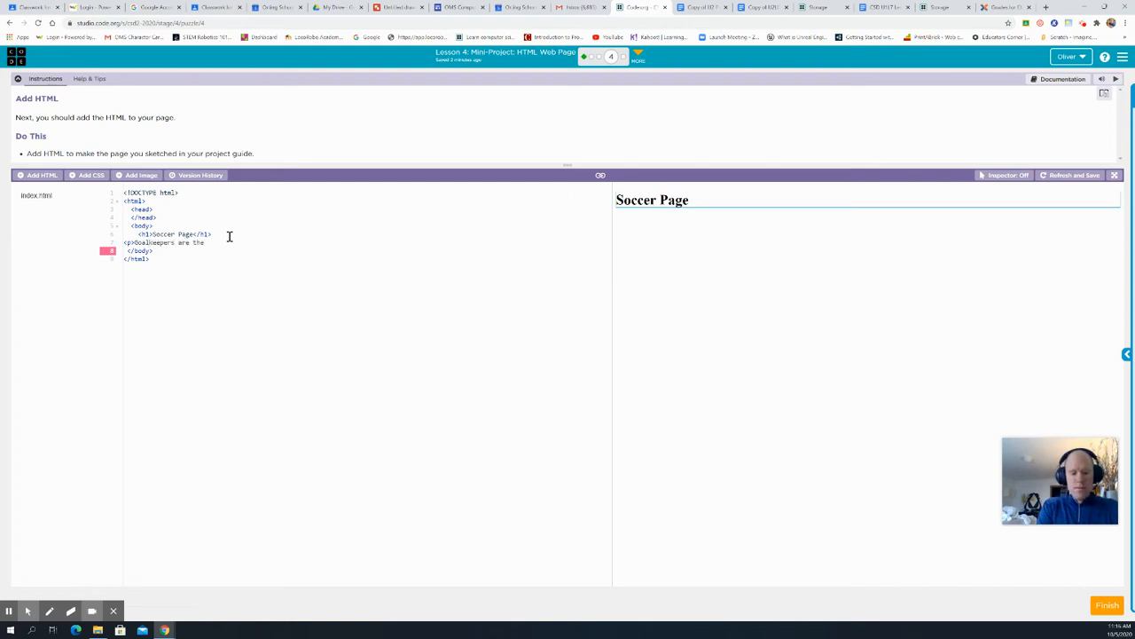
pyautogui.write('key to every soccer t')
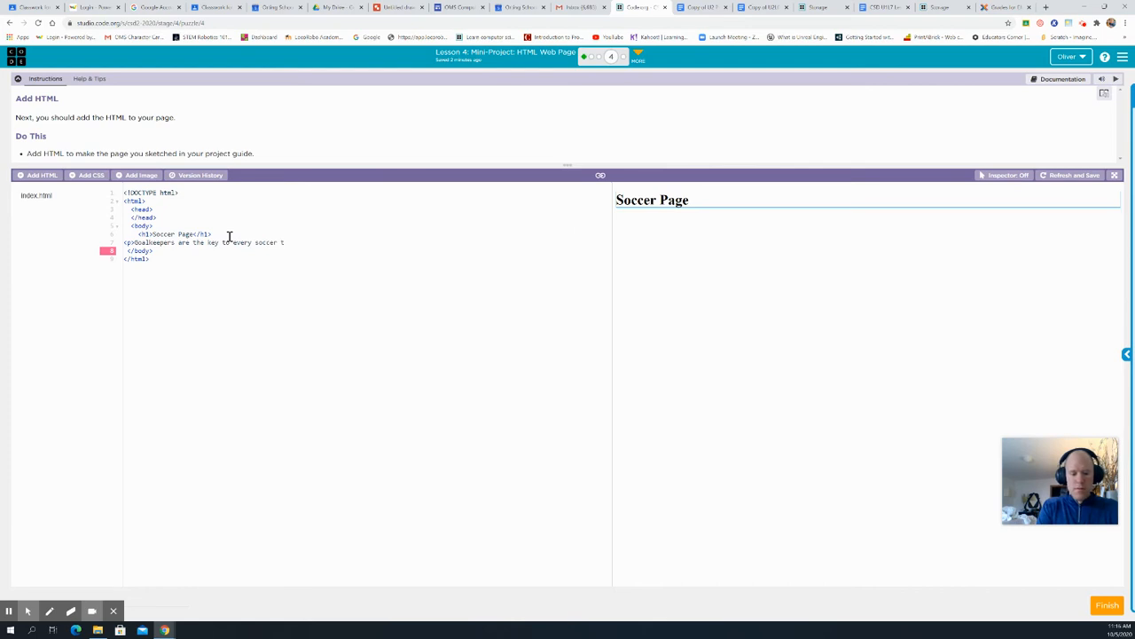
pyautogui.write("eam's success.")
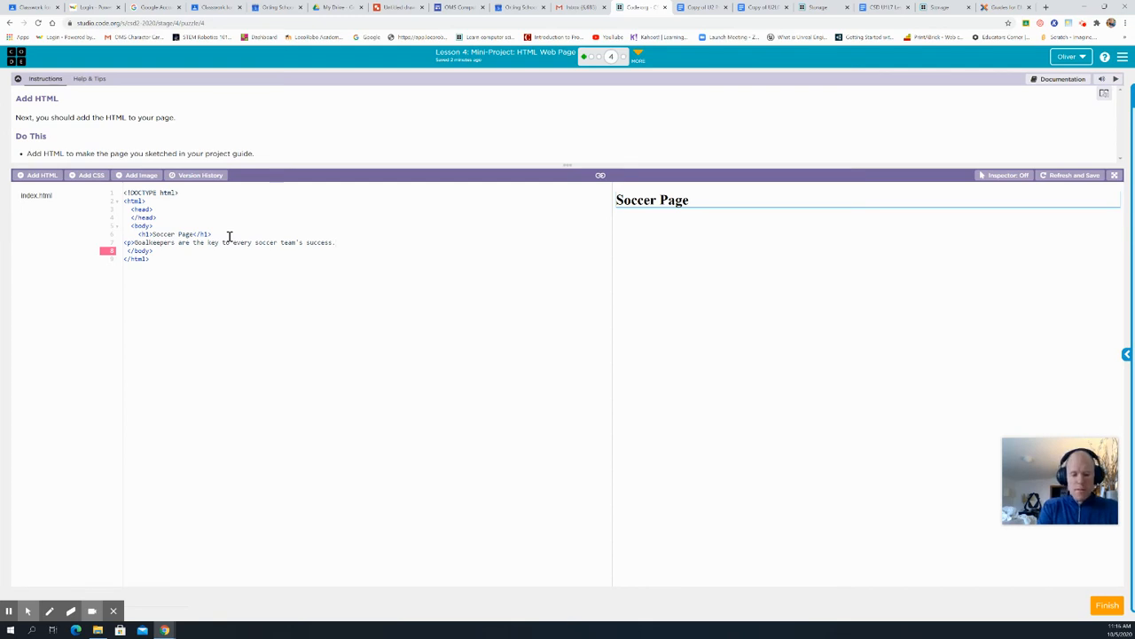
pyautogui.write('<p')
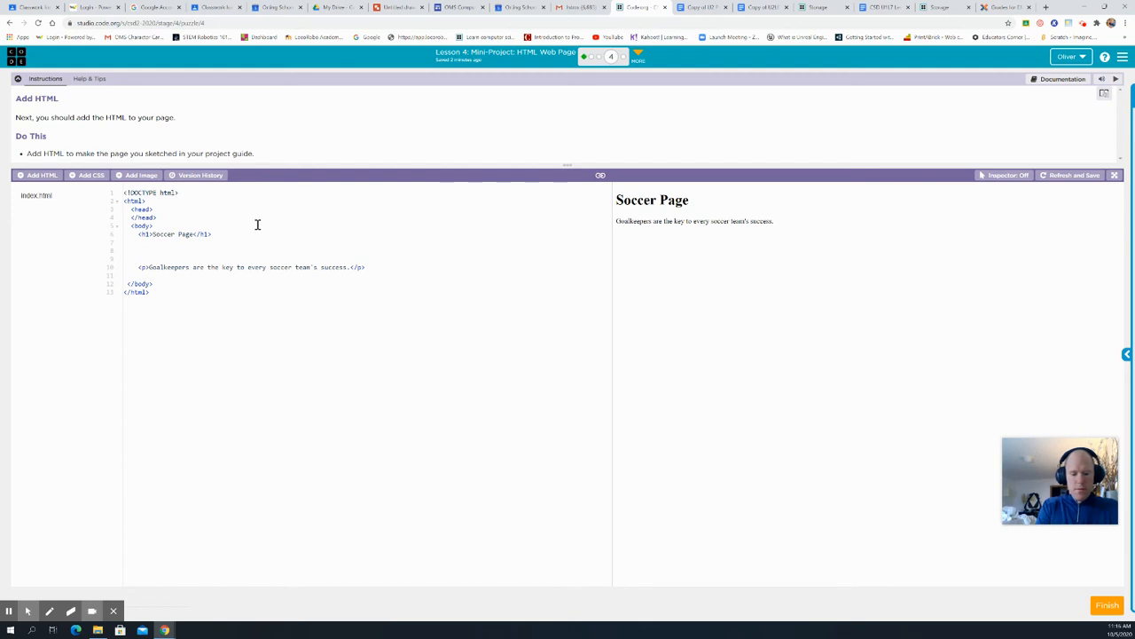
# Insert an <h3>Goalkeepers</h3> subheading above the paragraph, then view the guide sketch
pyautogui.write('<')
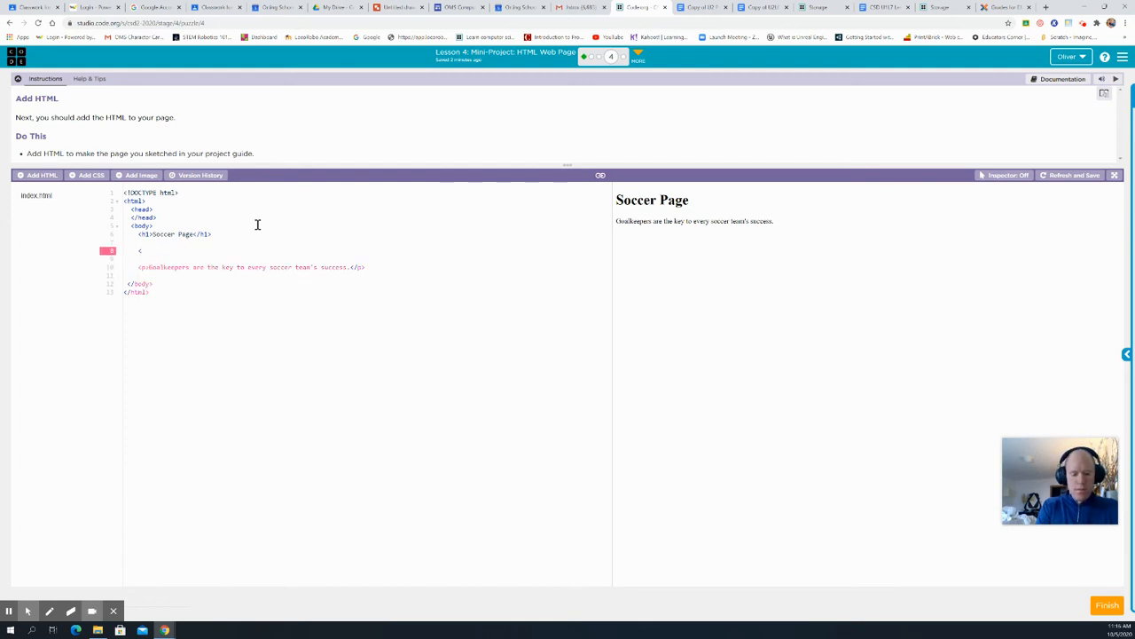
pyautogui.write('h')
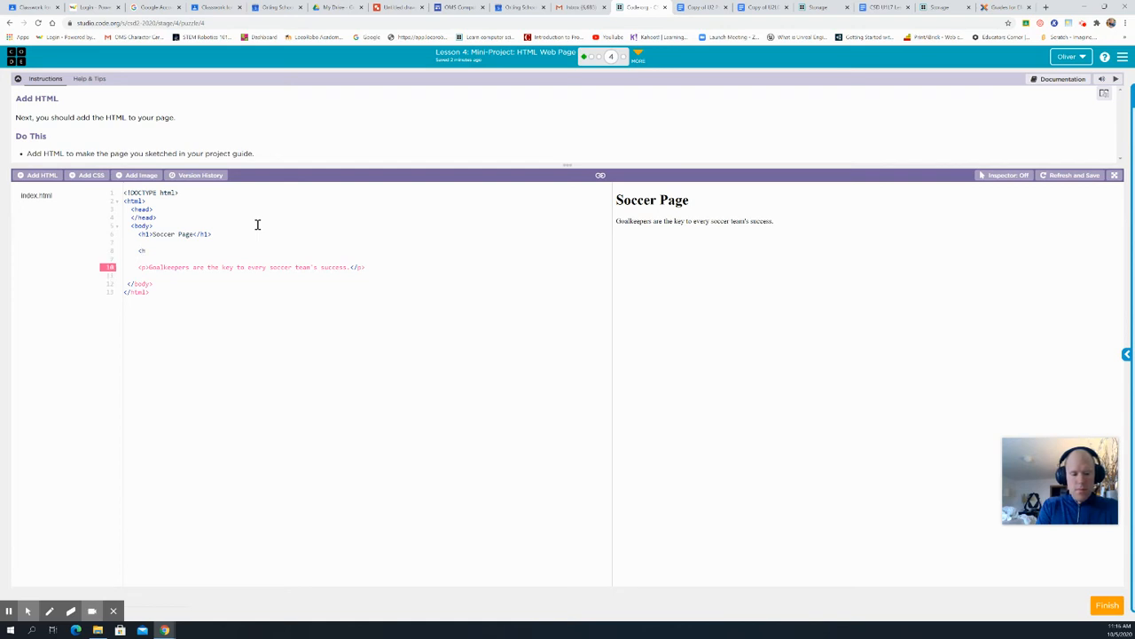
pyautogui.write('3')
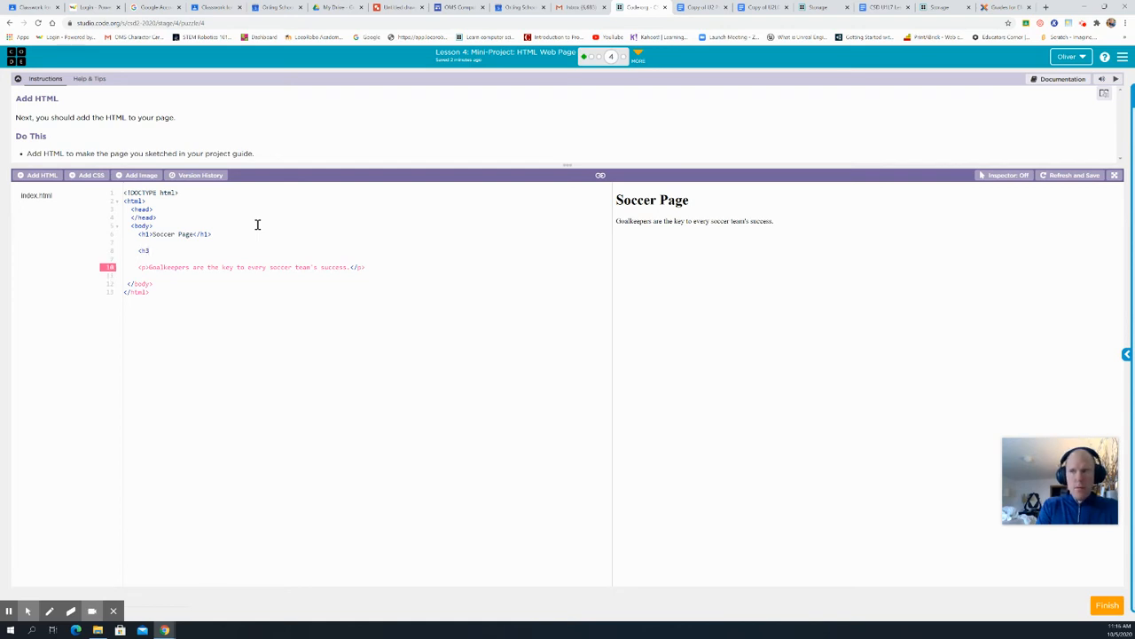
pyautogui.write('>G')
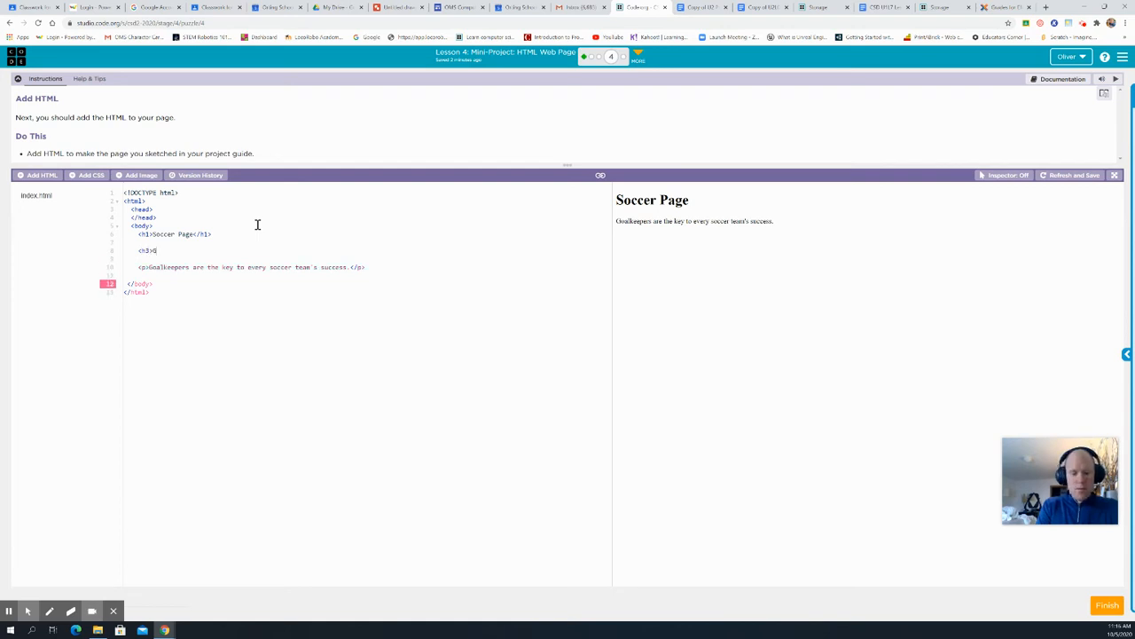
pyautogui.write('Goalkeepers')
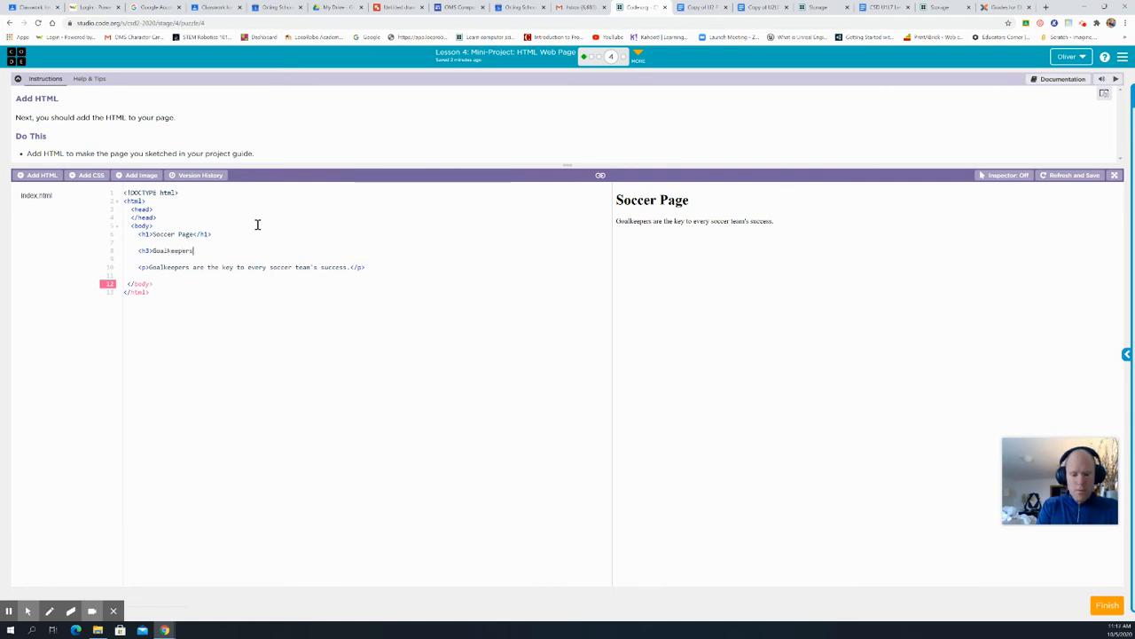
pyautogui.write('</h3>')
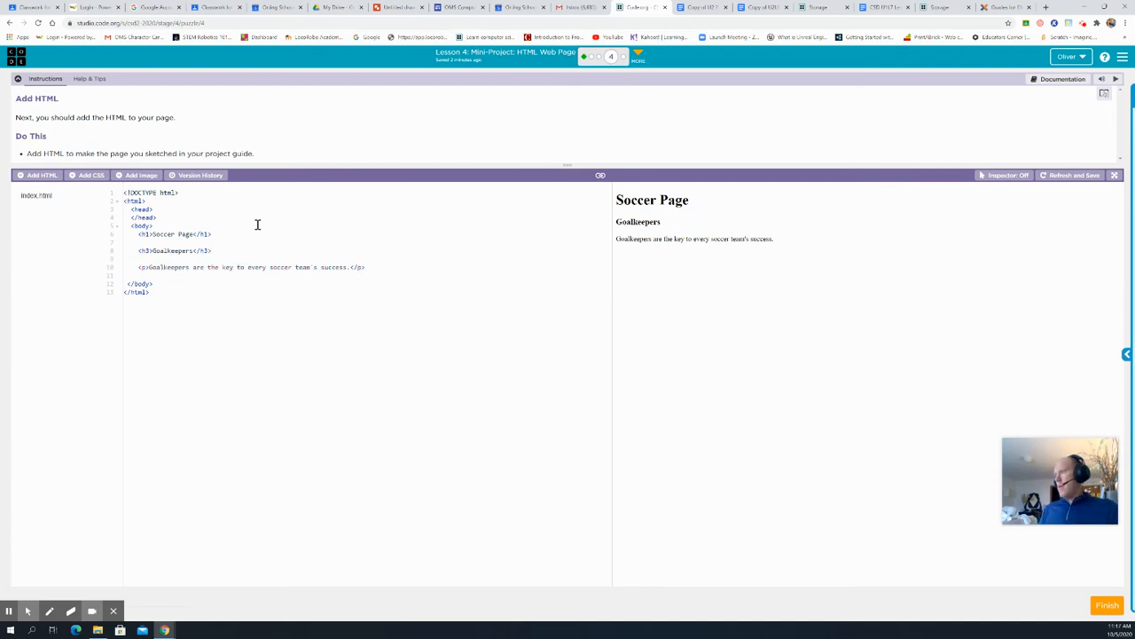
pyautogui.moveTo(674, 145)
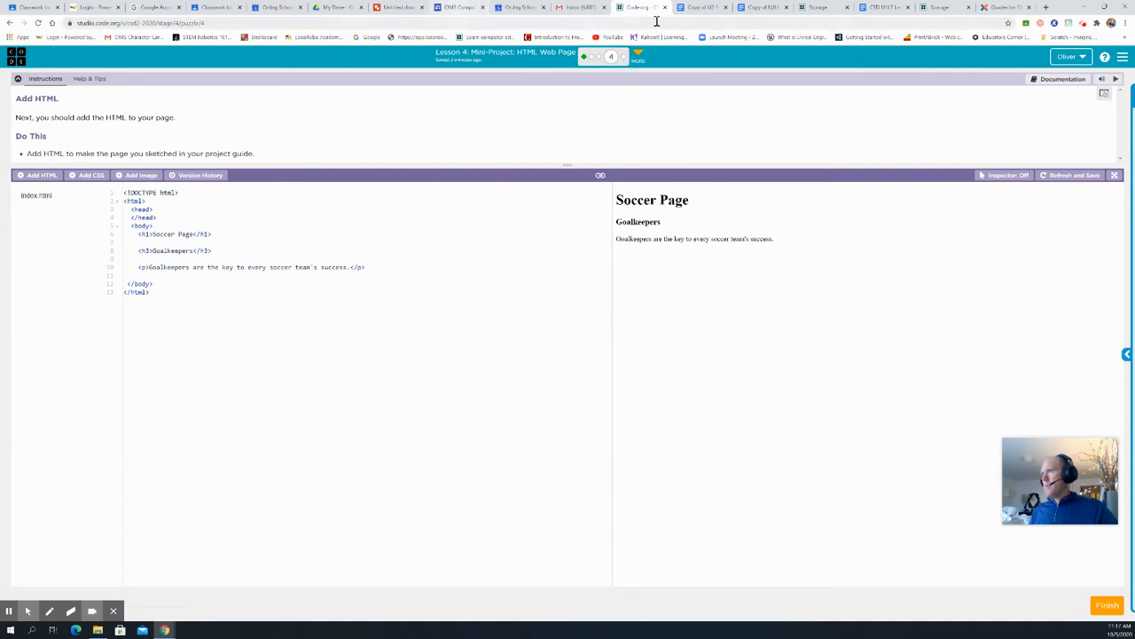
pyautogui.click(156, 7)
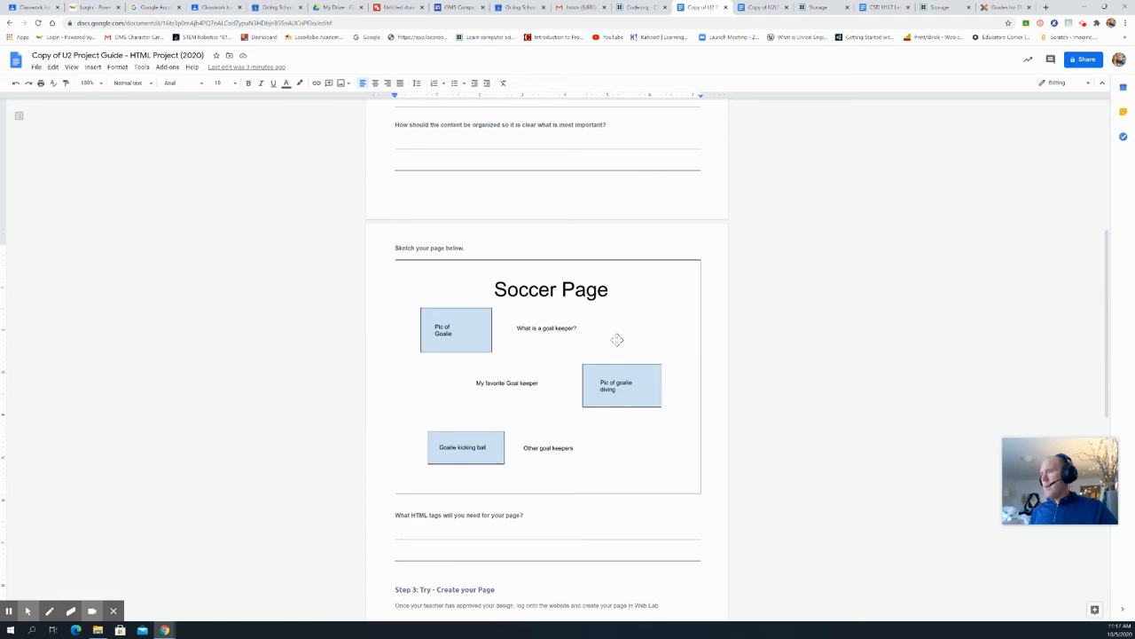
pyautogui.moveTo(483, 333)
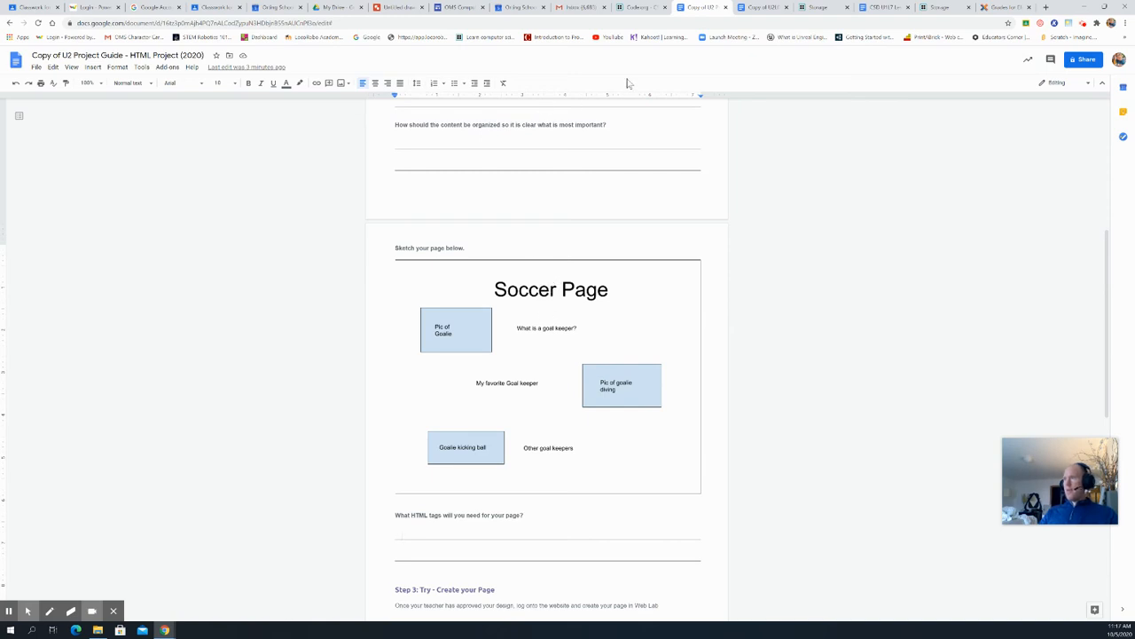
pyautogui.moveTo(763, 7)
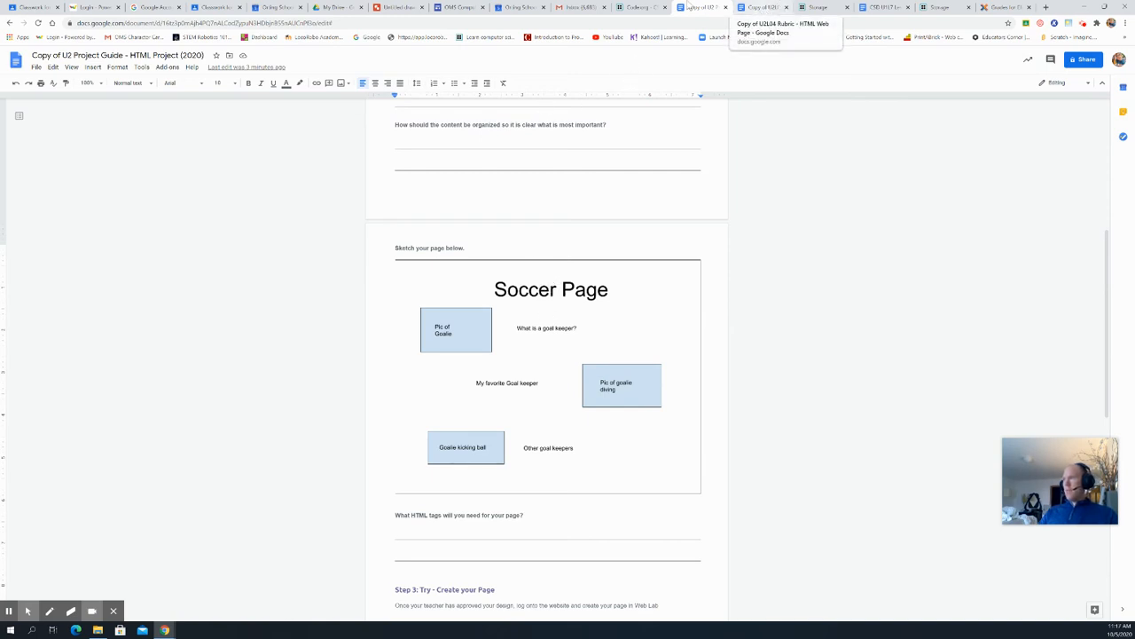
pyautogui.moveTo(637, 7)
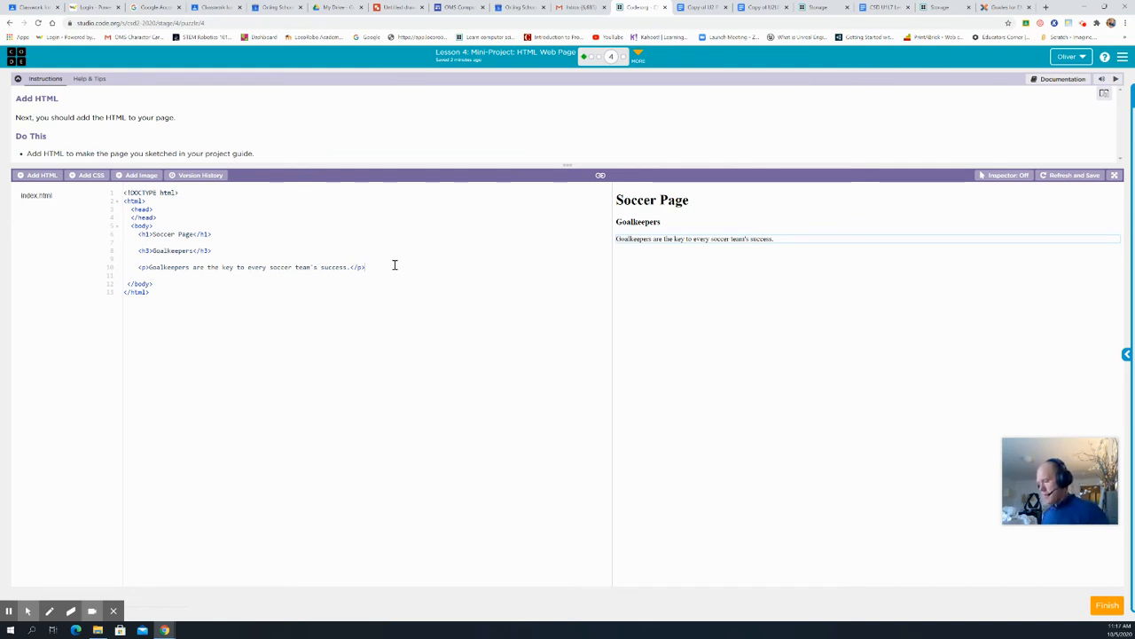
pyautogui.moveTo(280, 266)
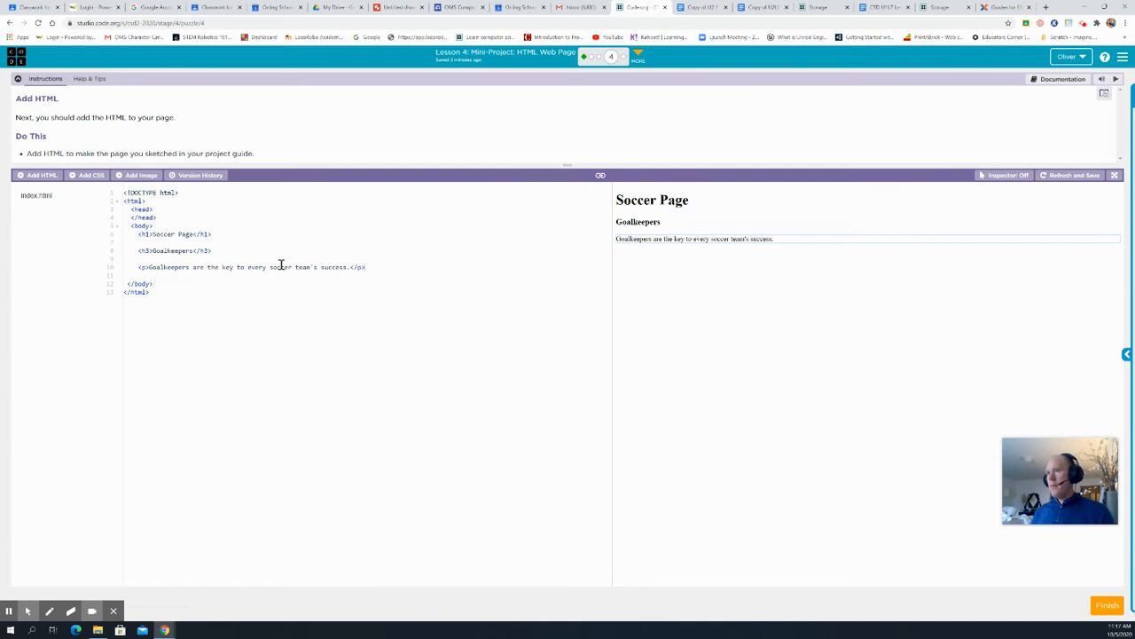
pyautogui.moveTo(202, 131)
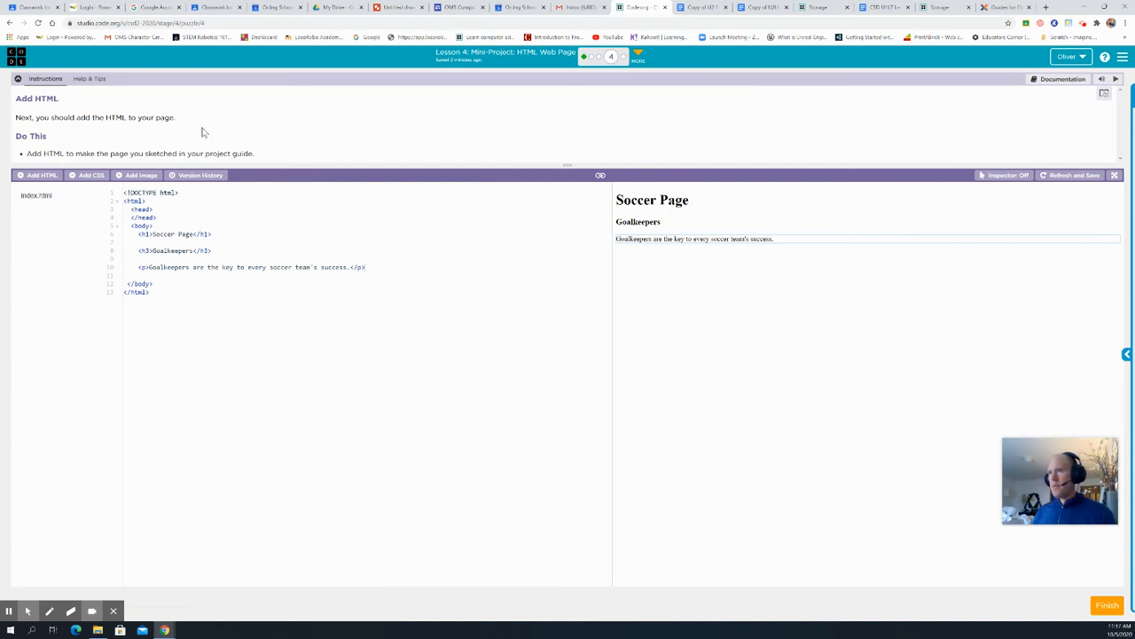
pyautogui.moveTo(69, 167)
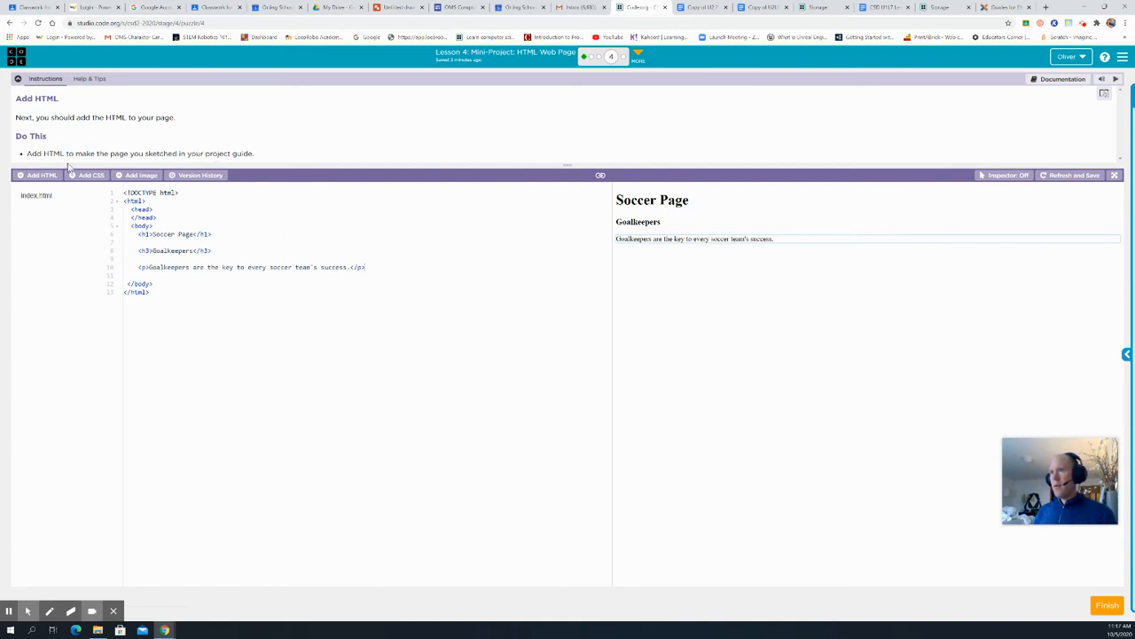
pyautogui.moveTo(185, 163)
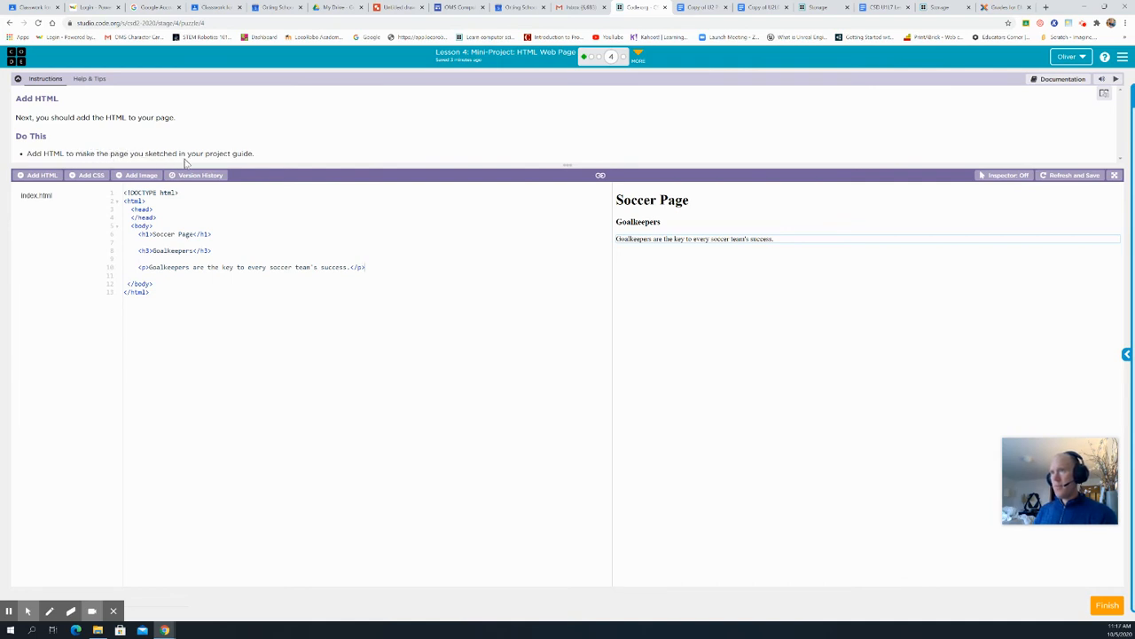
pyautogui.moveTo(690, 291)
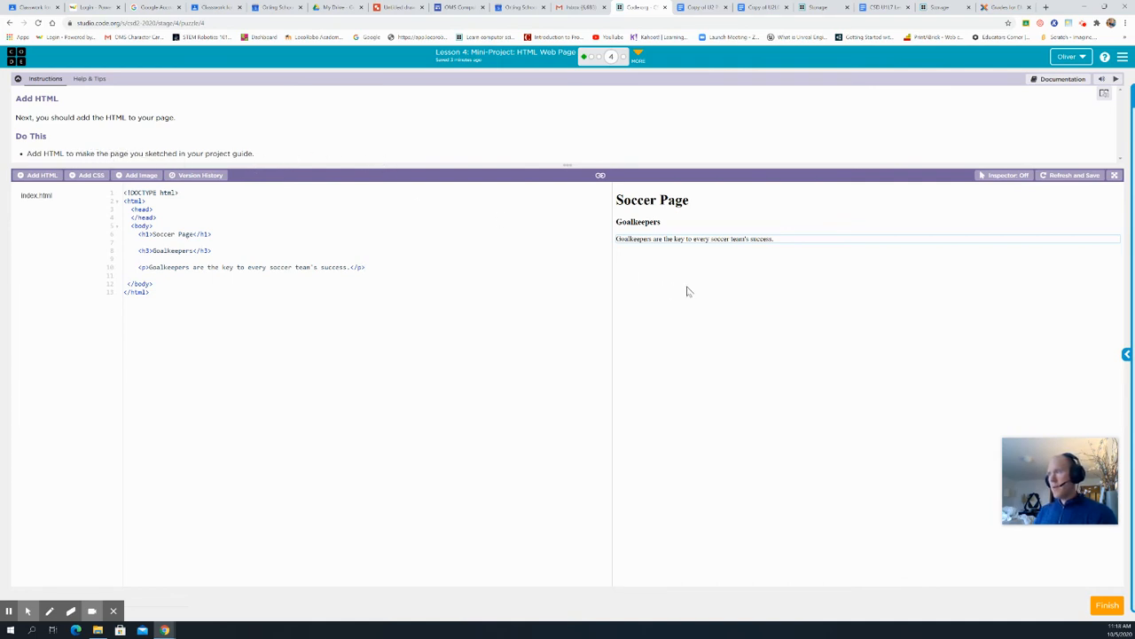
pyautogui.moveTo(647, 256)
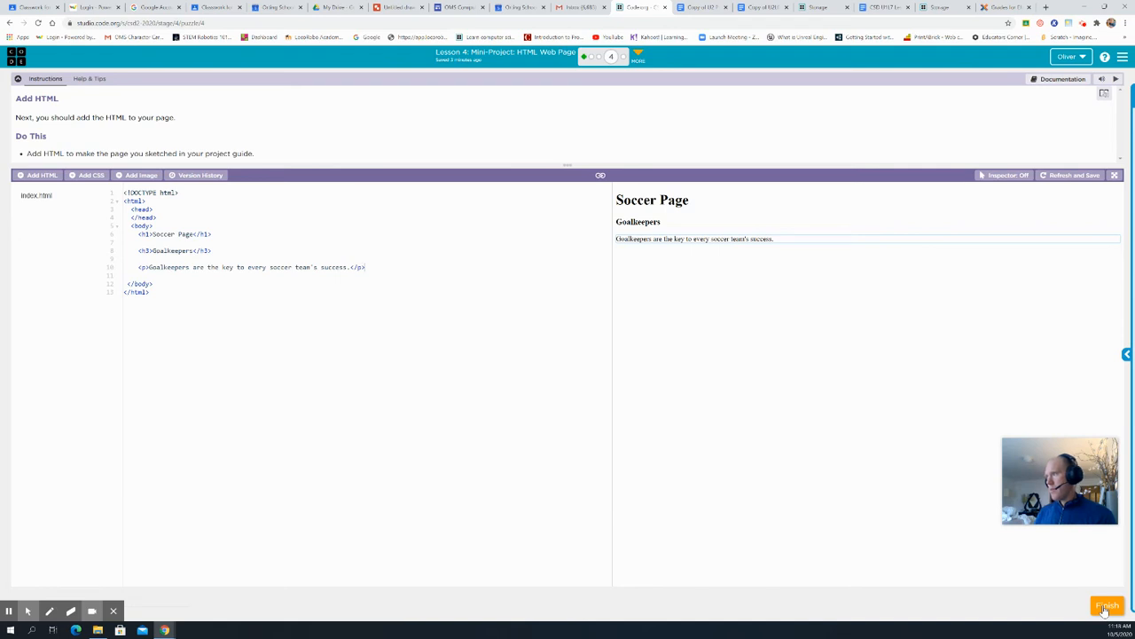
# Finish the Add HTML level and continue to the next level
pyautogui.click(1107, 607)
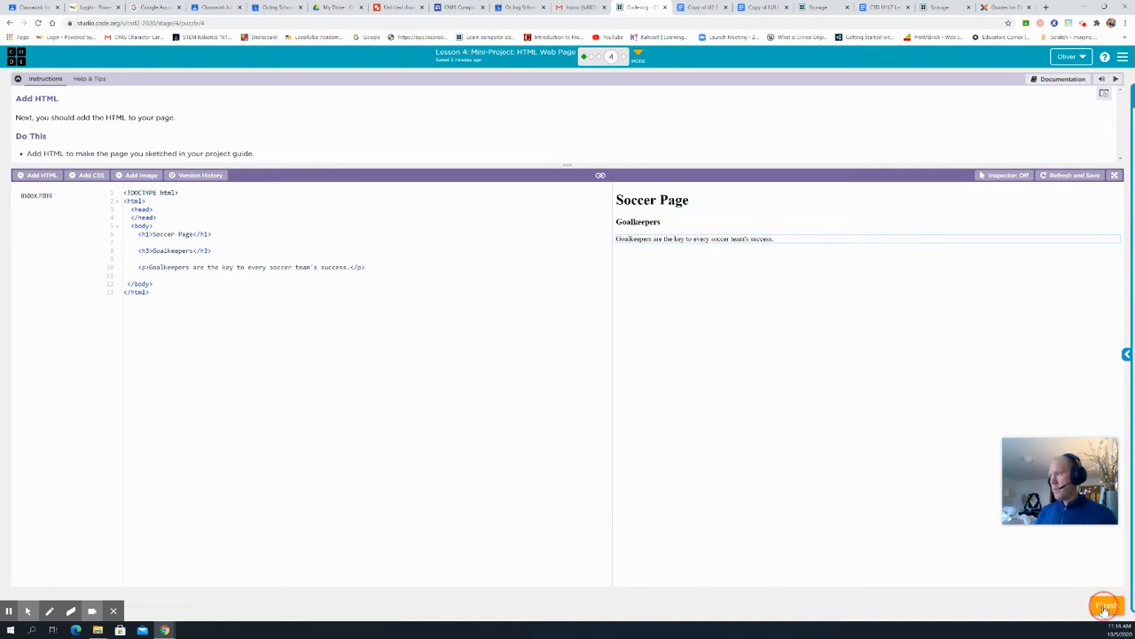
pyautogui.click(1106, 607)
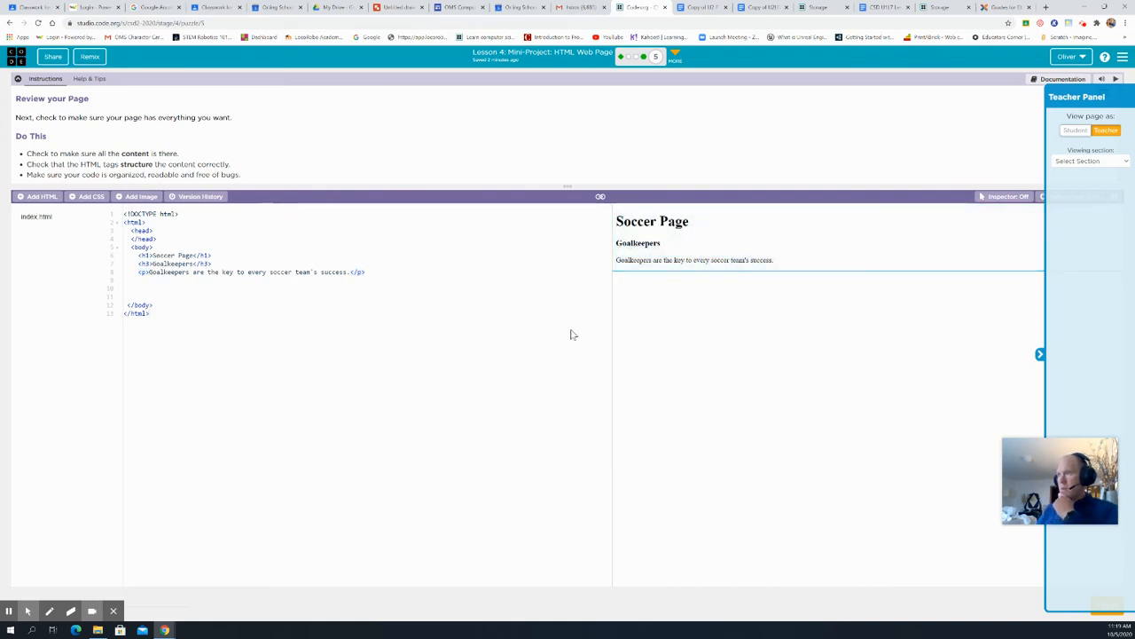
pyautogui.moveTo(577, 332)
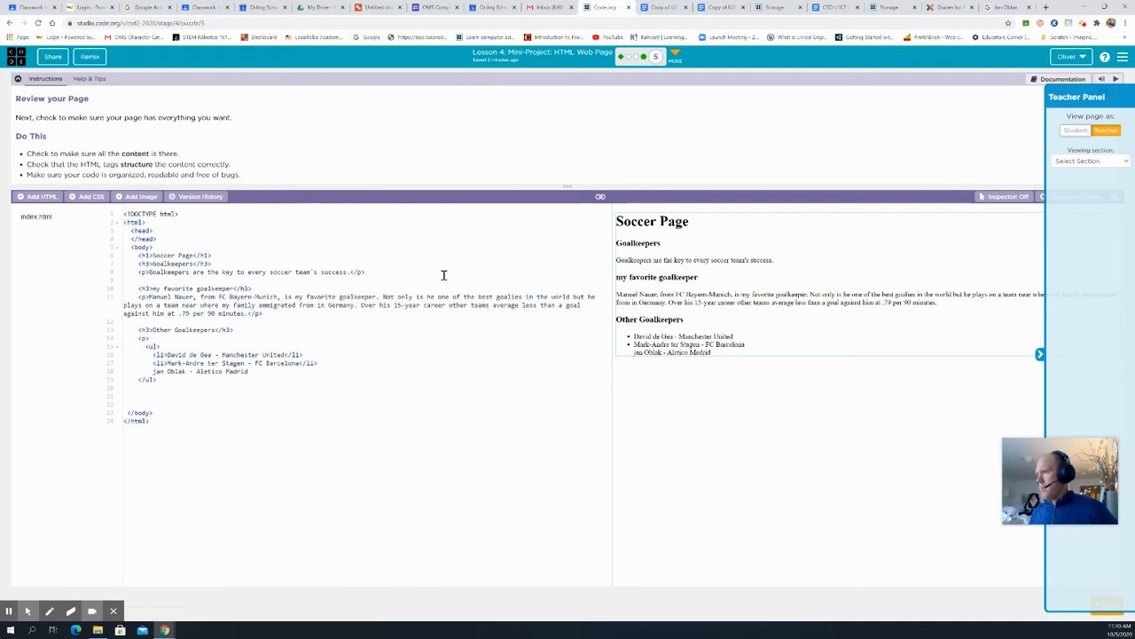
pyautogui.moveTo(621, 101)
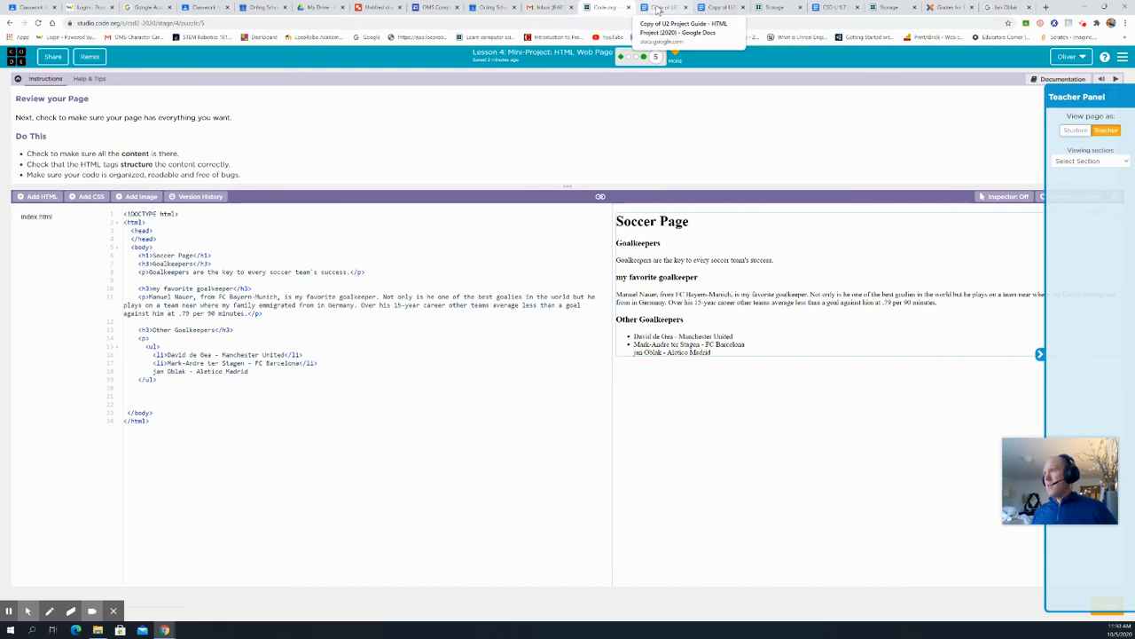
pyautogui.click(660, 7)
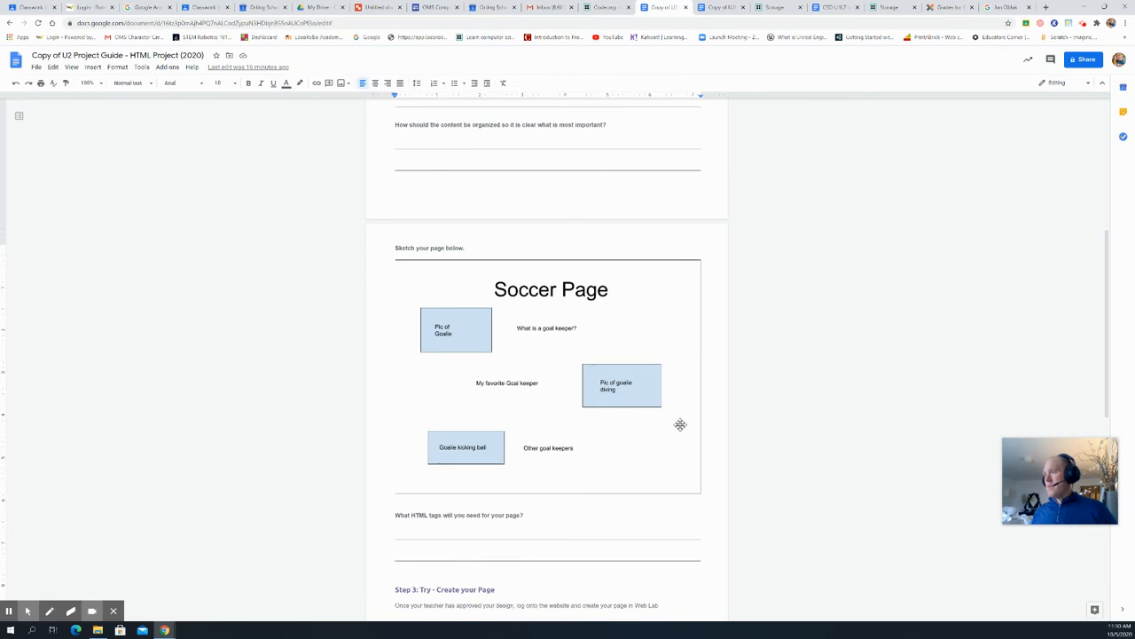
pyautogui.moveTo(692, 241)
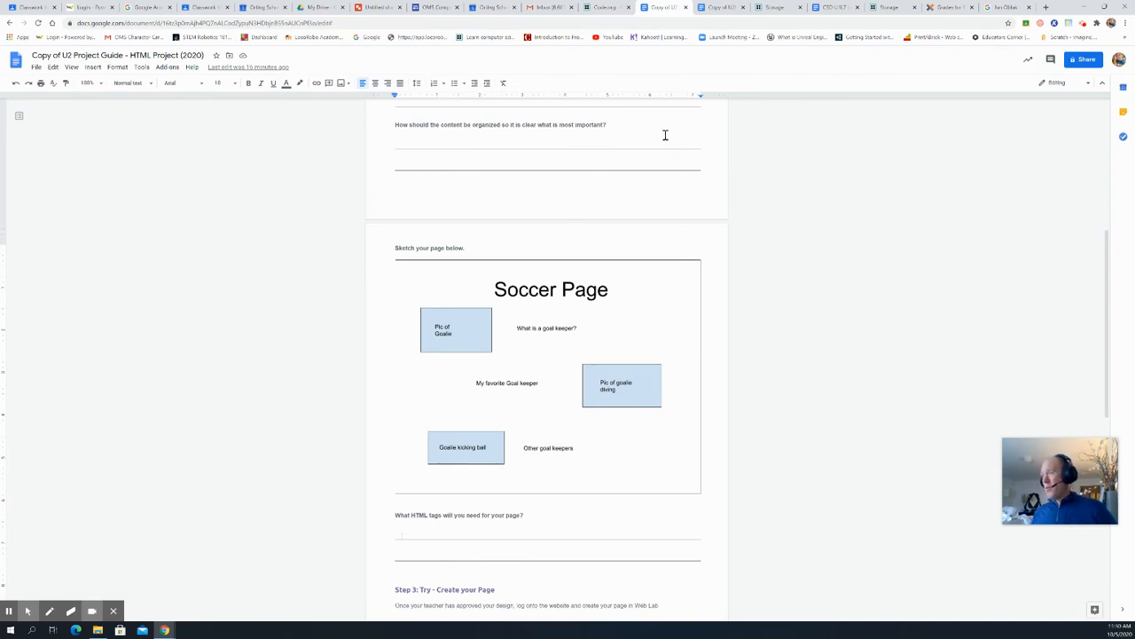
pyautogui.moveTo(653, 206)
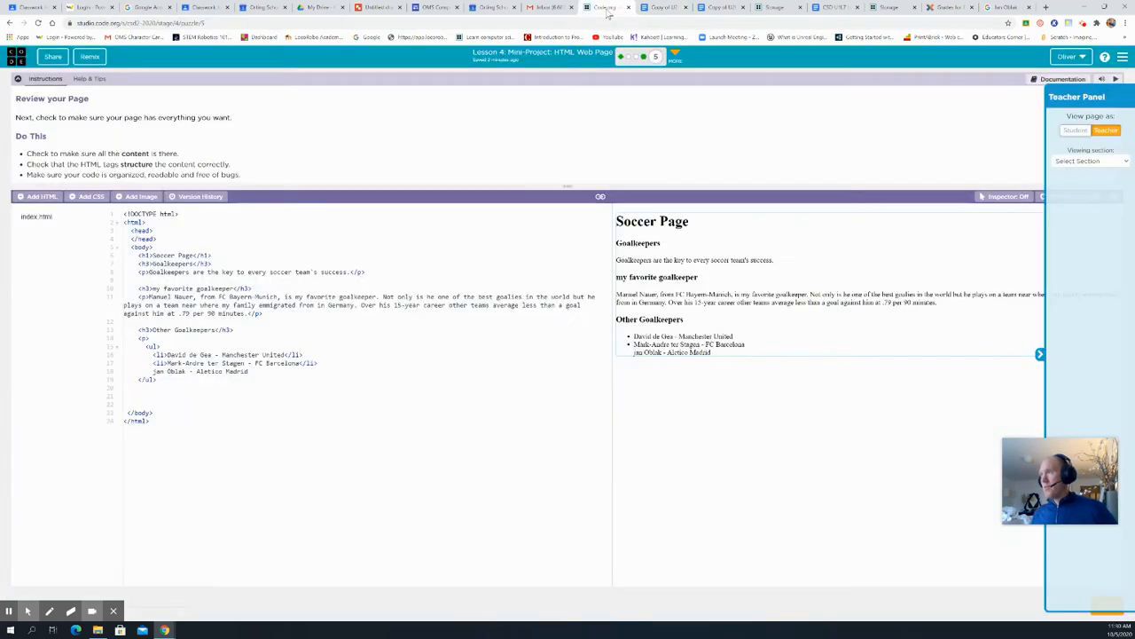
pyautogui.moveTo(693, 389)
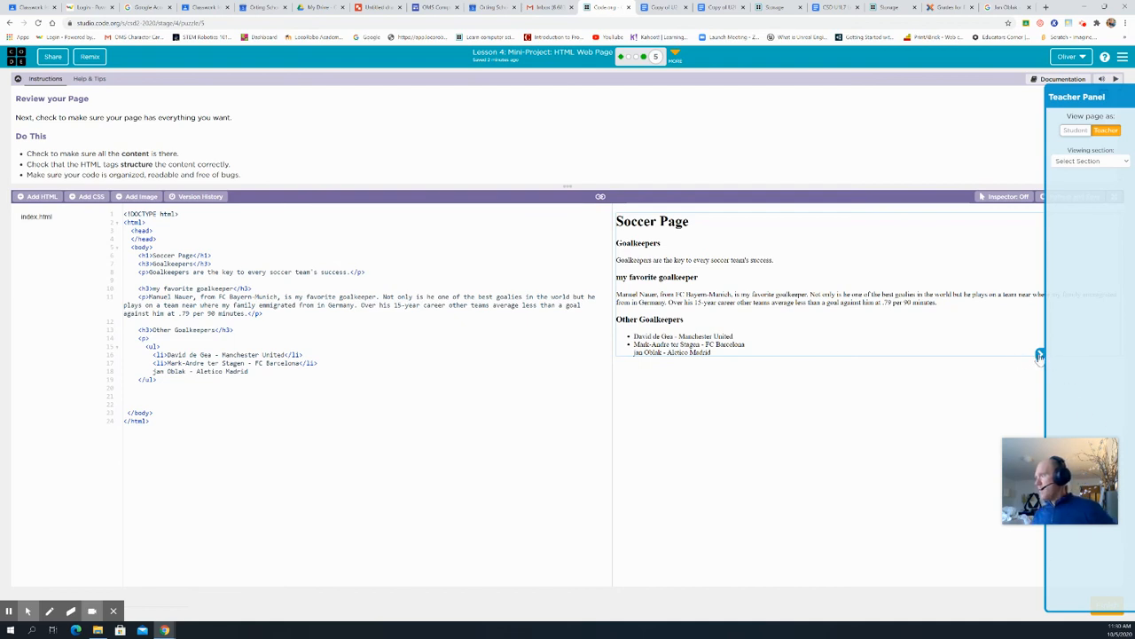
# Switch to the Copy of U3 Project Guide tab showing the Soccer Page sketch
pyautogui.click(1039, 355)
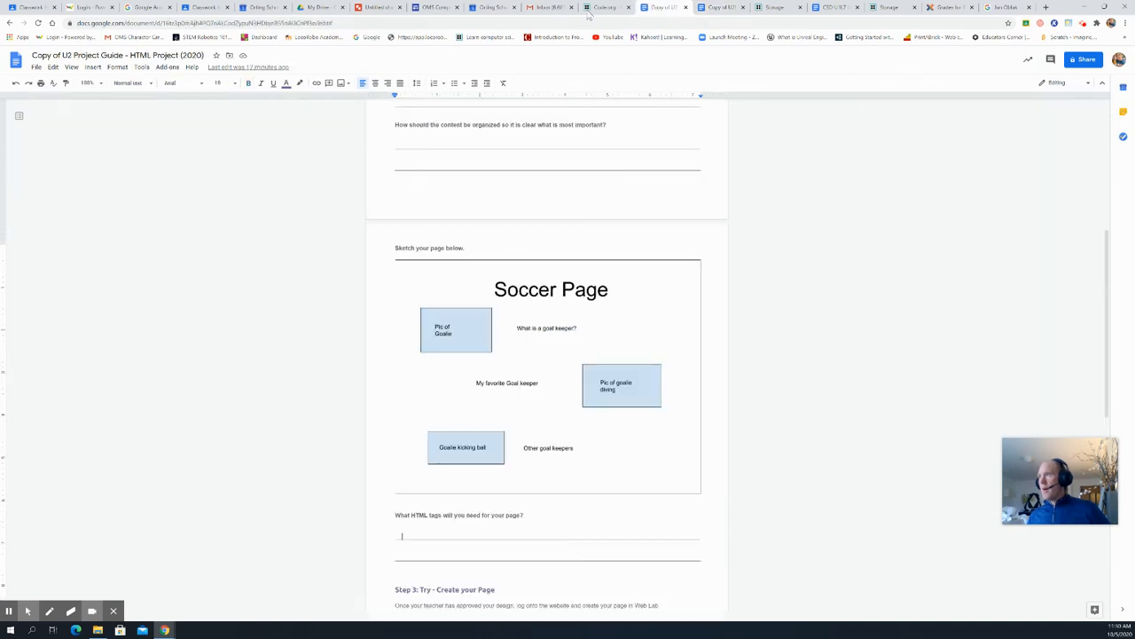
pyautogui.moveTo(603, 8)
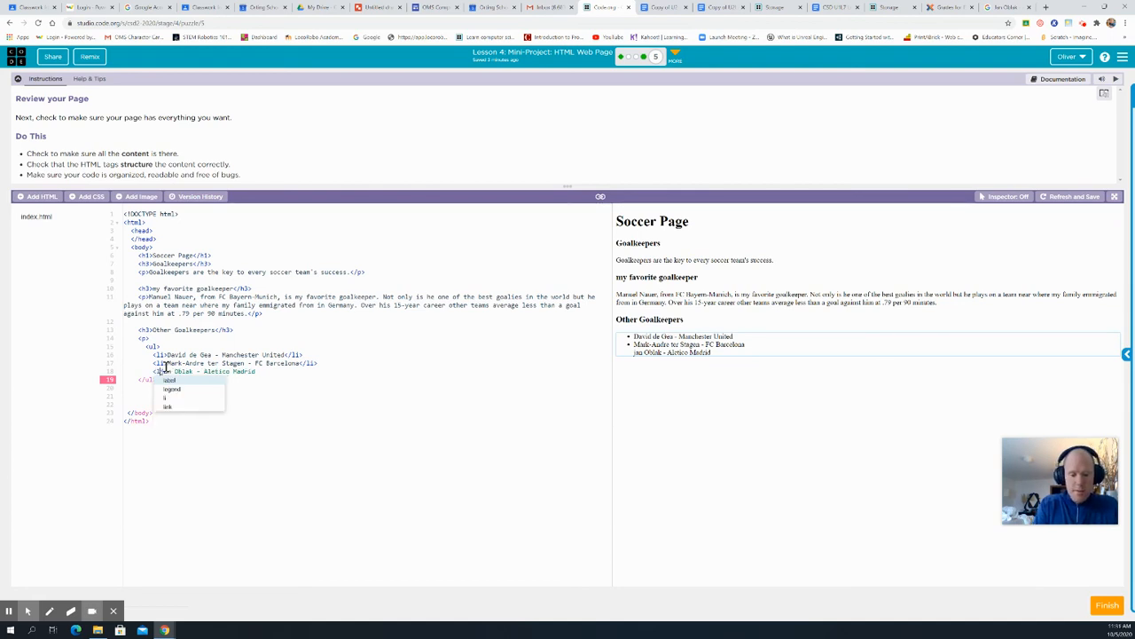
# Complete the <li> tag on the Jan Oblak line, then go to the rubric tab
pyautogui.press('Escape')
pyautogui.write('i>')
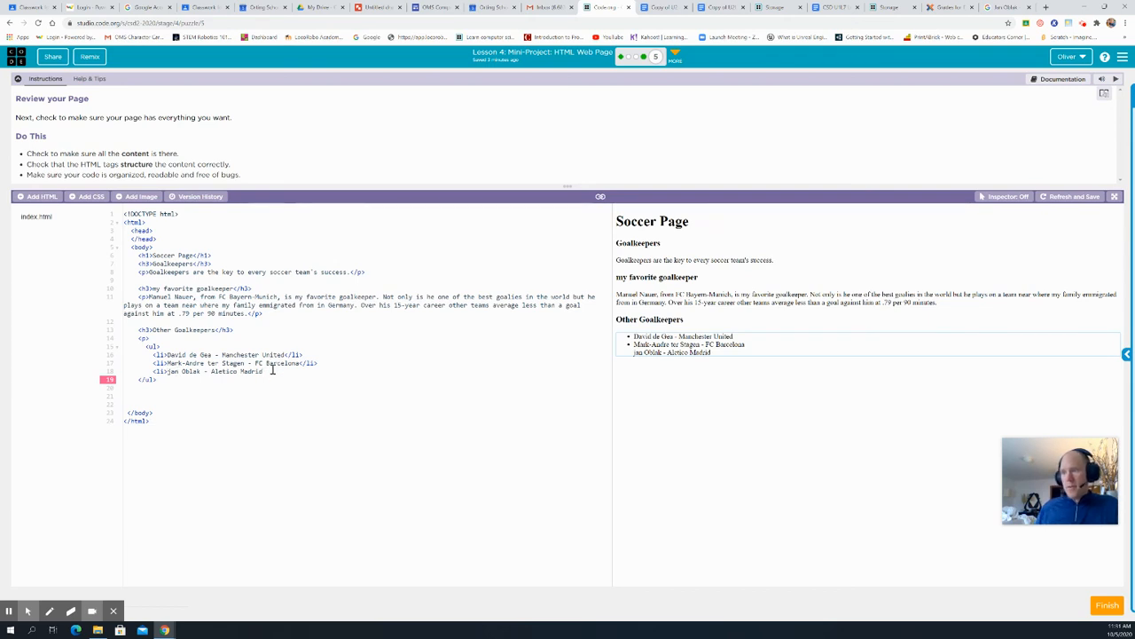
pyautogui.write('</li>')
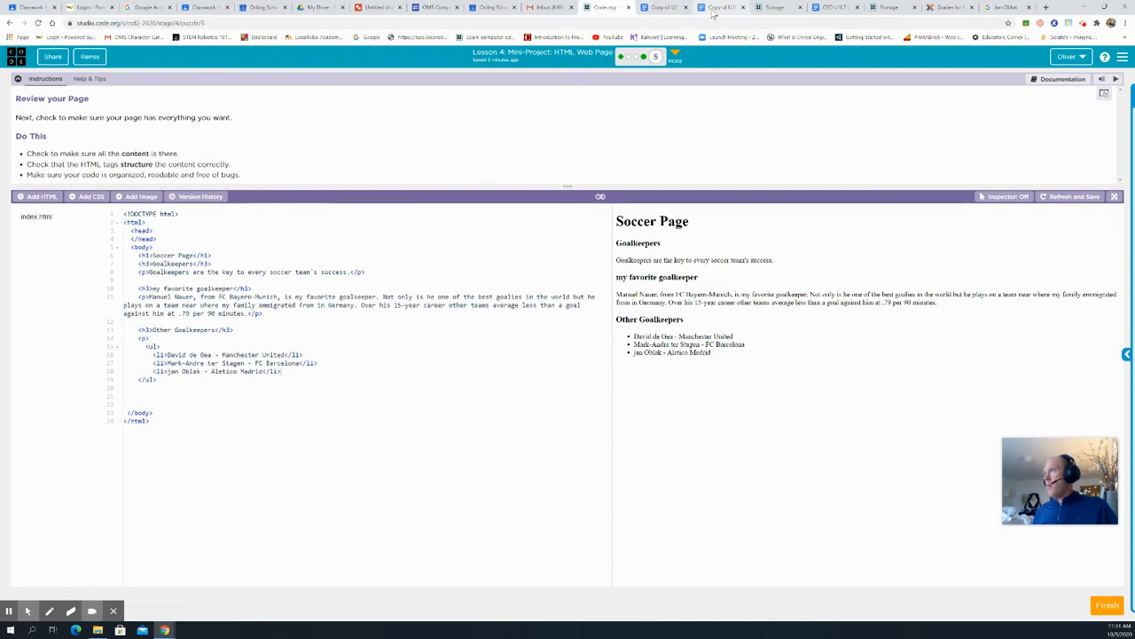
pyautogui.click(720, 8)
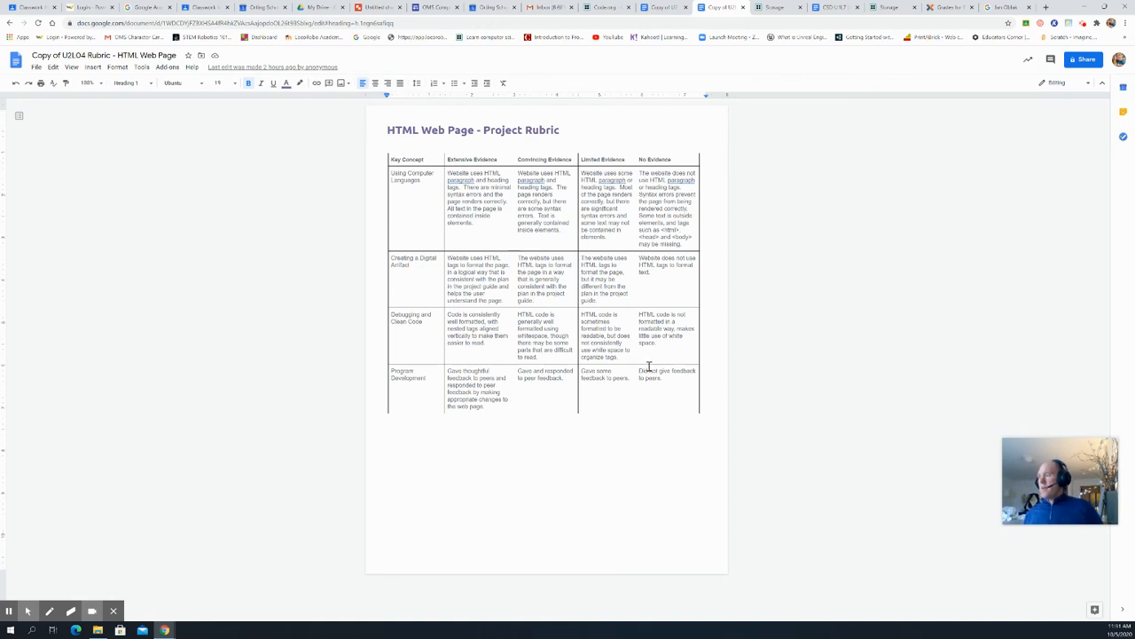
pyautogui.moveTo(795, 231)
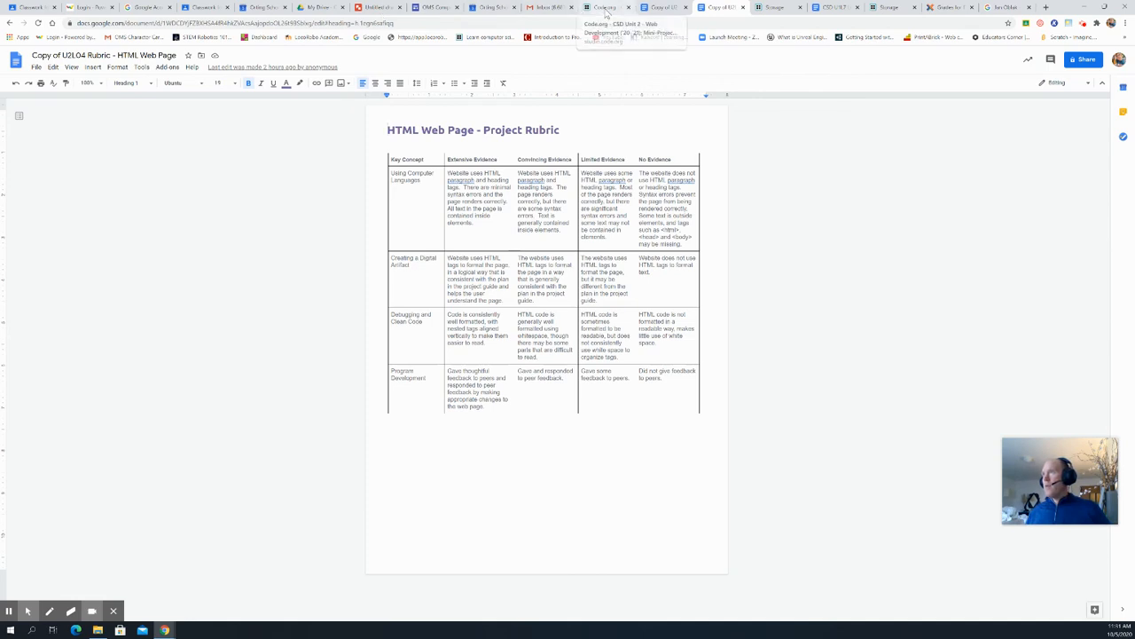
# Return to the Web Lab Soccer Page tab after reading the rubric
pyautogui.click(604, 7)
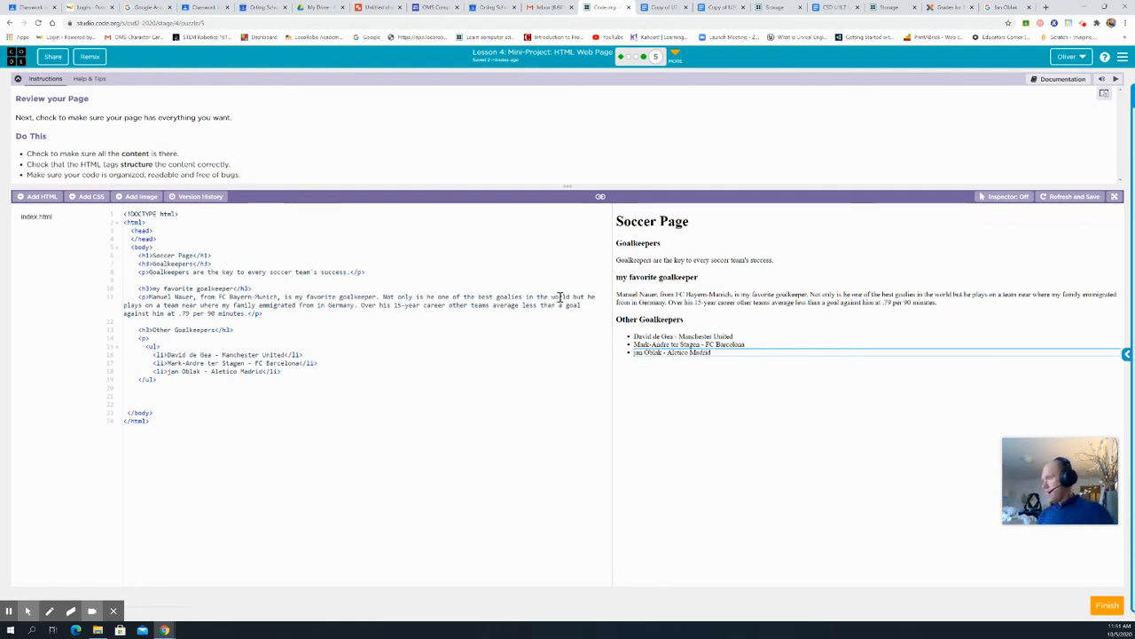
pyautogui.moveTo(983, 577)
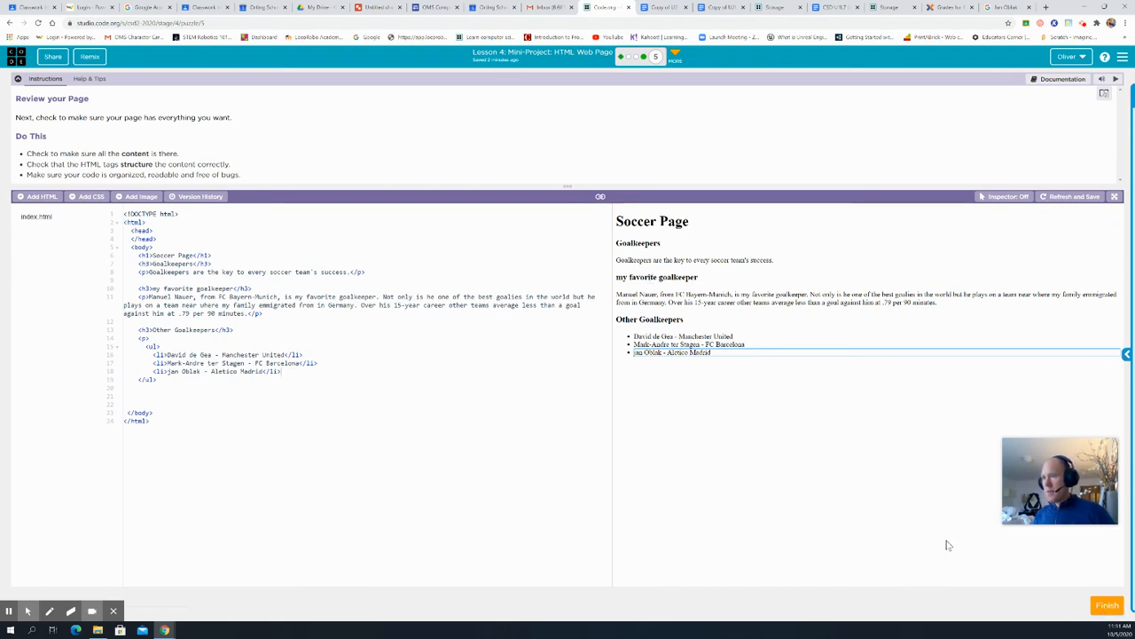
pyautogui.click(135, 387)
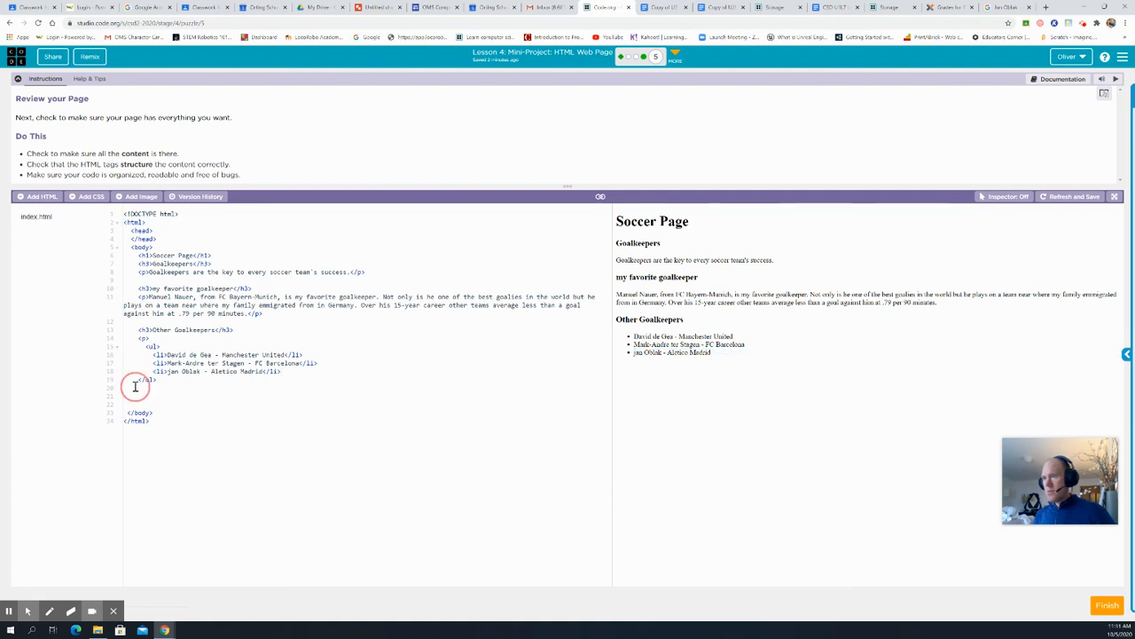